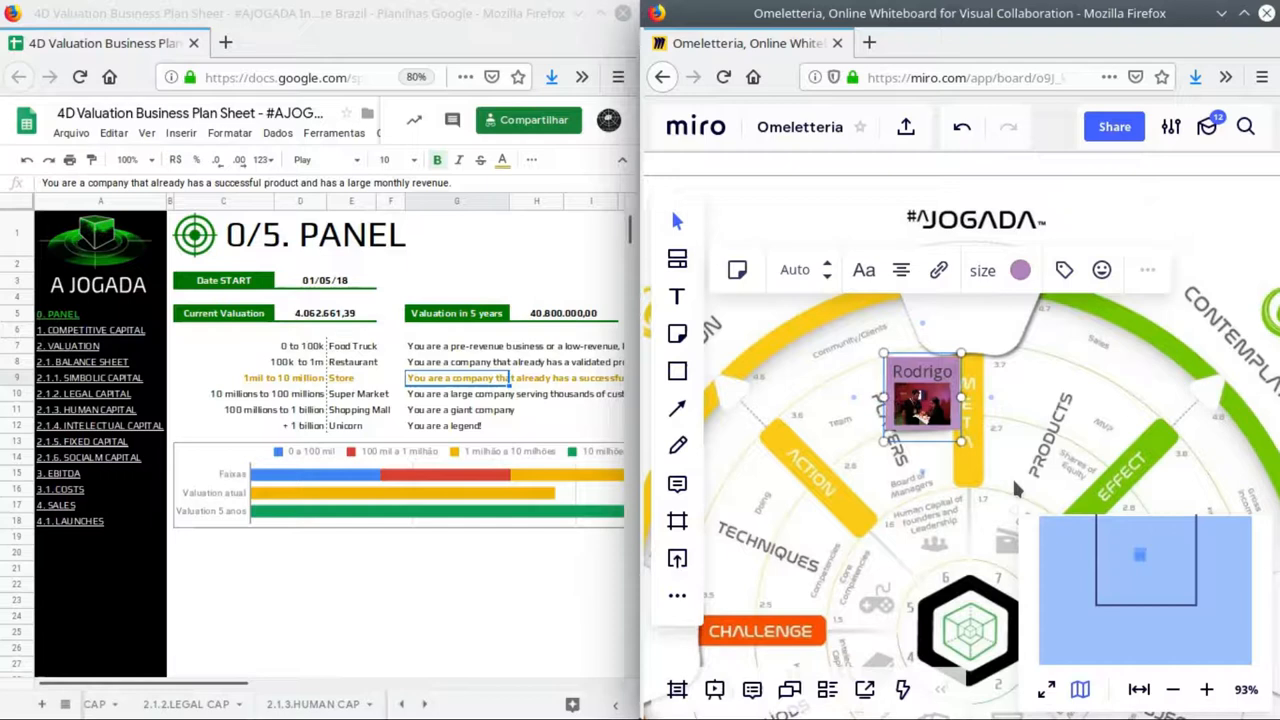
# - Select the Current Valuation figure in the business spreadsheet
pyautogui.click(280, 110)
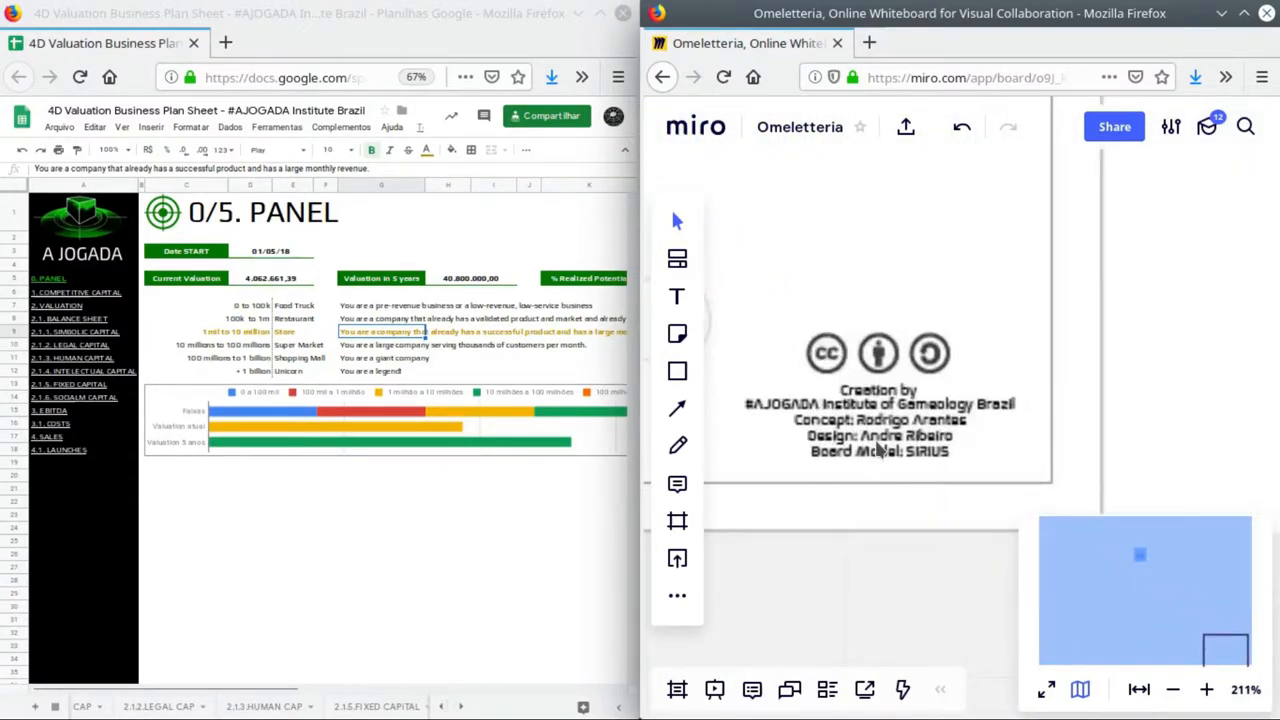
pyautogui.click(1206, 688)
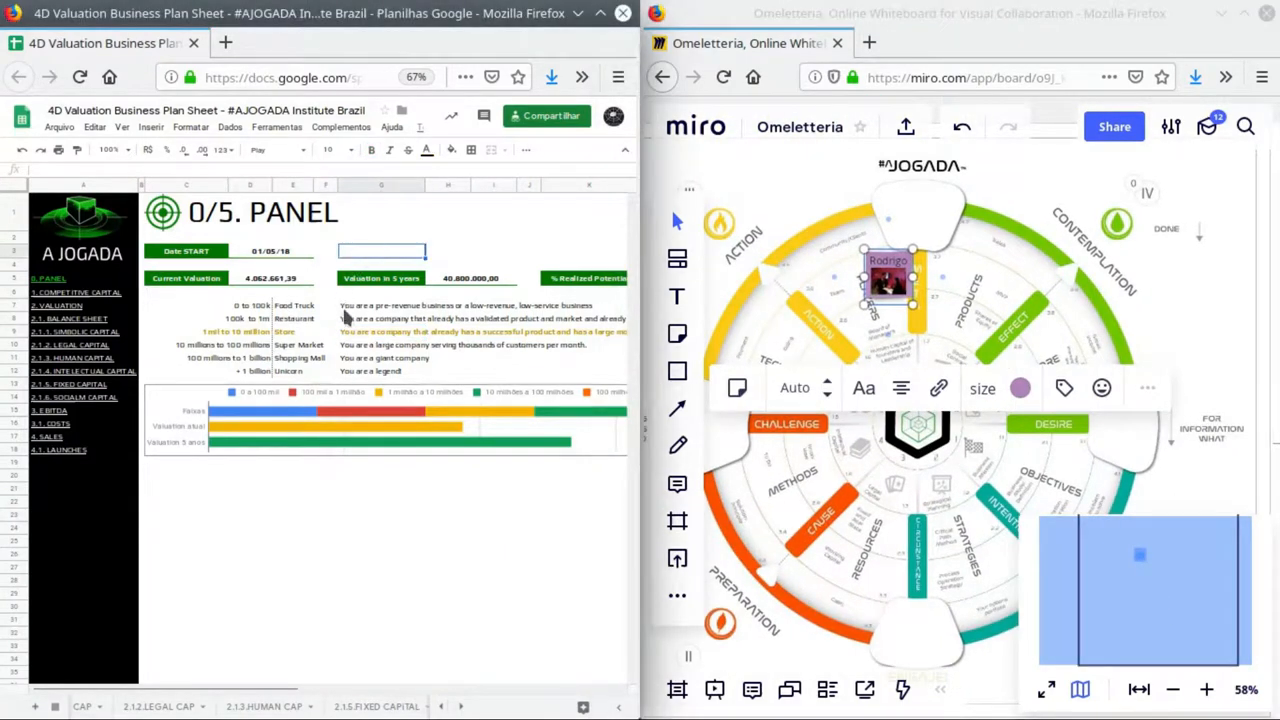
pyautogui.click(270, 278)
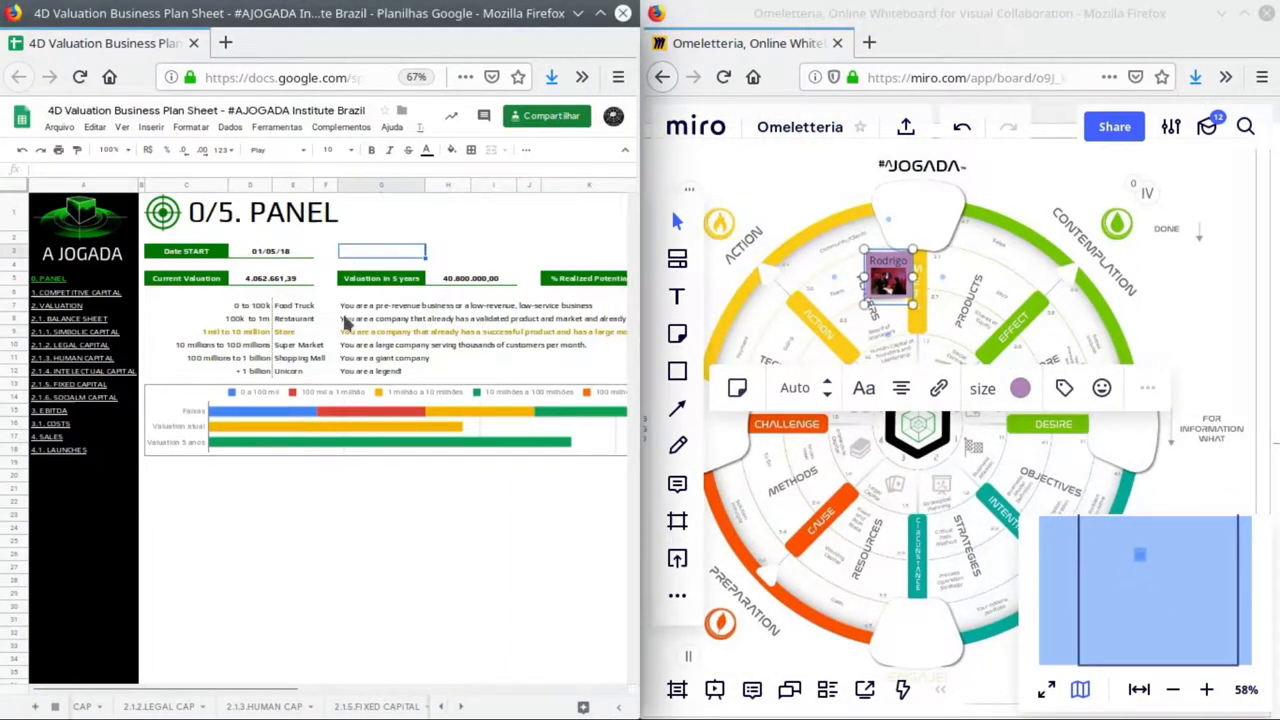
pyautogui.click(270, 278)
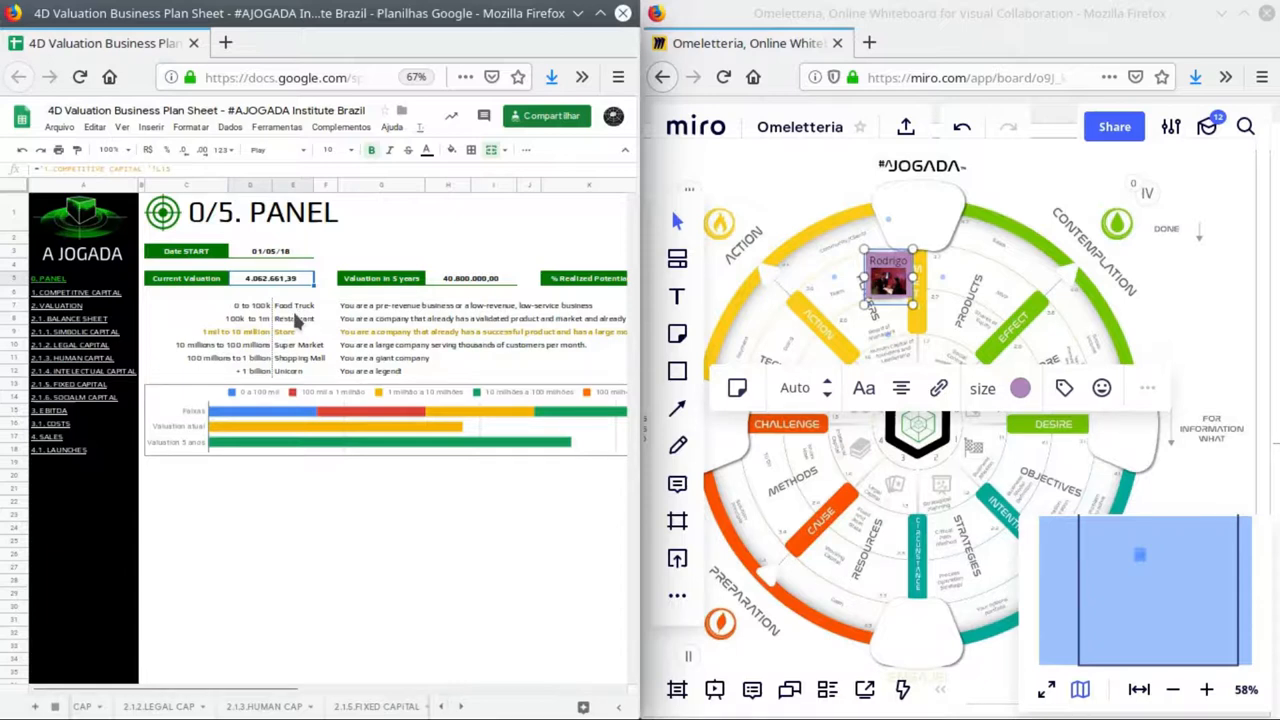
pyautogui.moveTo(964, 604)
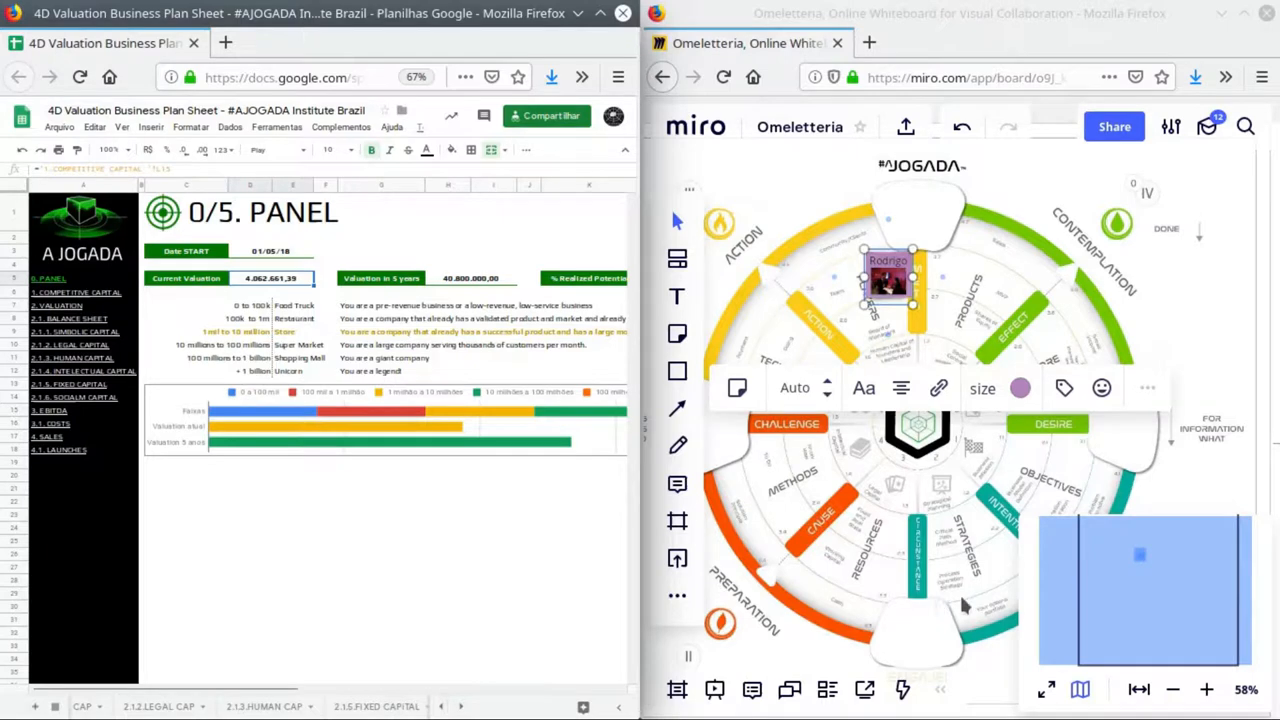
pyautogui.moveTo(976, 616)
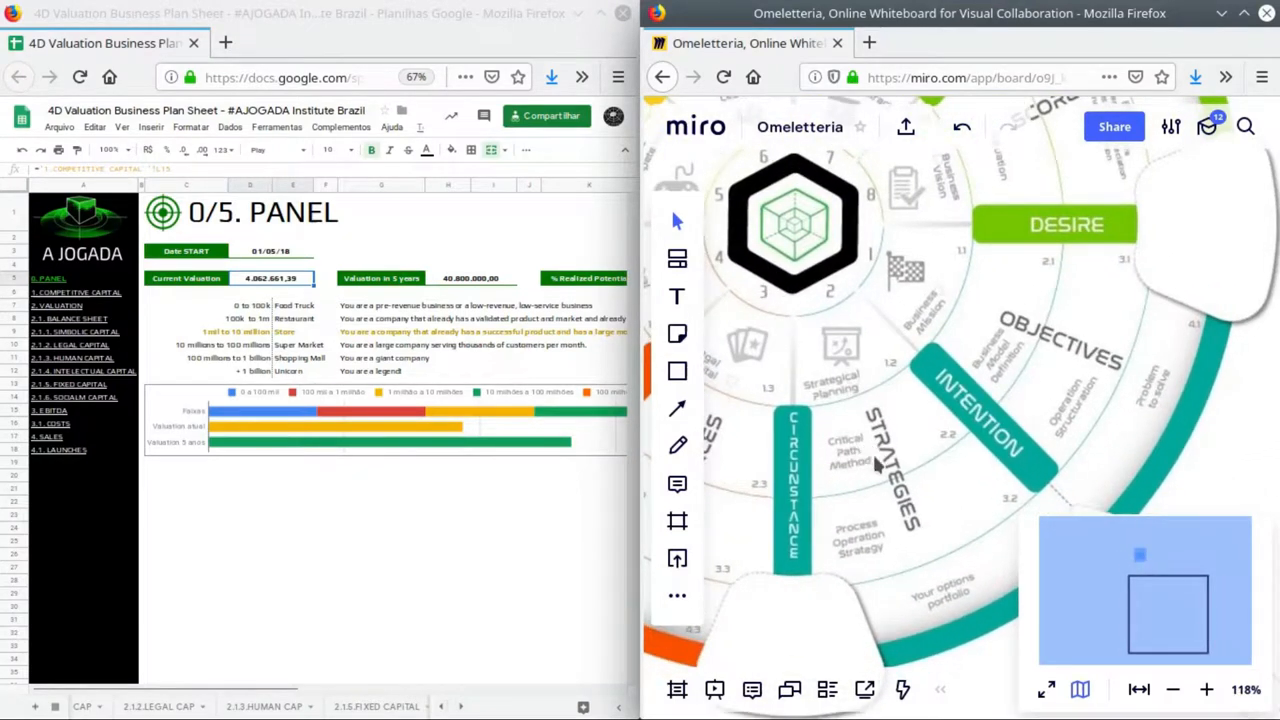
pyautogui.moveTo(864, 384)
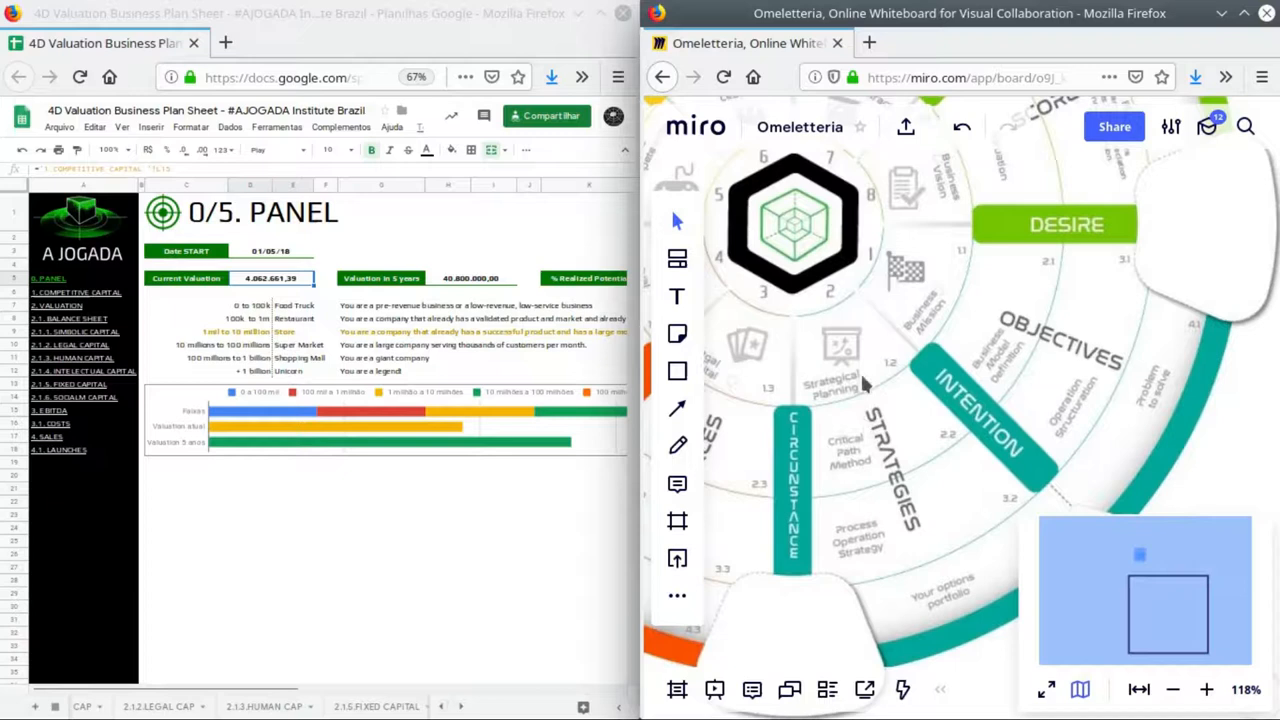
pyautogui.moveTo(850, 390)
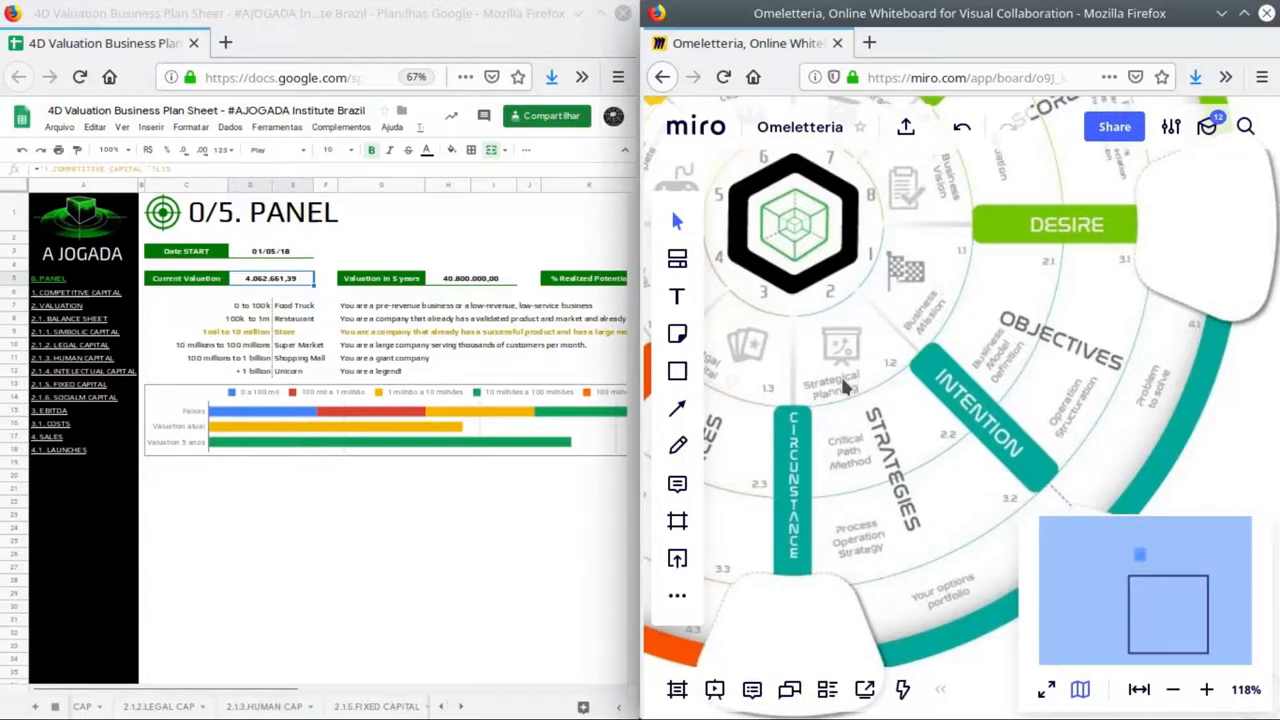
pyautogui.moveTo(828, 388)
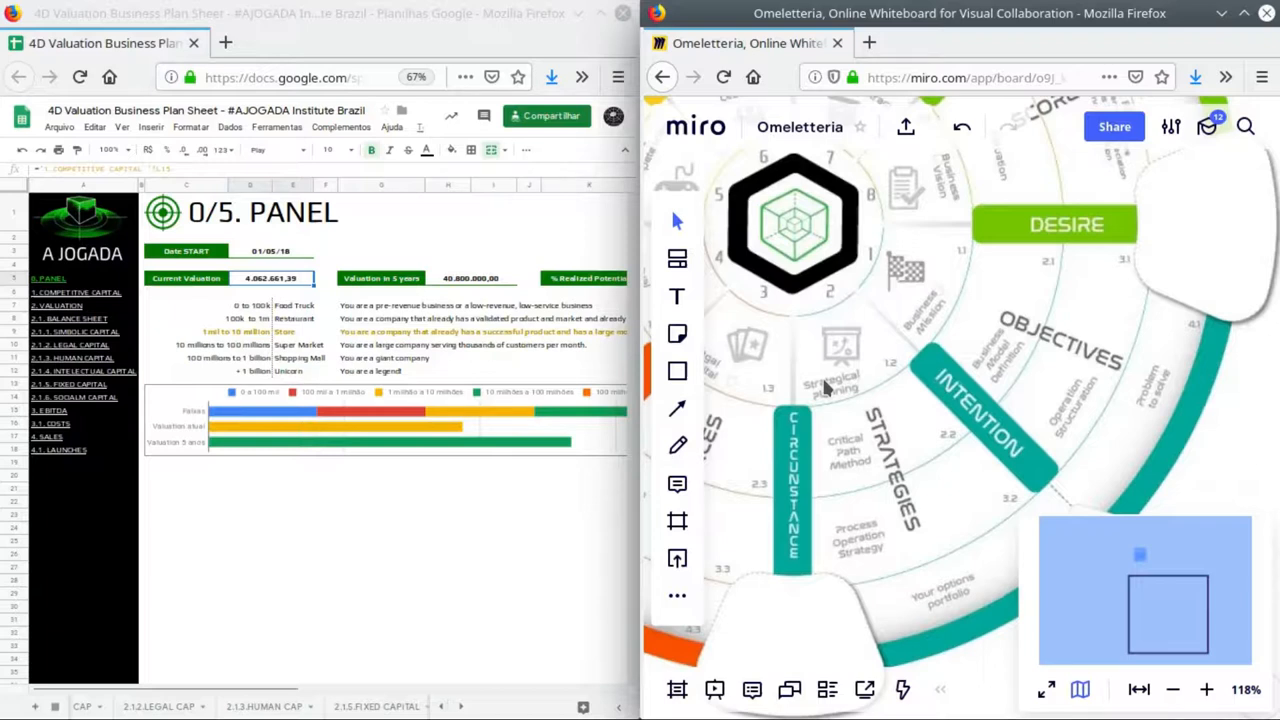
pyautogui.moveTo(904, 440)
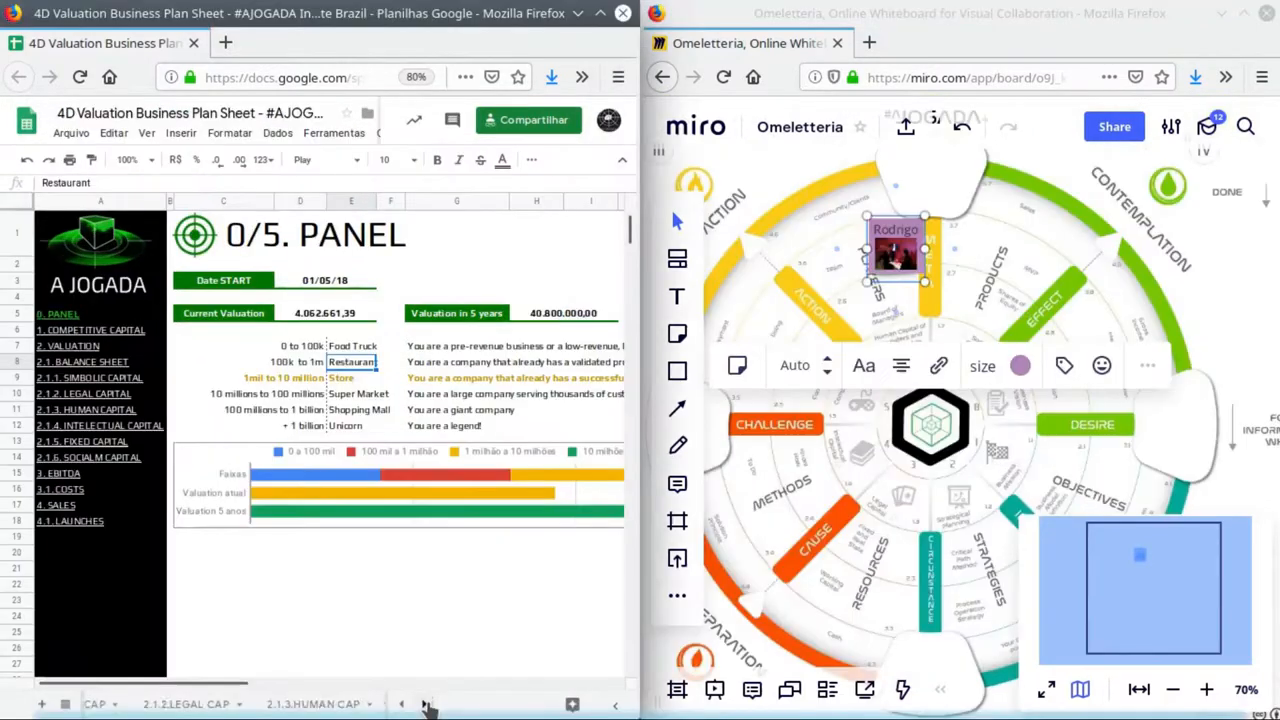
# - Browse the LAUNCHES and sales sheets, then return to the PANEL sheet
pyautogui.click(424, 704)
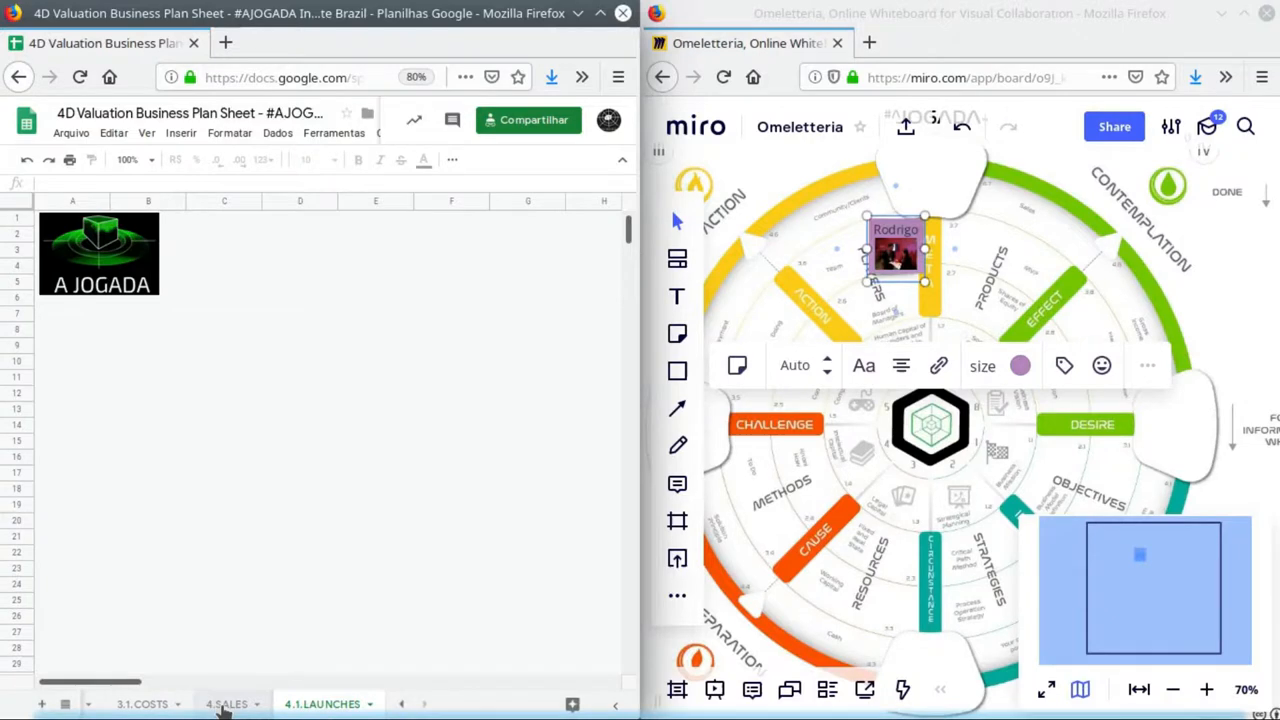
pyautogui.click(226, 704)
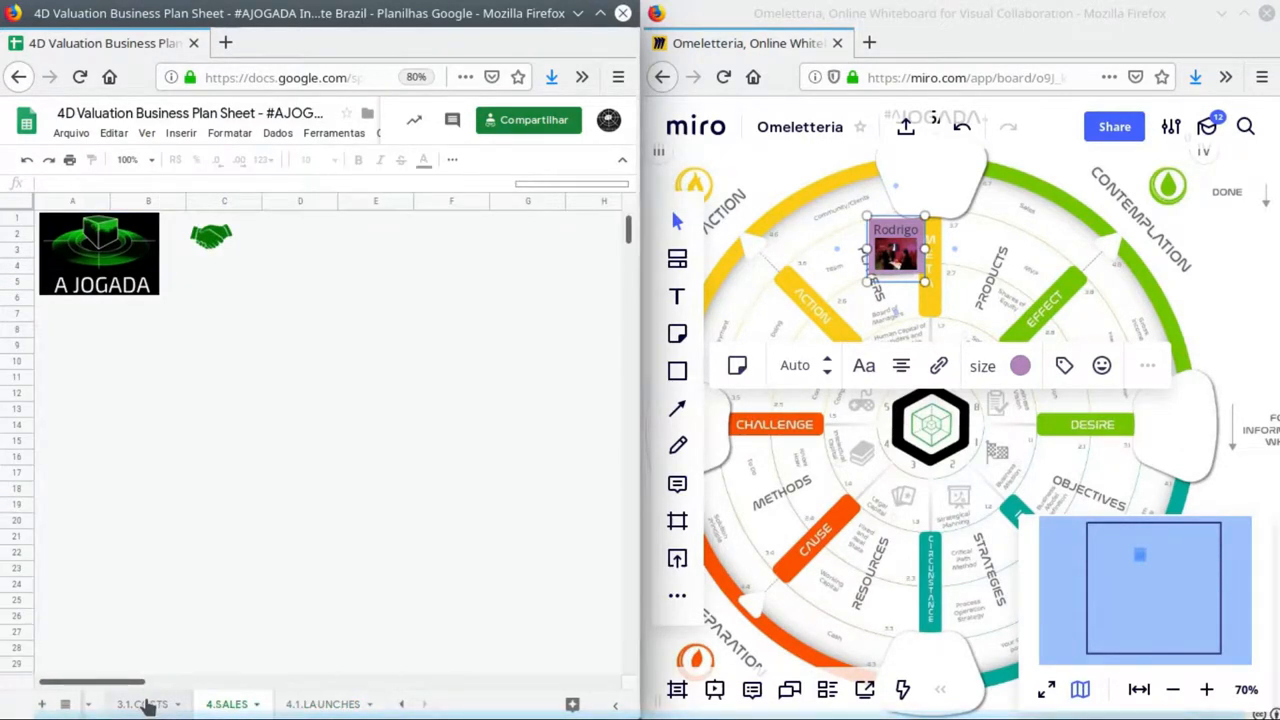
pyautogui.click(142, 704)
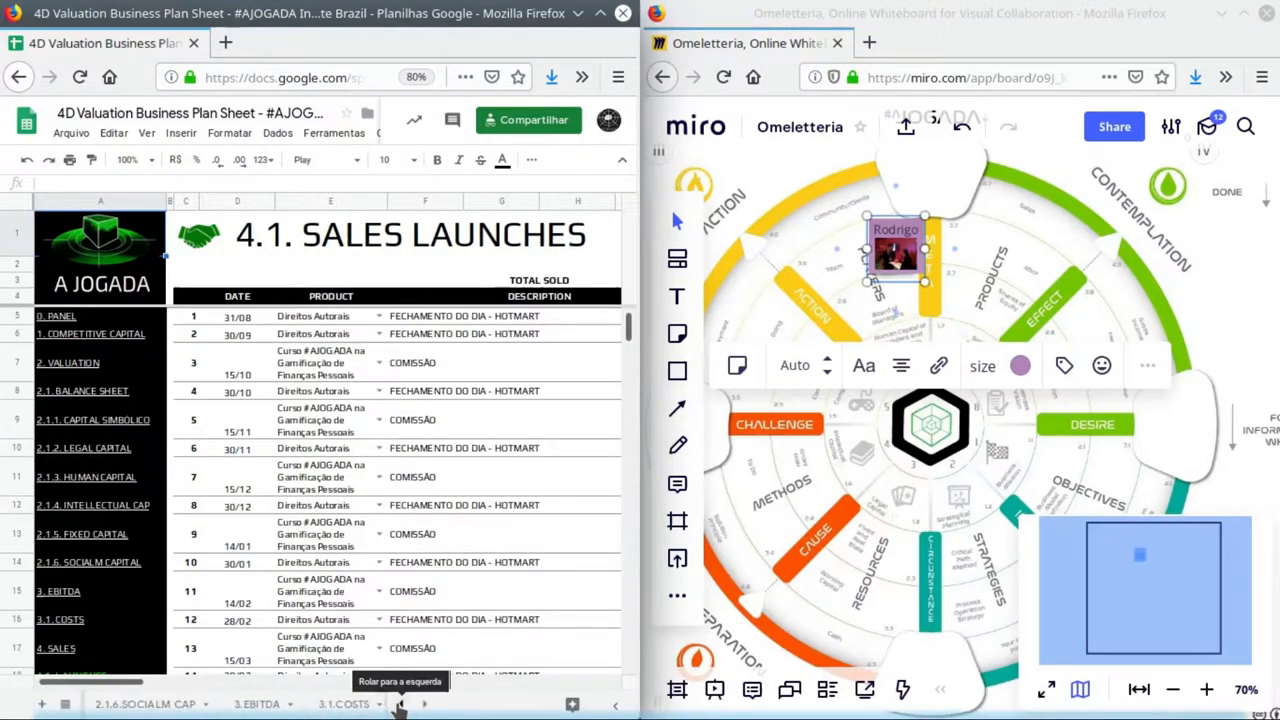
pyautogui.click(400, 704)
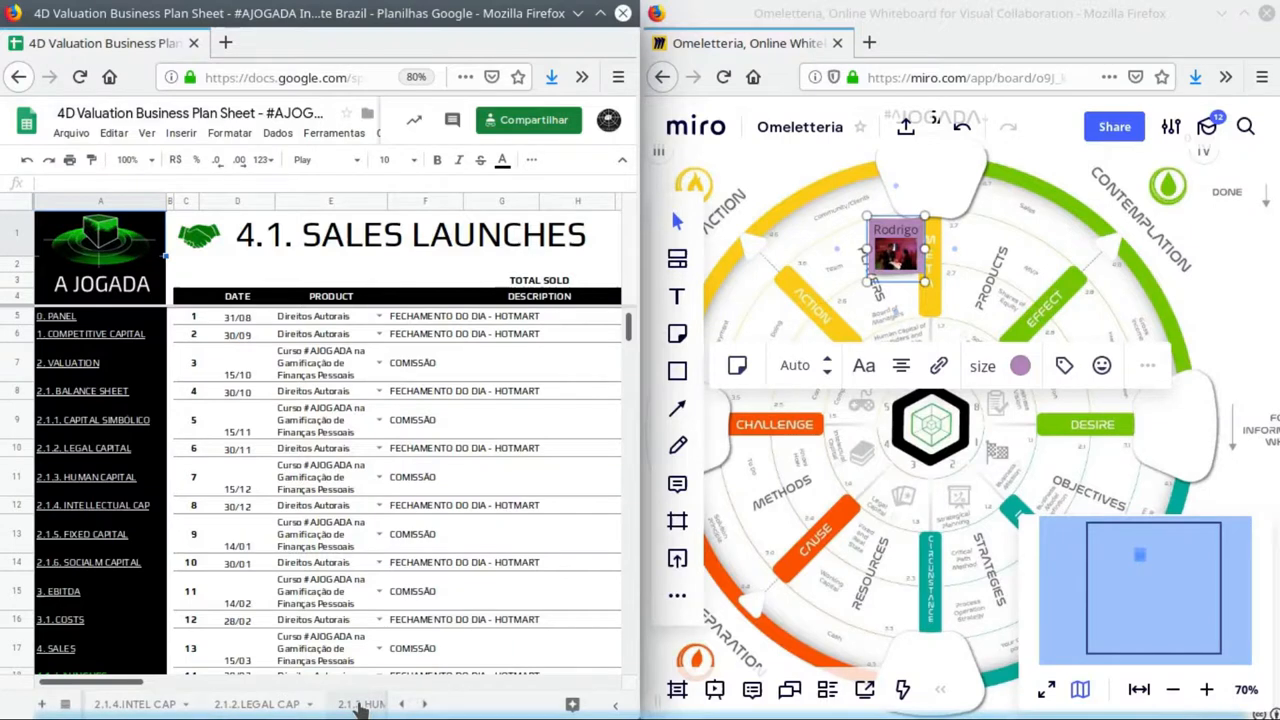
pyautogui.click(348, 704)
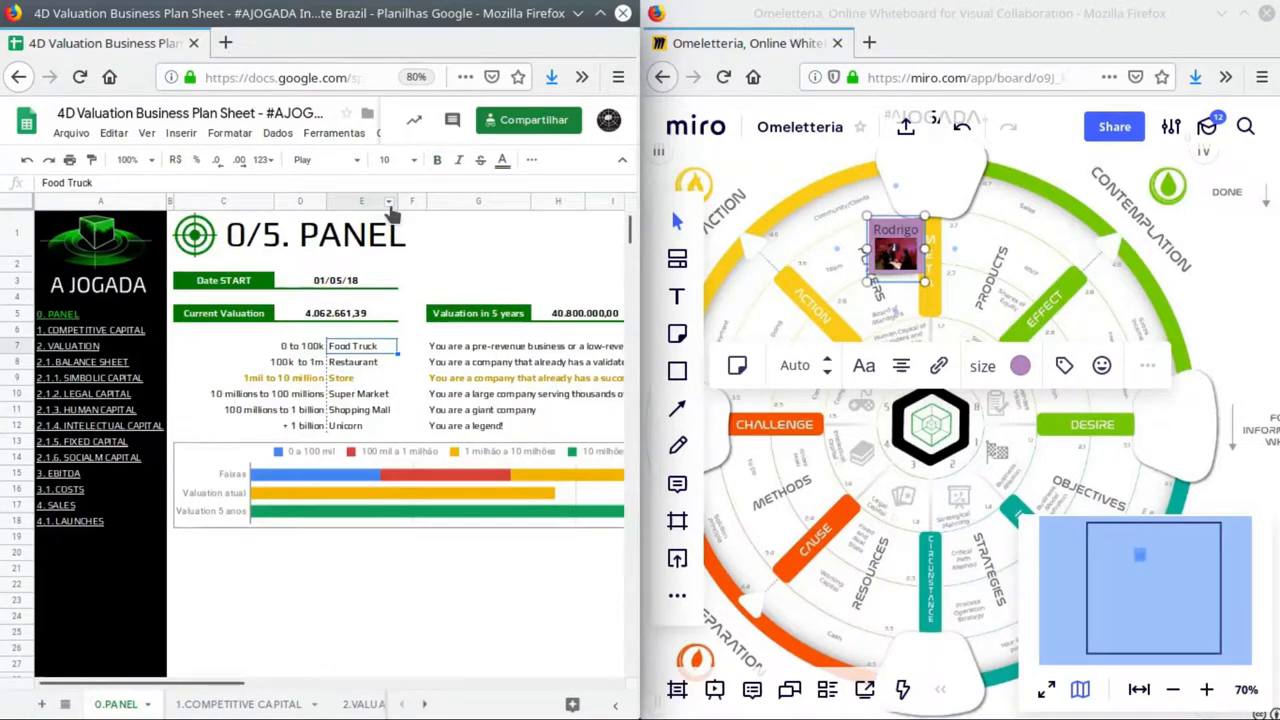
# - Cycle the business stage through Food Truck, Restaurant, Store, Super Market, Shopping Mall and Unicorn valuation tiers
pyautogui.click(354, 360)
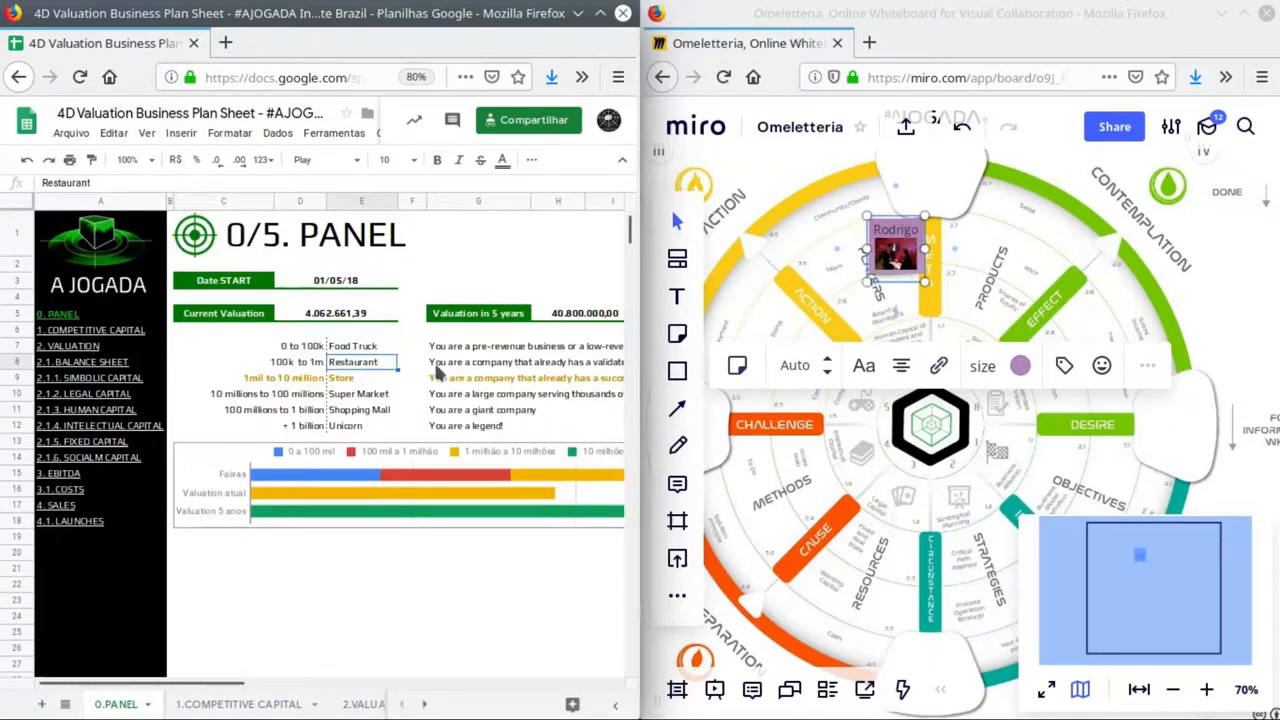
pyautogui.click(360, 392)
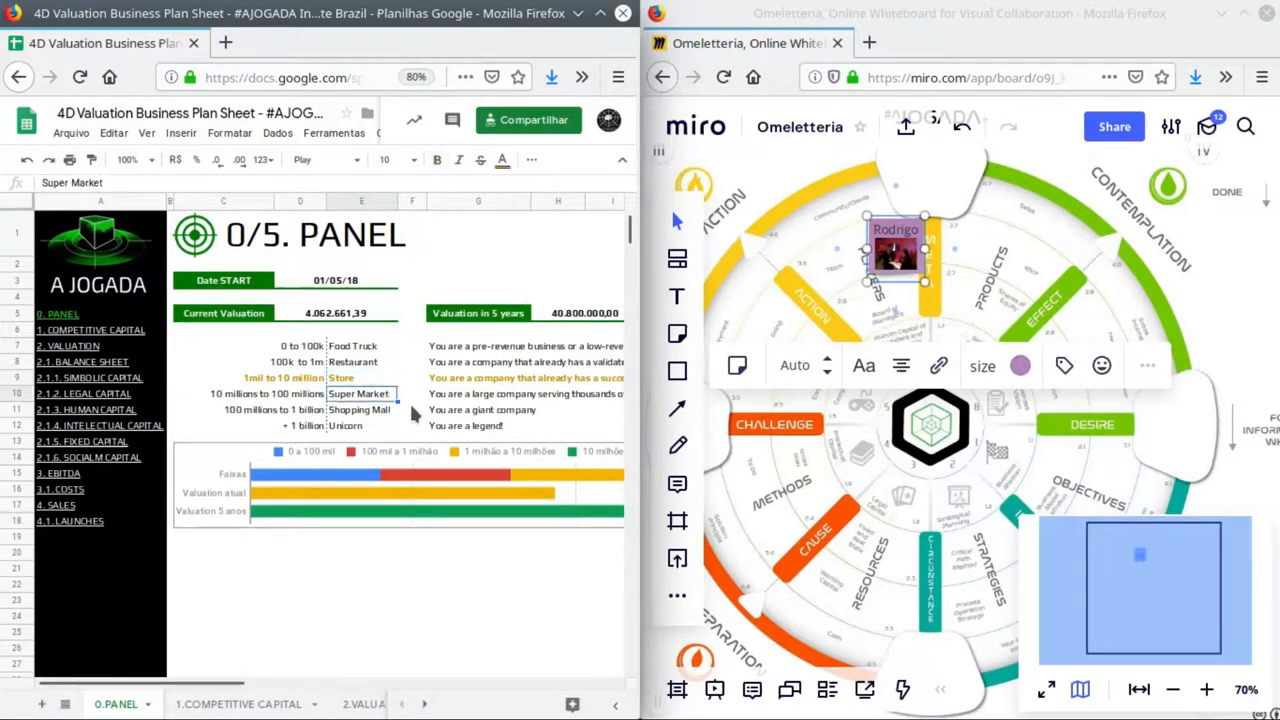
pyautogui.click(358, 408)
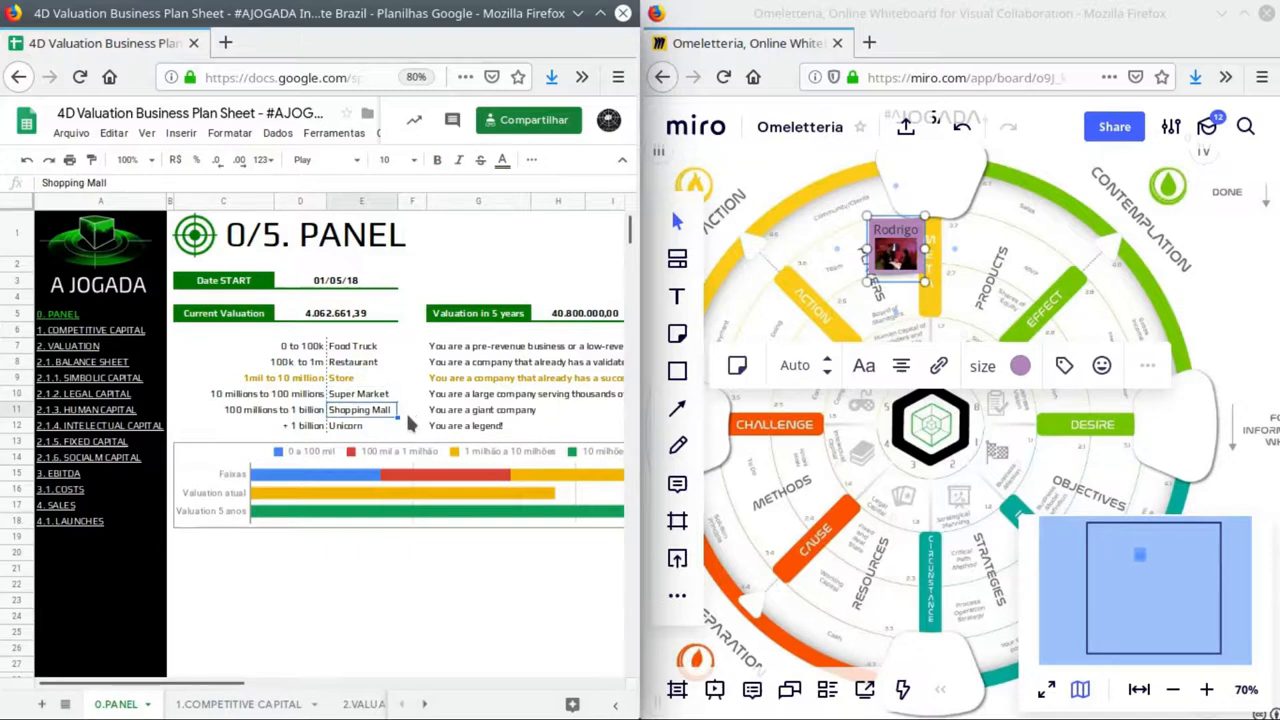
pyautogui.click(360, 344)
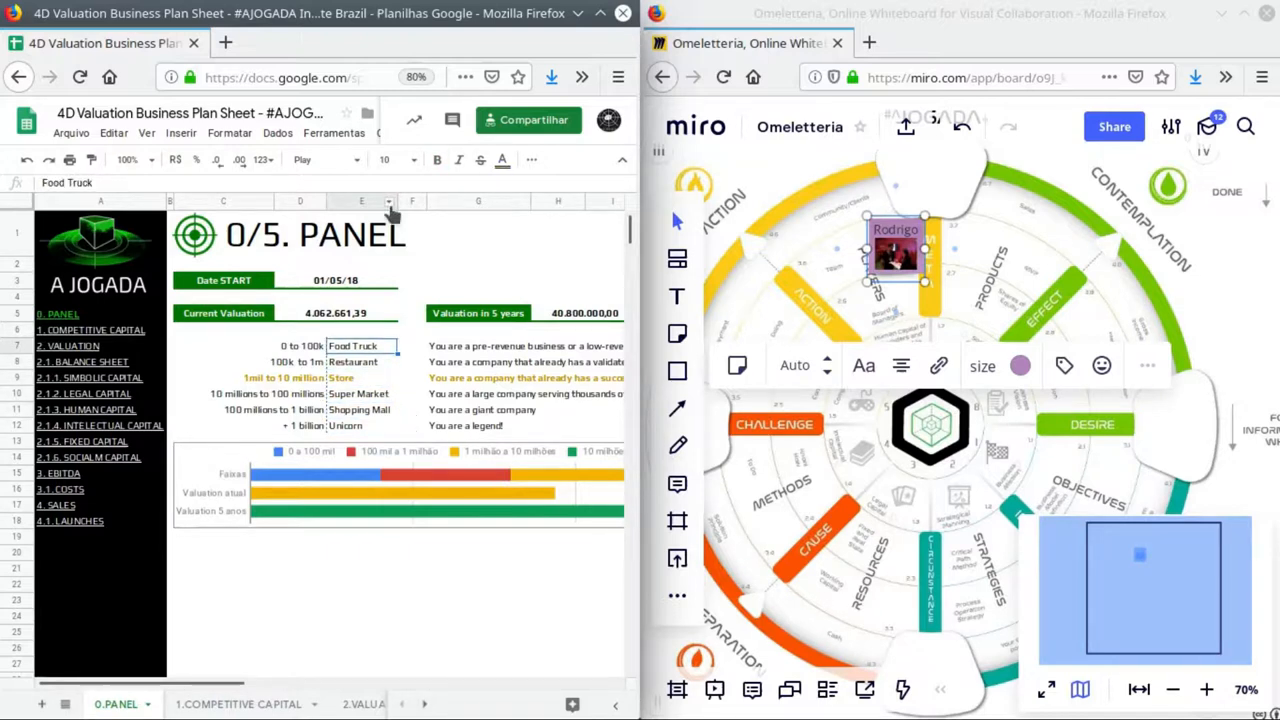
pyautogui.click(352, 360)
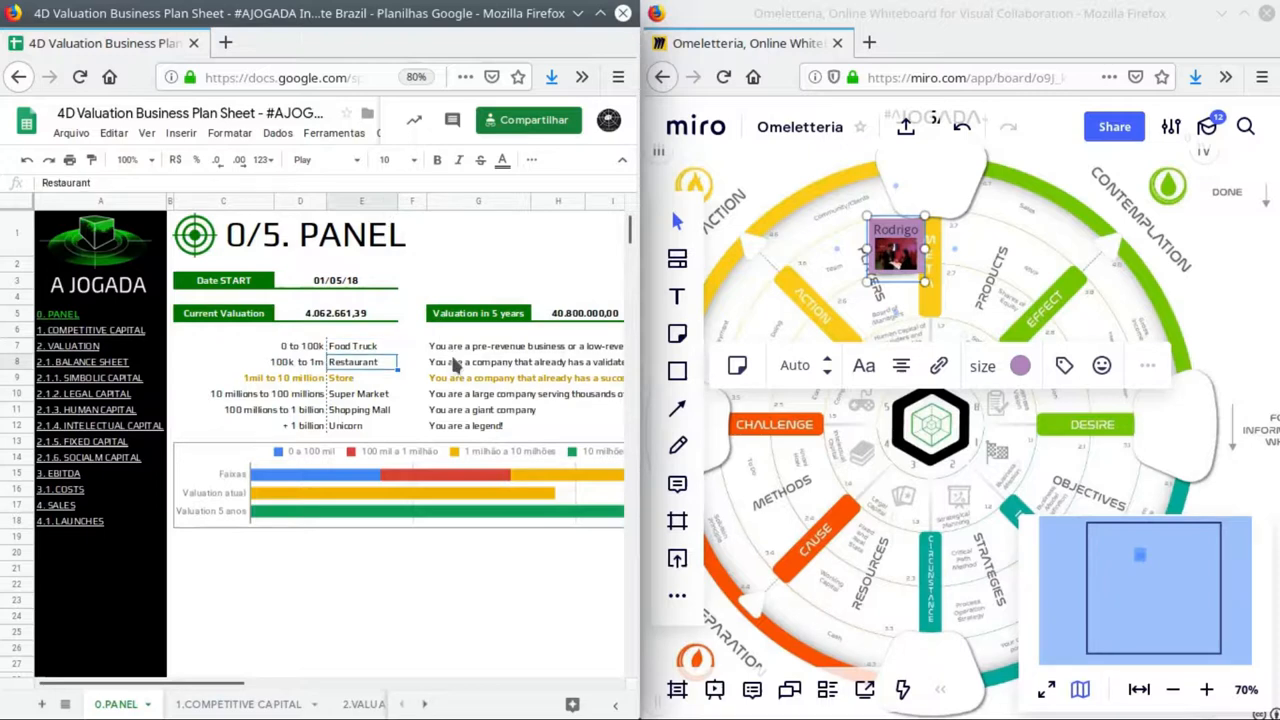
pyautogui.click(360, 392)
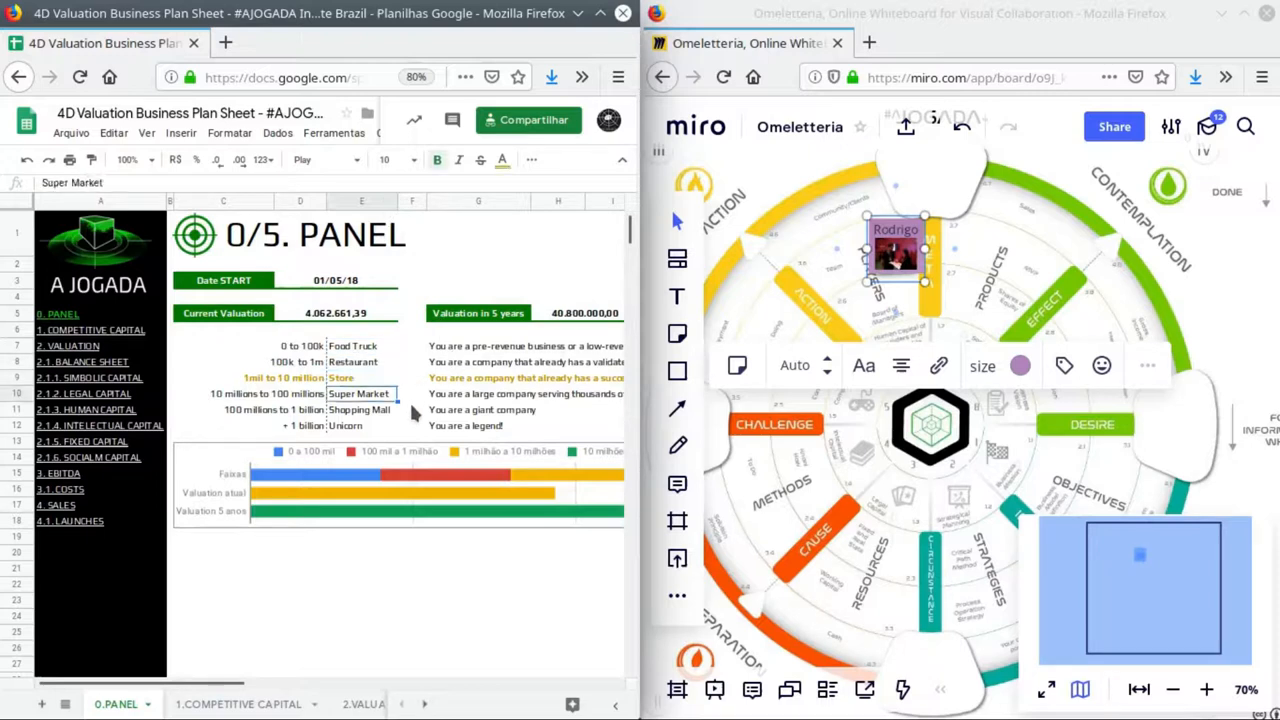
pyautogui.click(360, 410)
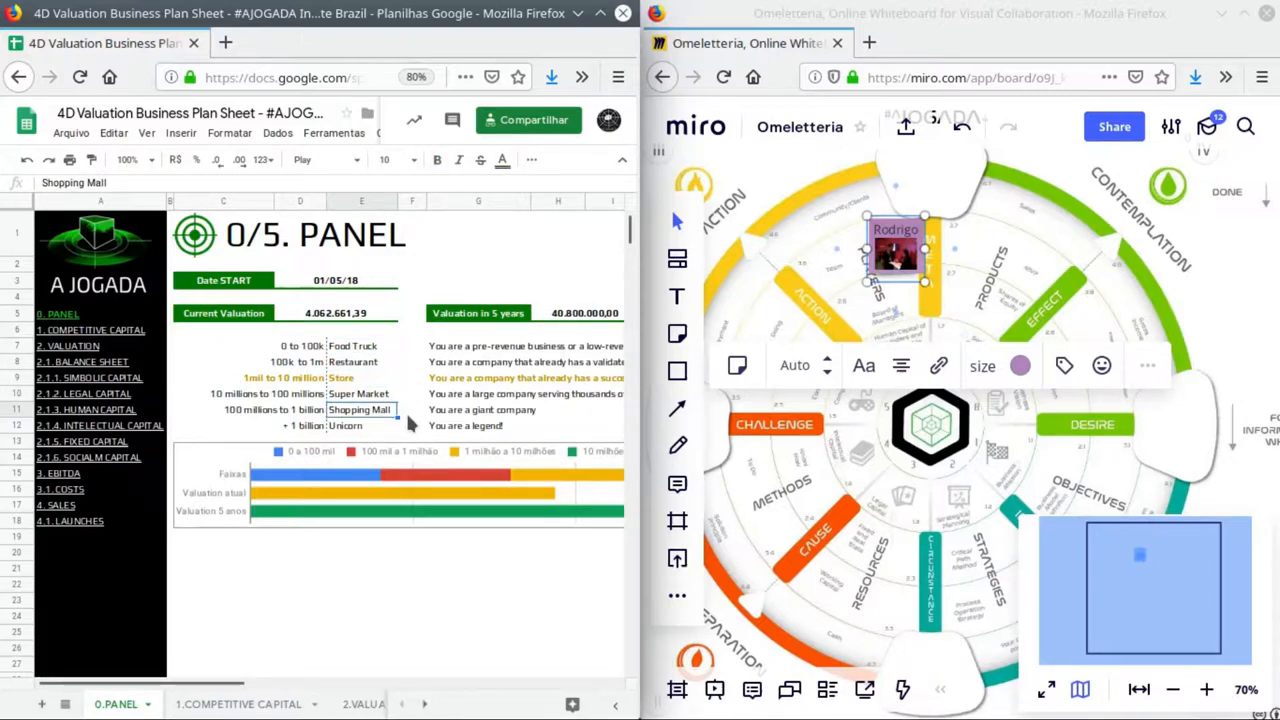
pyautogui.click(352, 344)
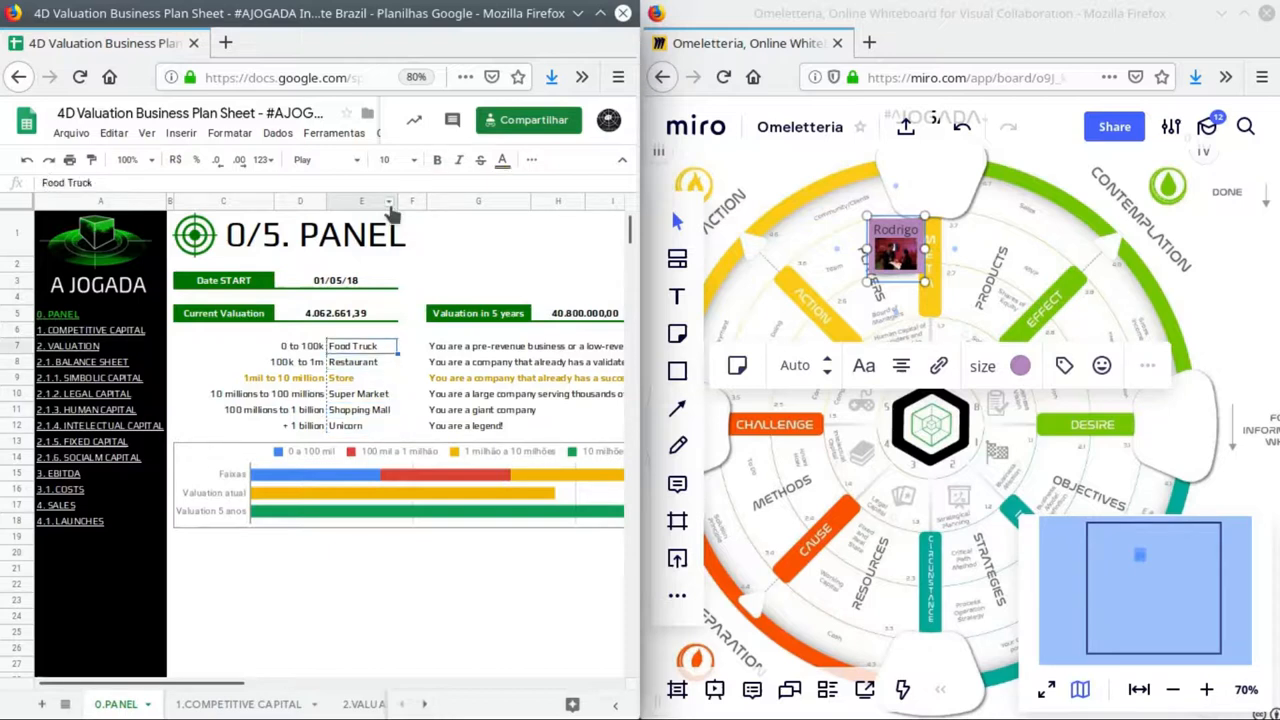
pyautogui.click(360, 362)
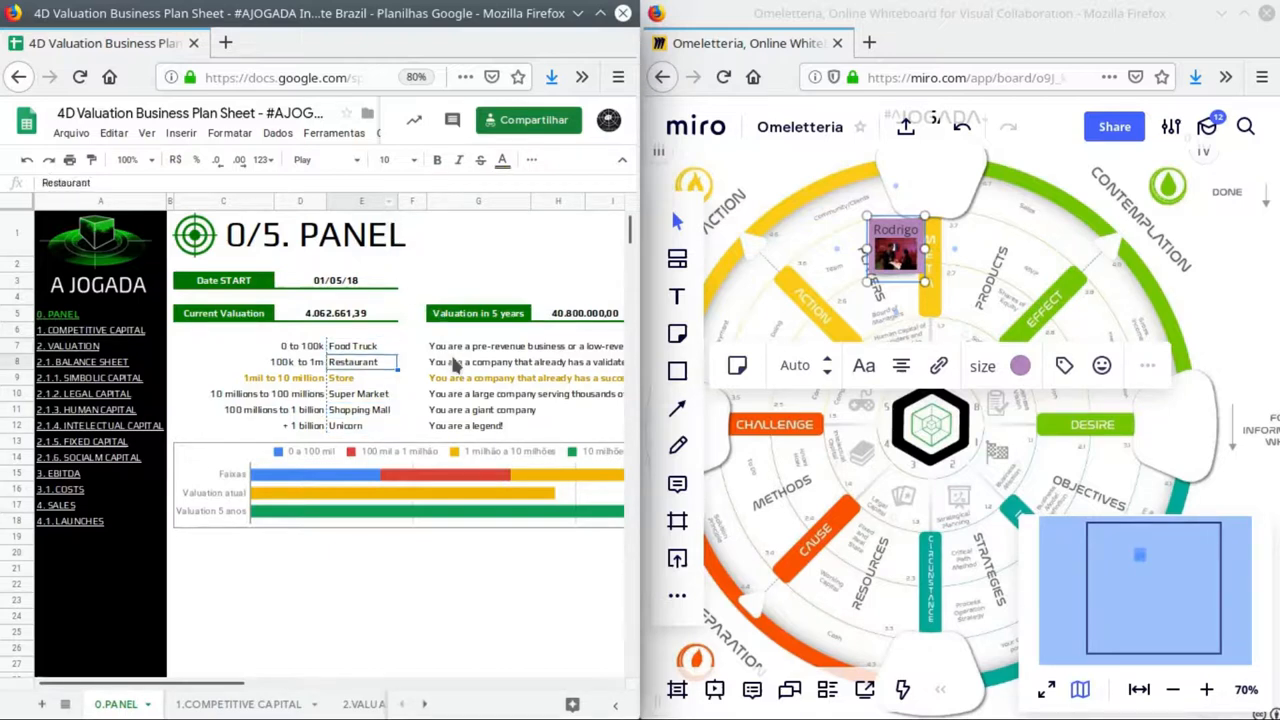
pyautogui.click(360, 376)
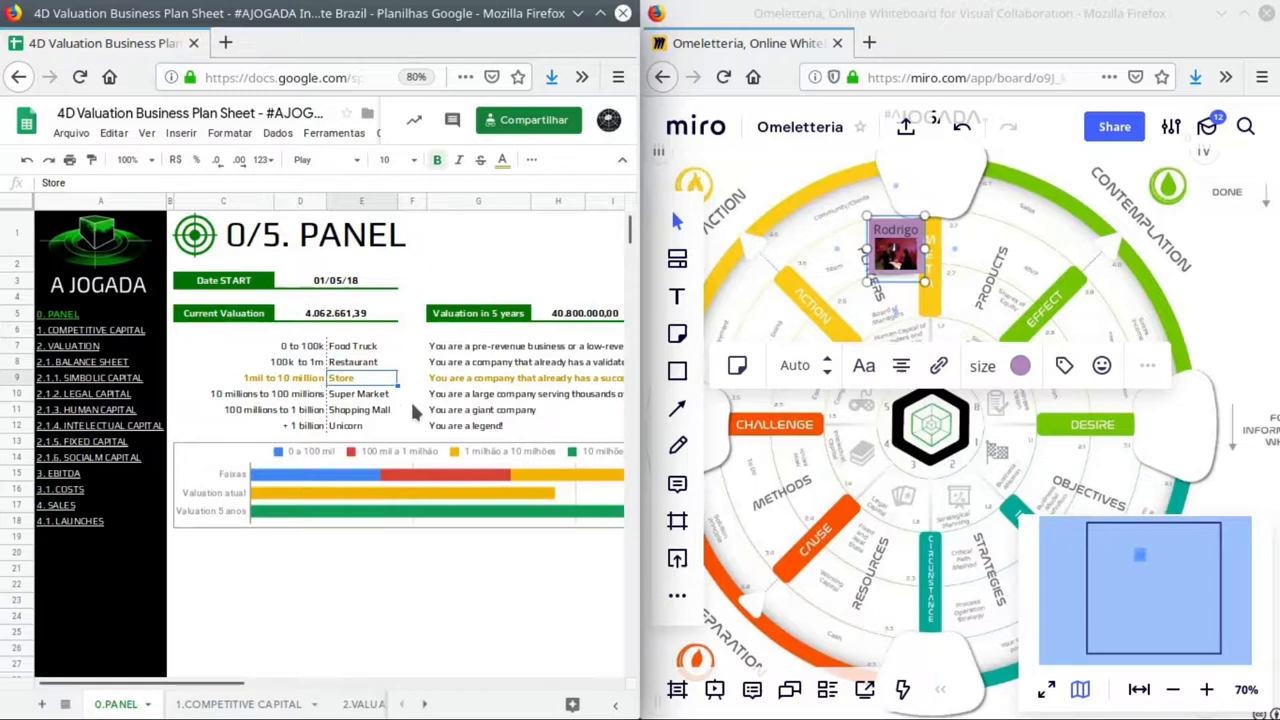
pyautogui.click(360, 410)
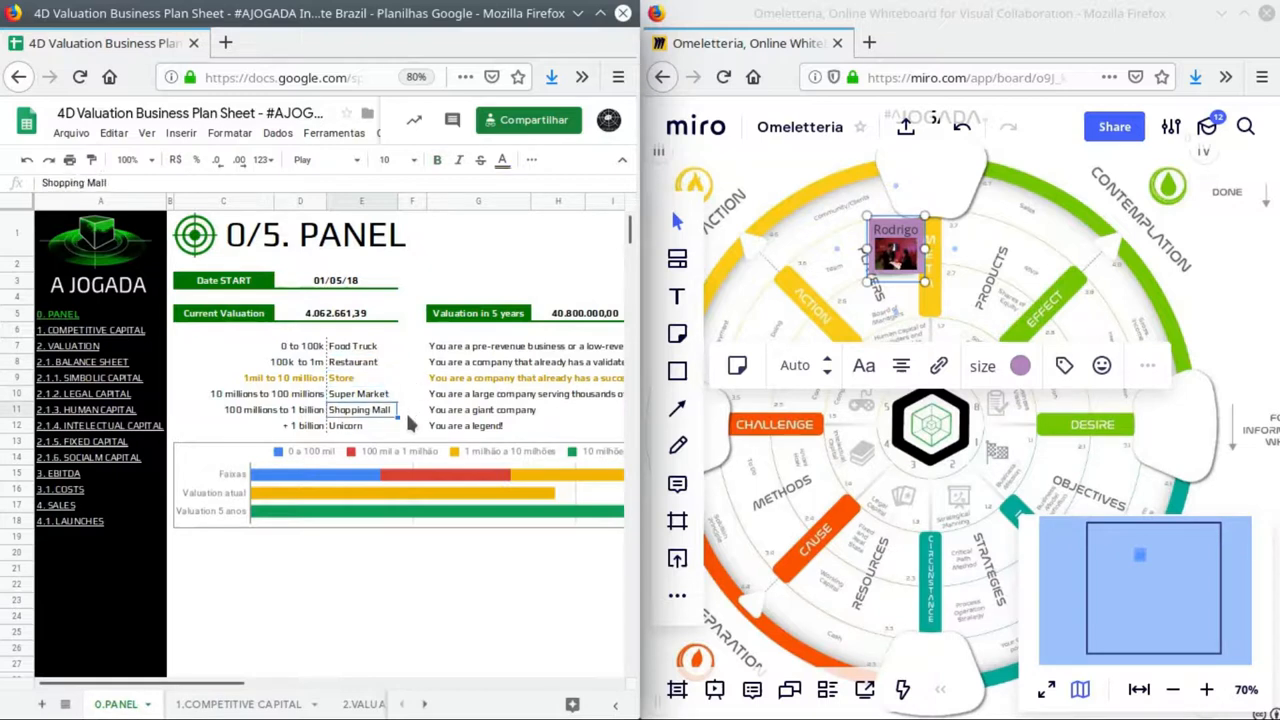
pyautogui.click(352, 344)
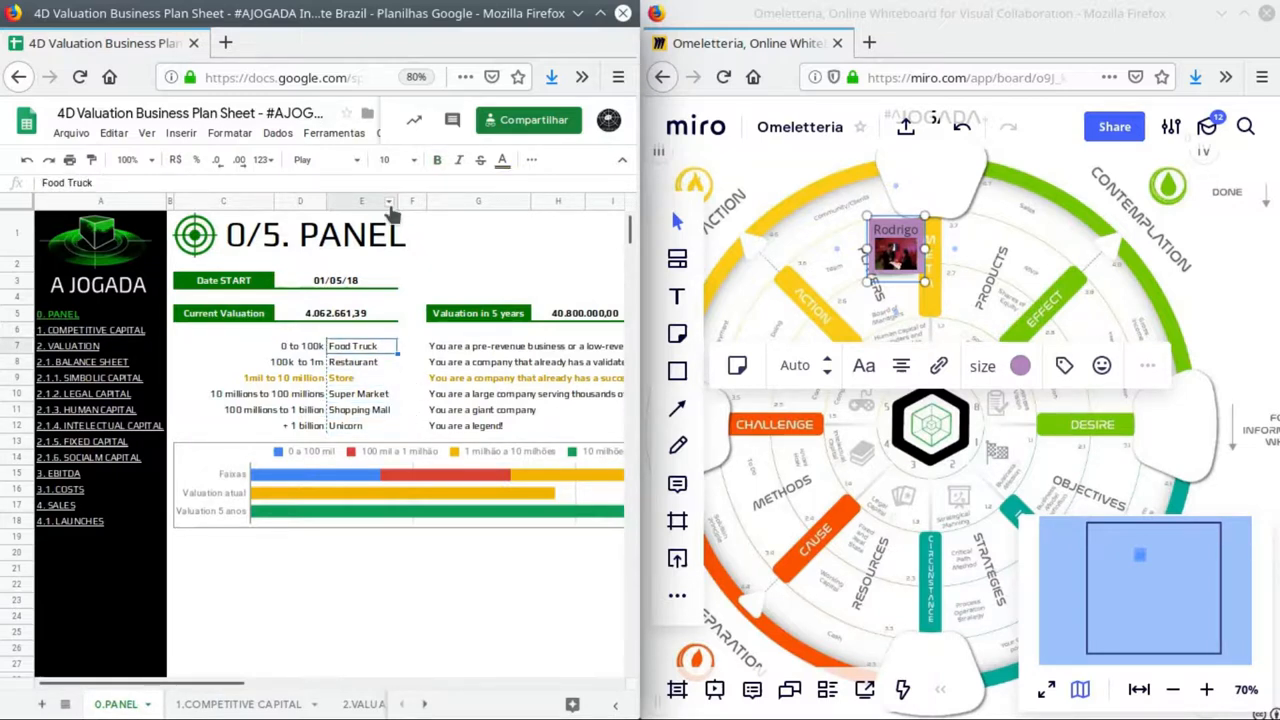
pyautogui.moveTo(452, 364)
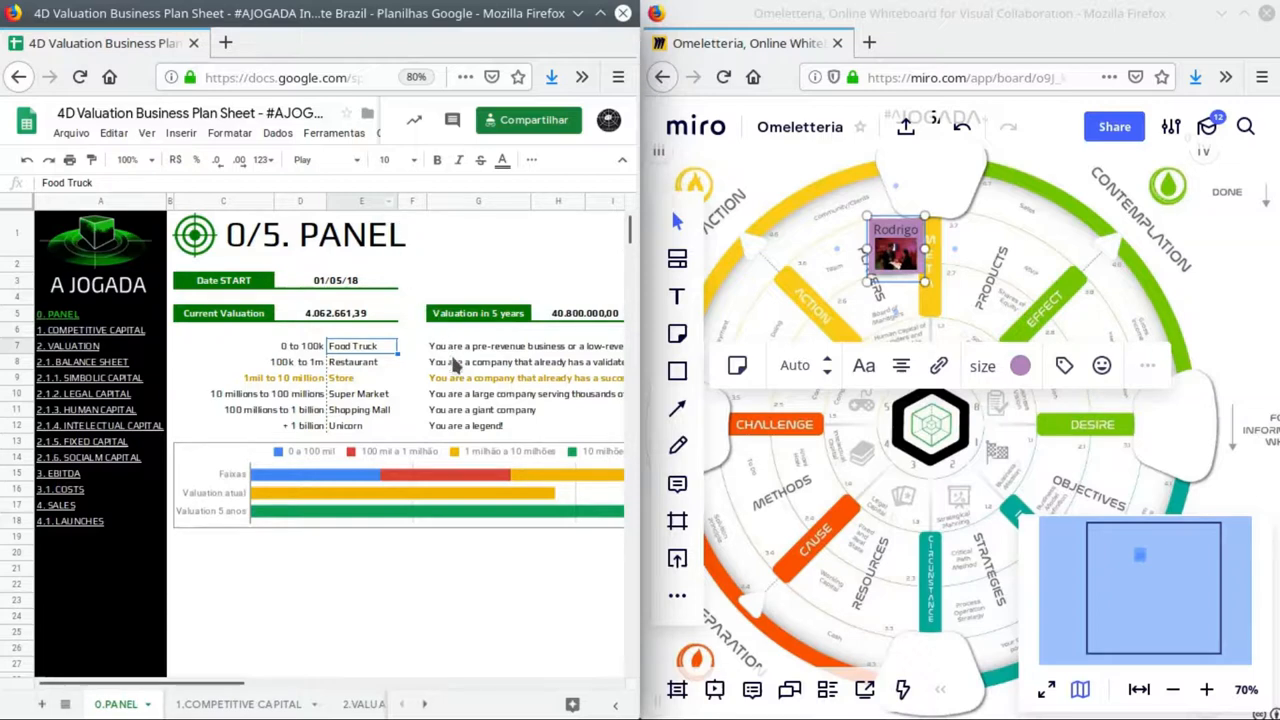
pyautogui.click(360, 378)
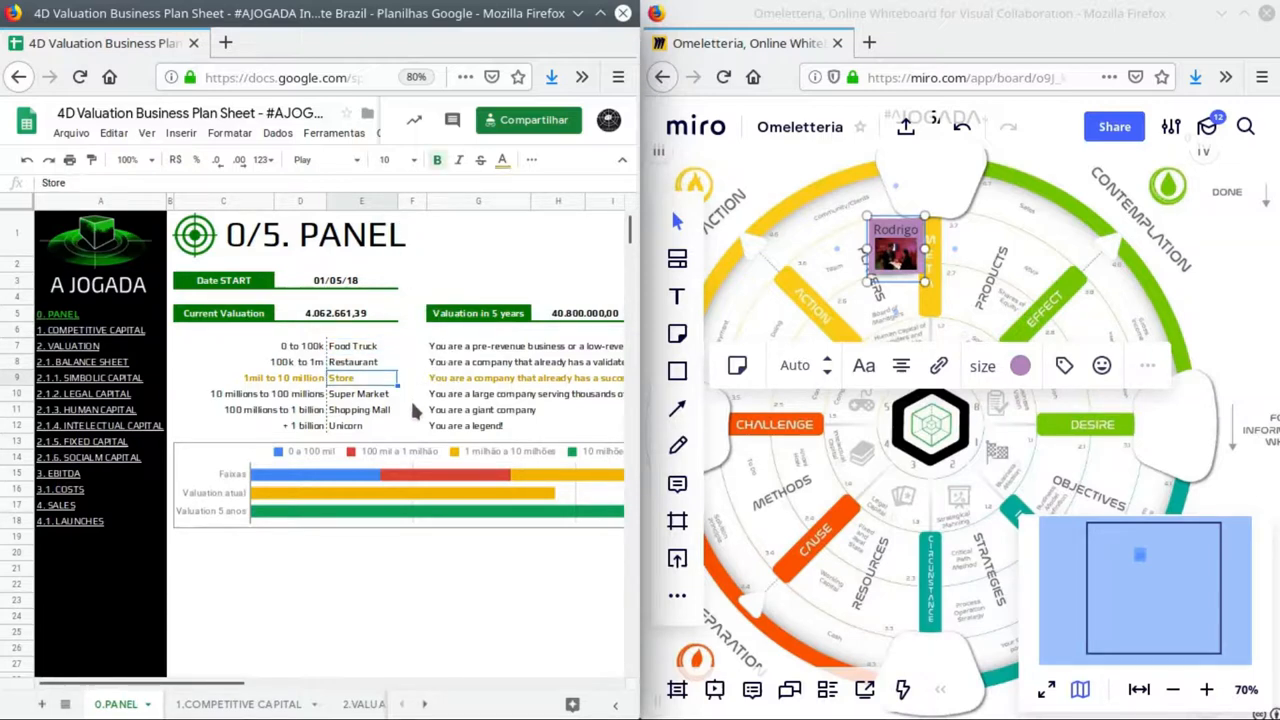
pyautogui.click(360, 410)
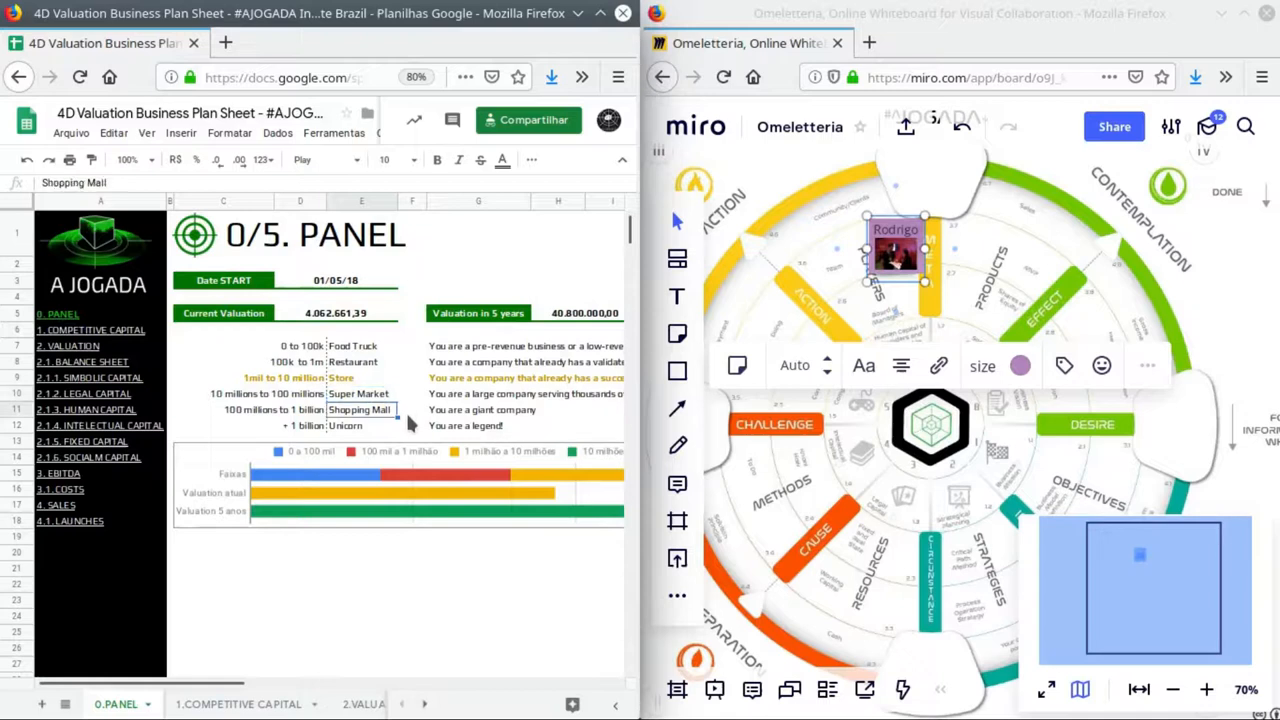
pyautogui.click(352, 360)
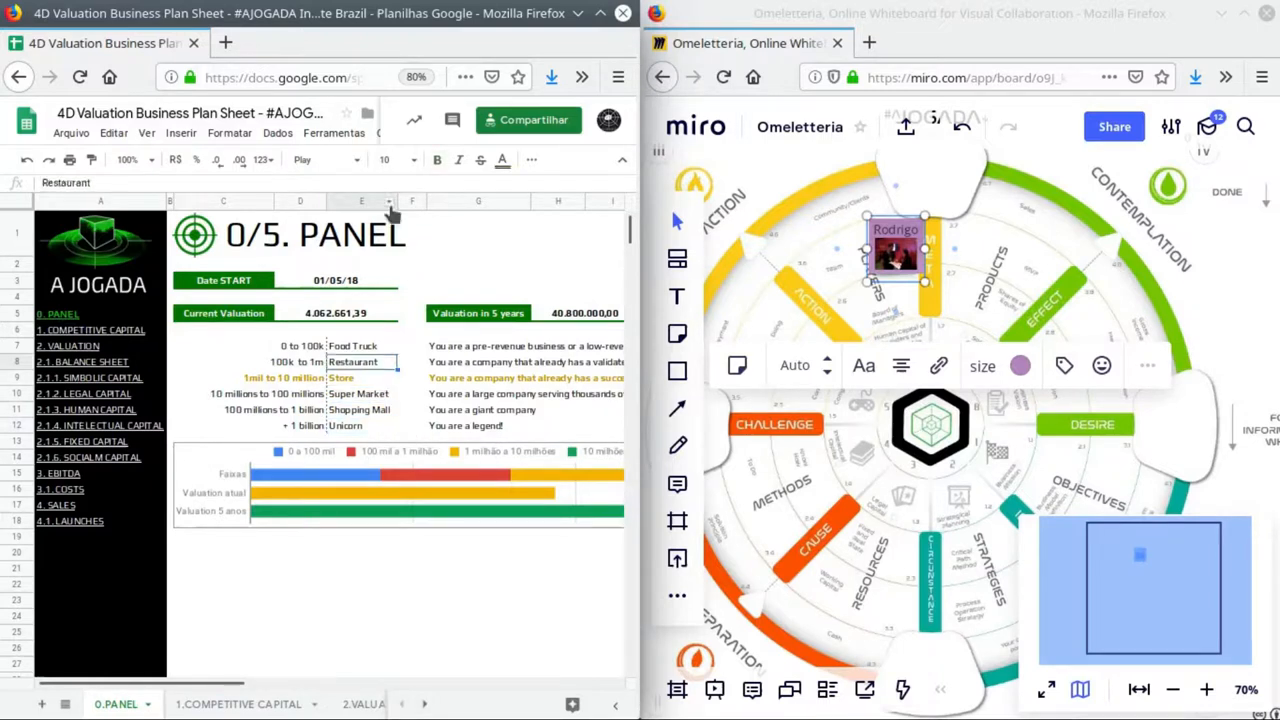
pyautogui.click(362, 344)
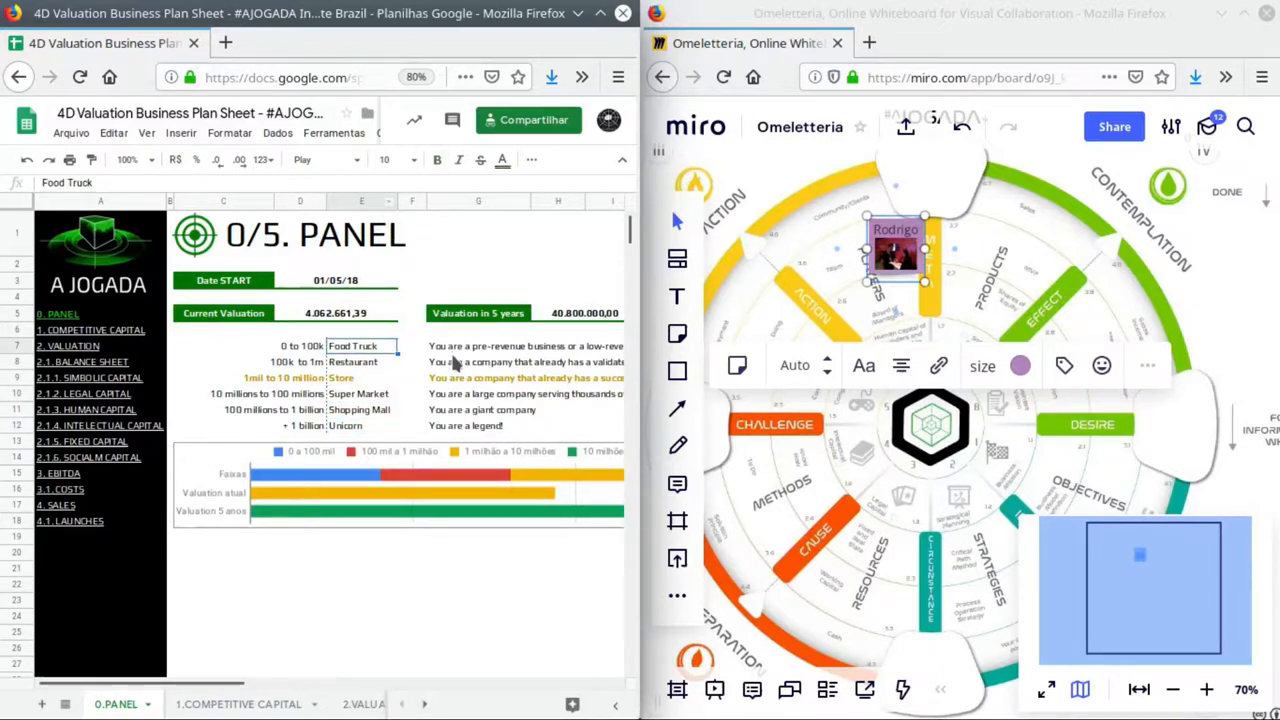
pyautogui.click(356, 376)
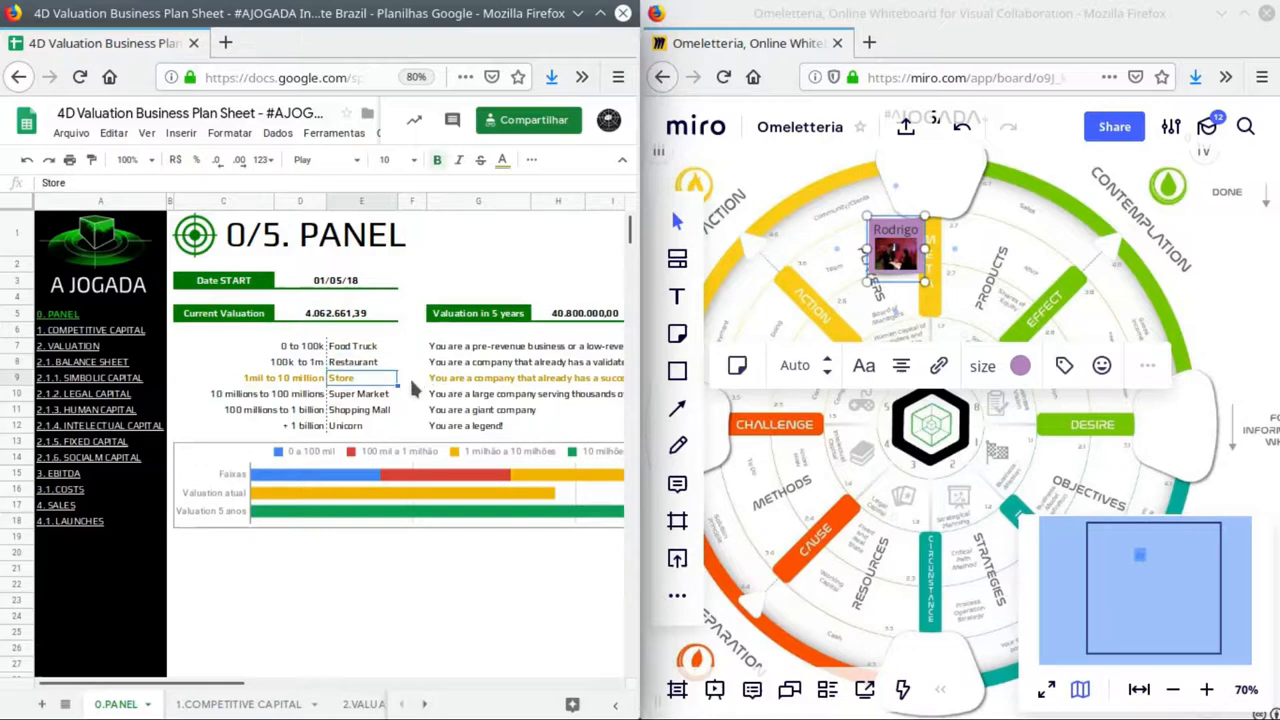
pyautogui.click(360, 392)
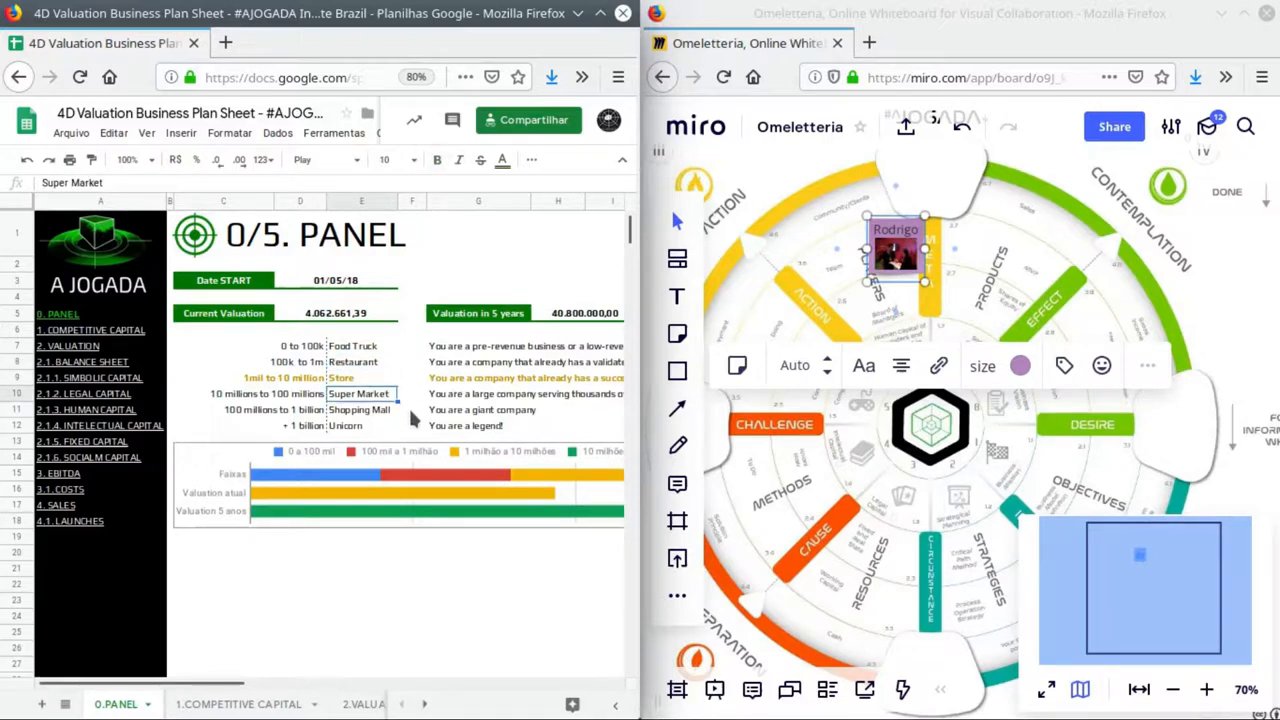
pyautogui.click(360, 424)
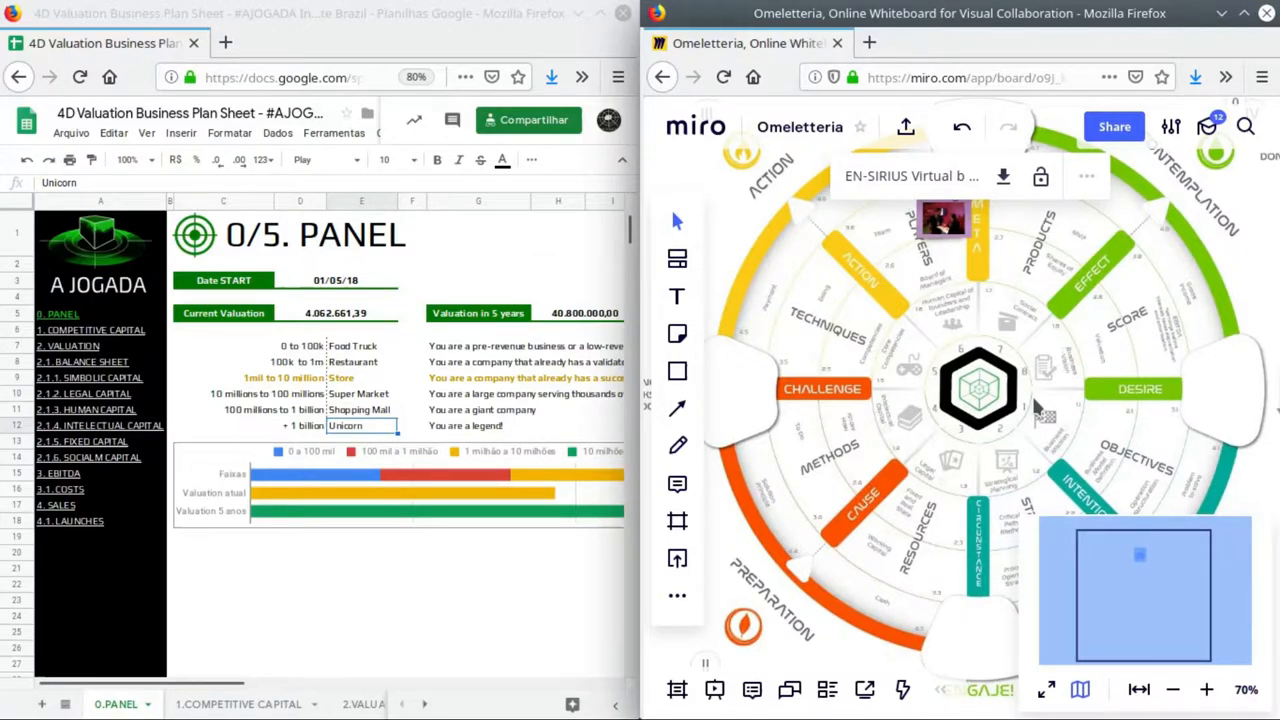
pyautogui.moveTo(1036, 414)
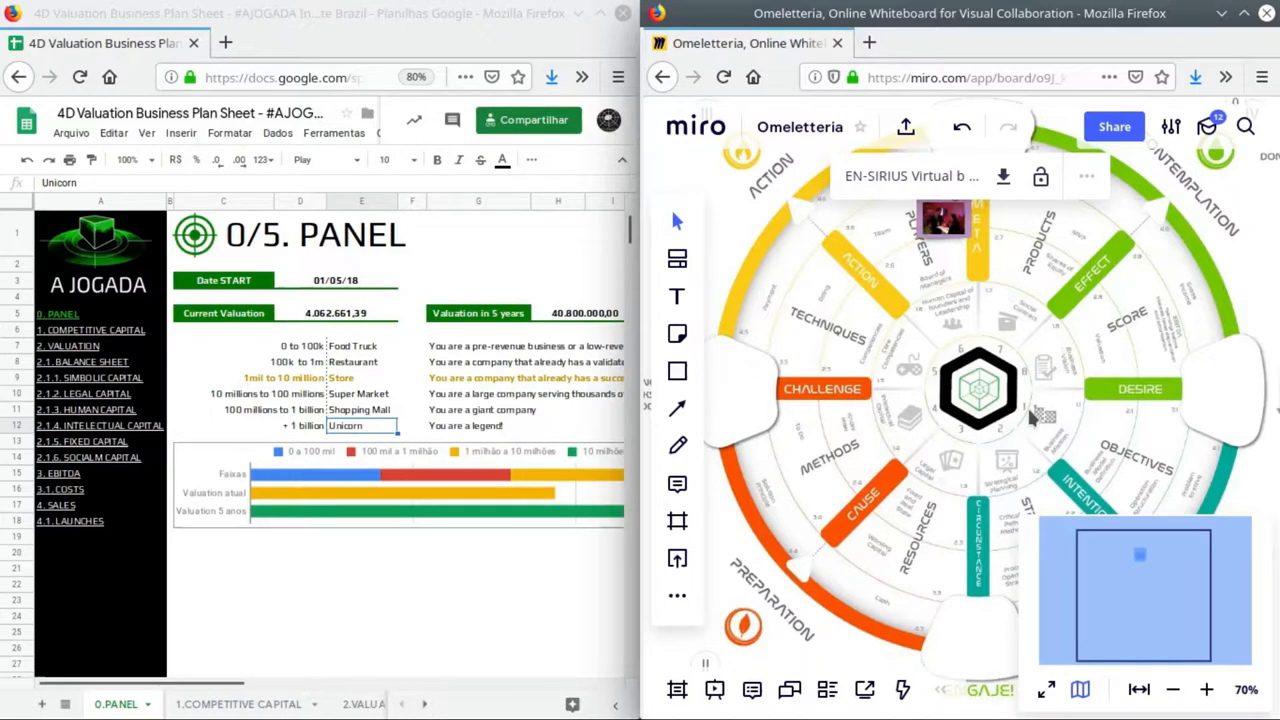
pyautogui.moveTo(1020, 400)
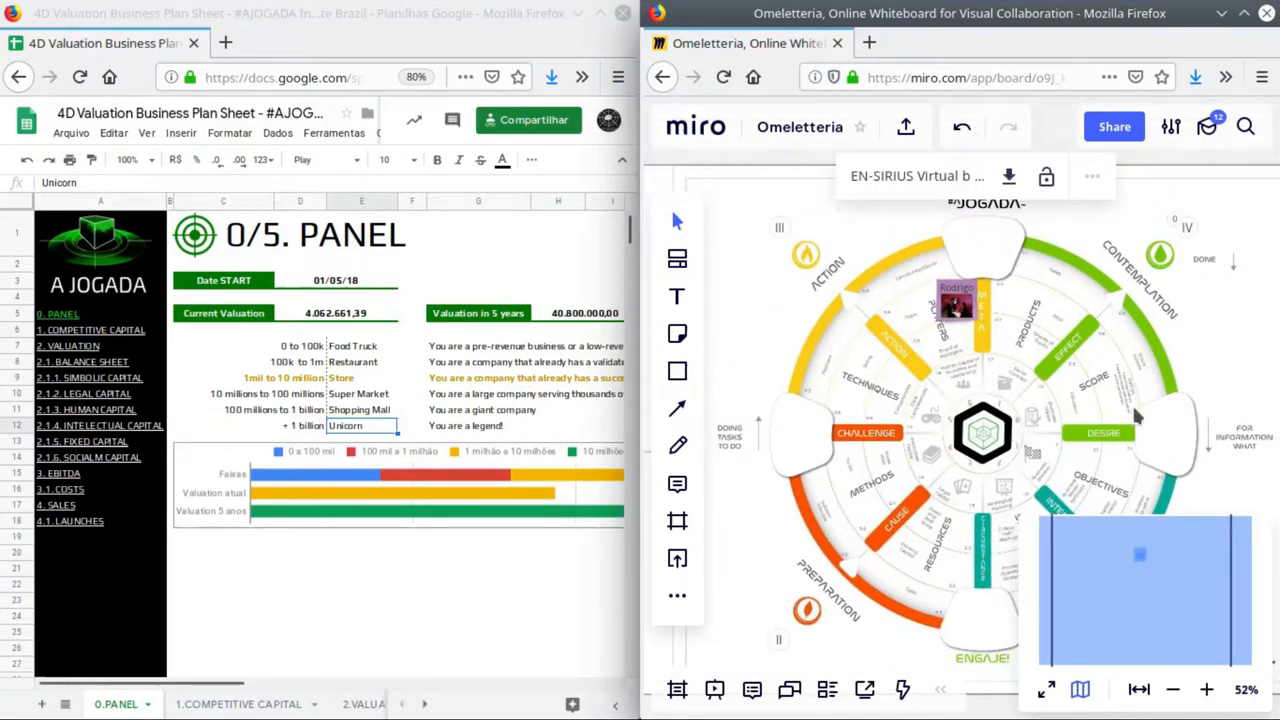
pyautogui.moveTo(884, 488)
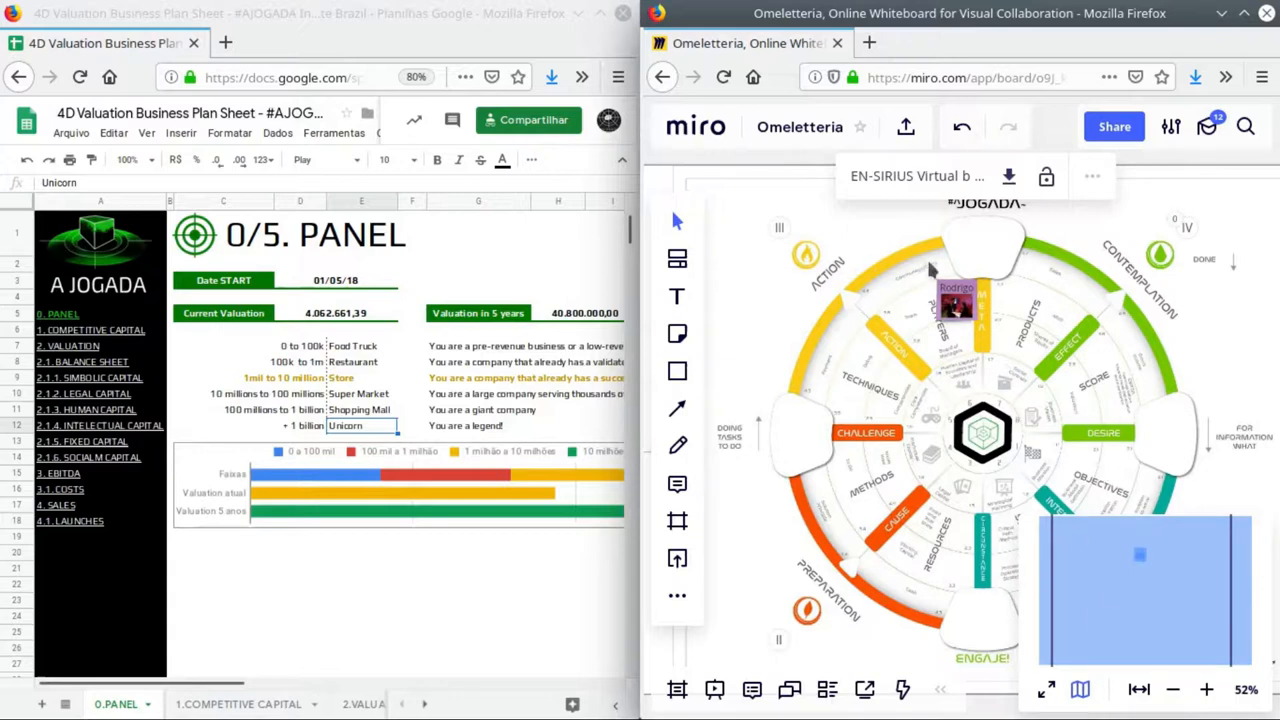
pyautogui.moveTo(824, 390)
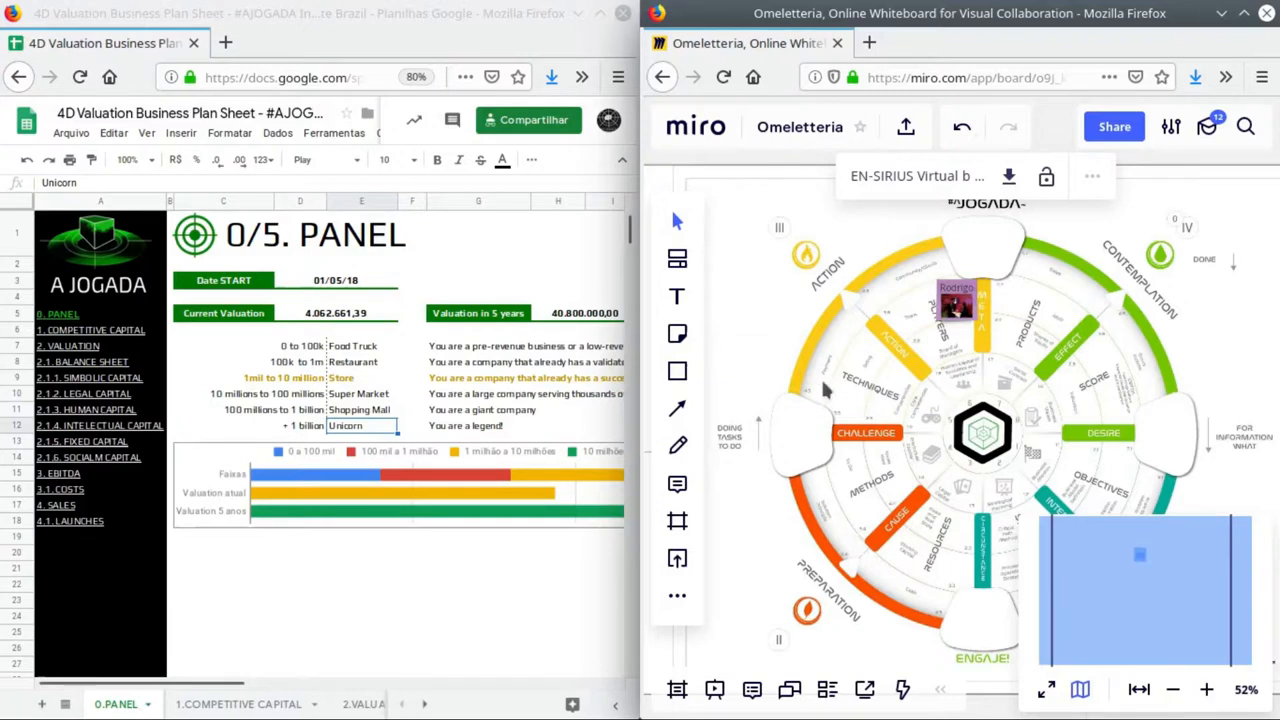
pyautogui.moveTo(1128, 562)
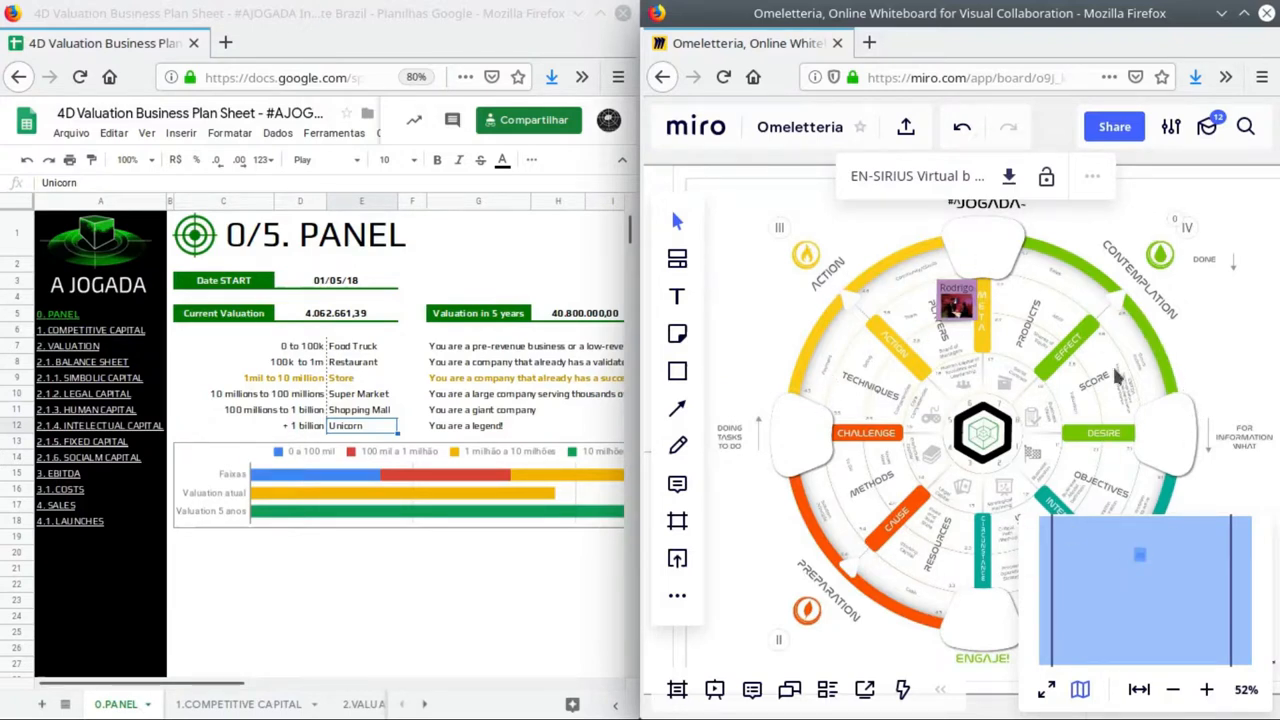
pyautogui.moveTo(1022, 596)
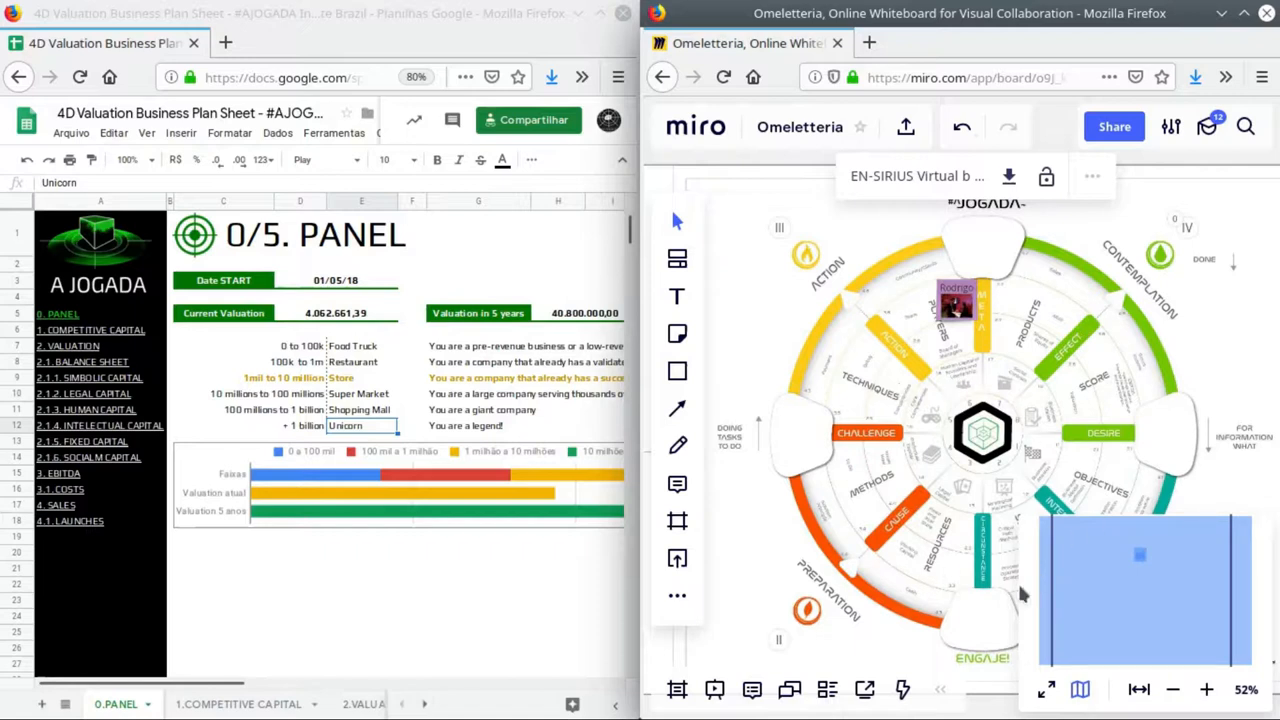
pyautogui.moveTo(1016, 590)
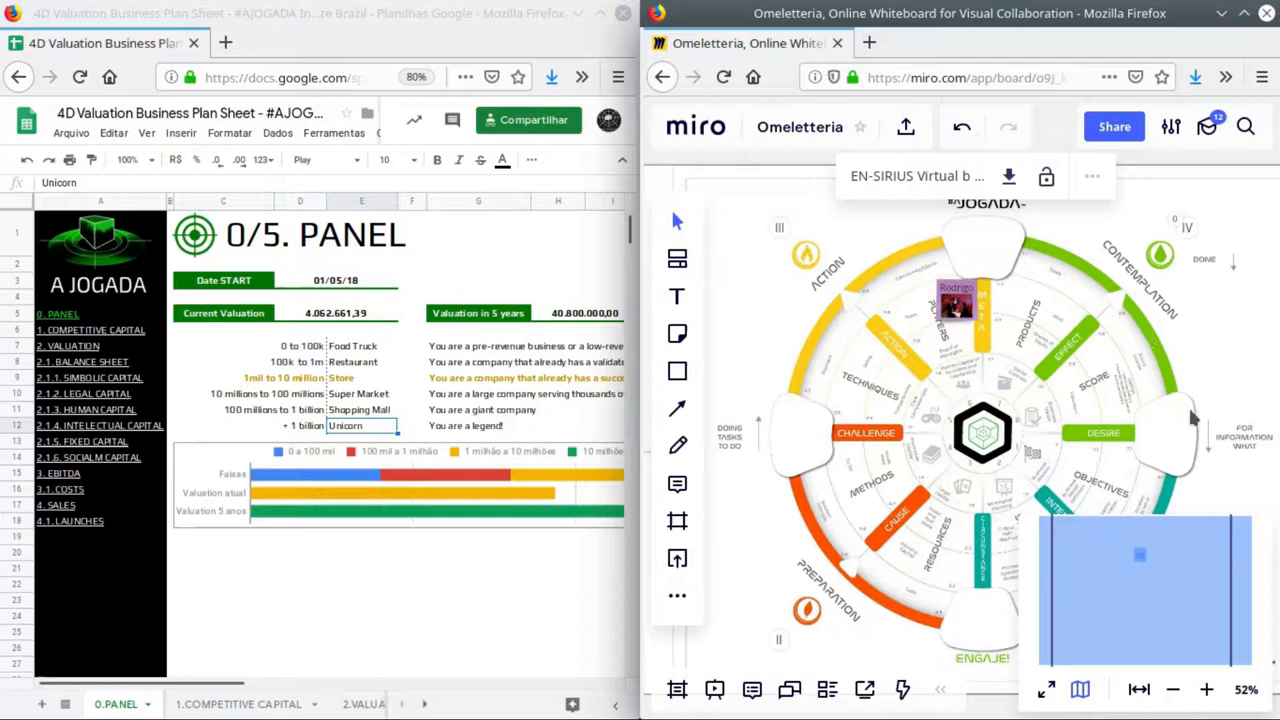
pyautogui.moveTo(830, 288)
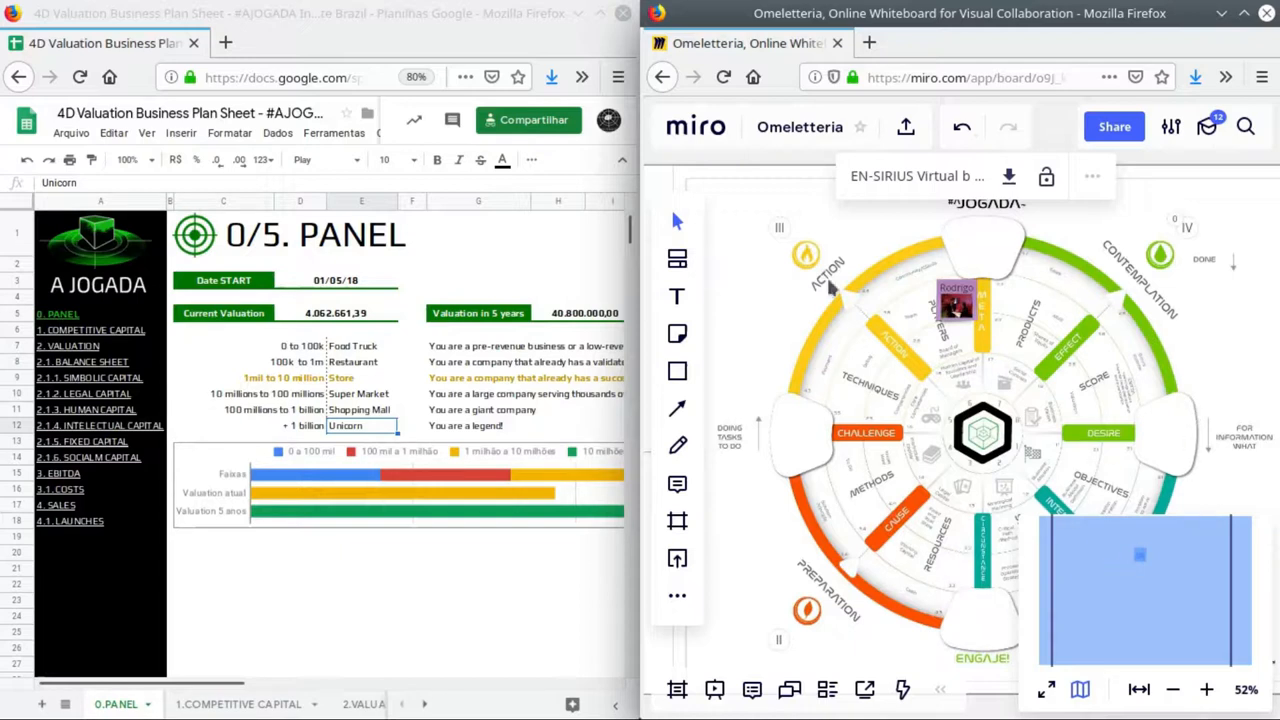
pyautogui.moveTo(924, 384)
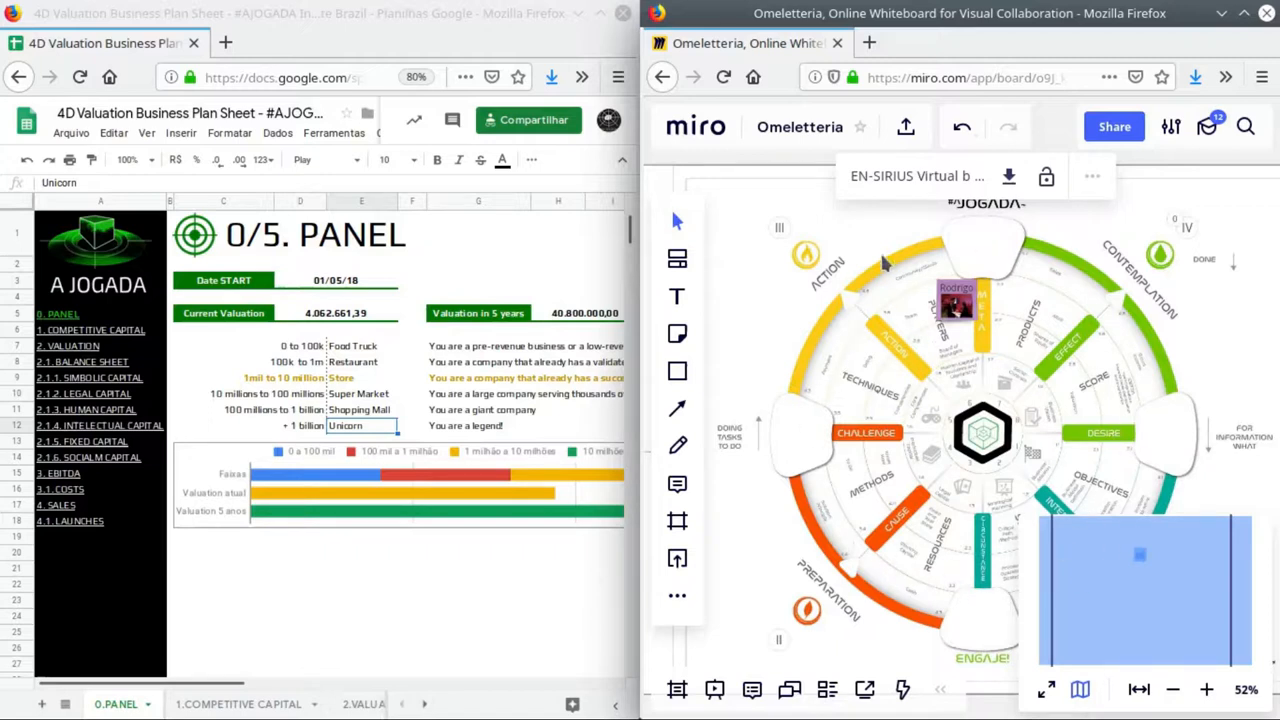
pyautogui.moveTo(1160, 206)
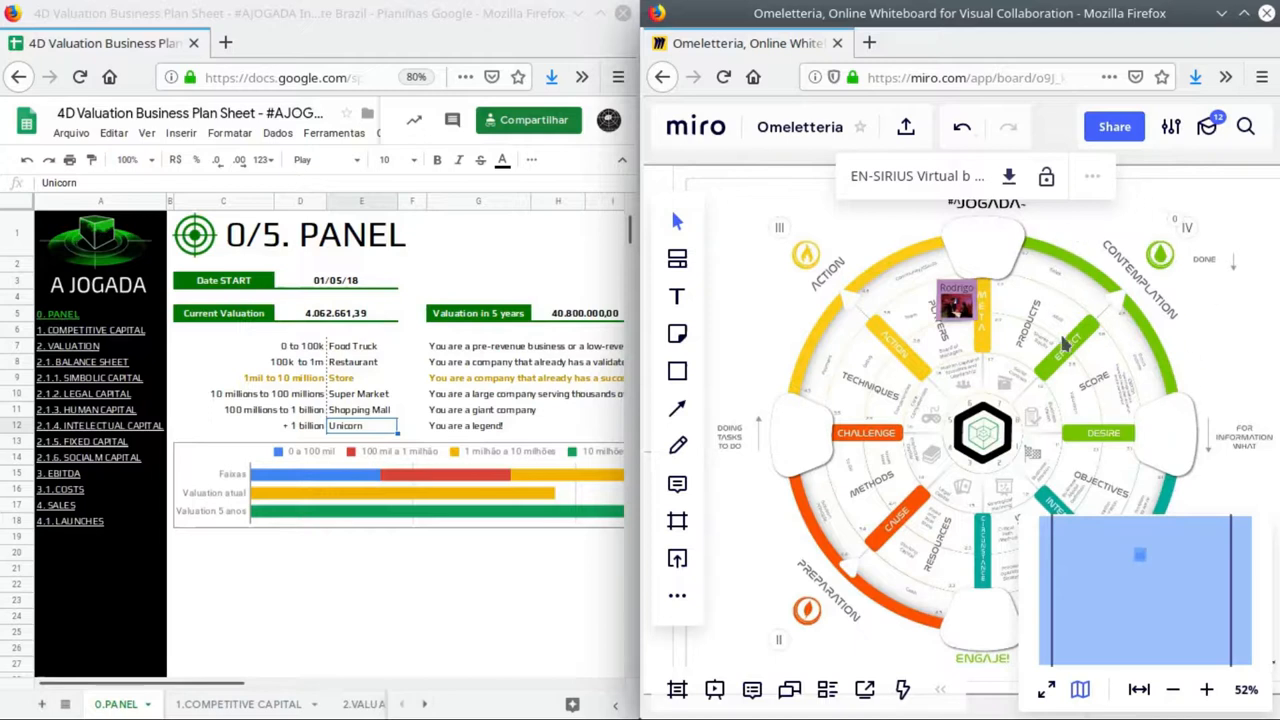
pyautogui.moveTo(1098, 362)
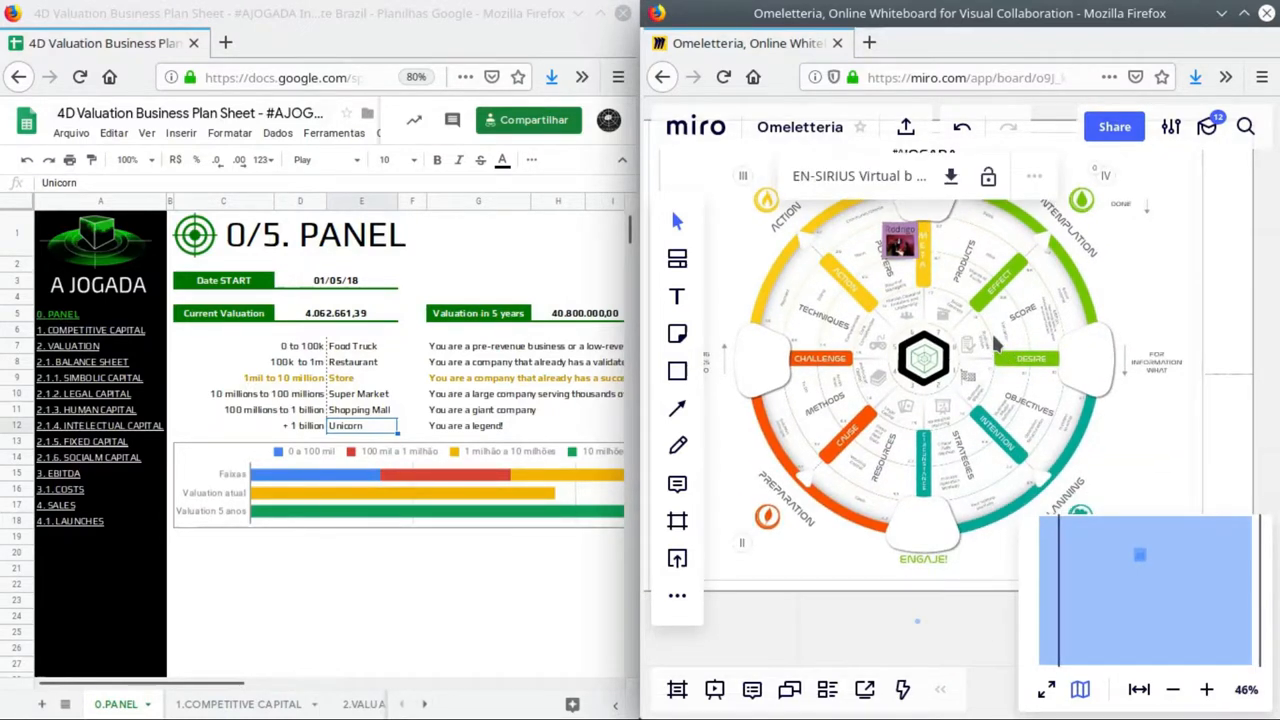
# - Set the You note's text size to 48 and zoom to the box beside Desire
pyautogui.click(1208, 688)
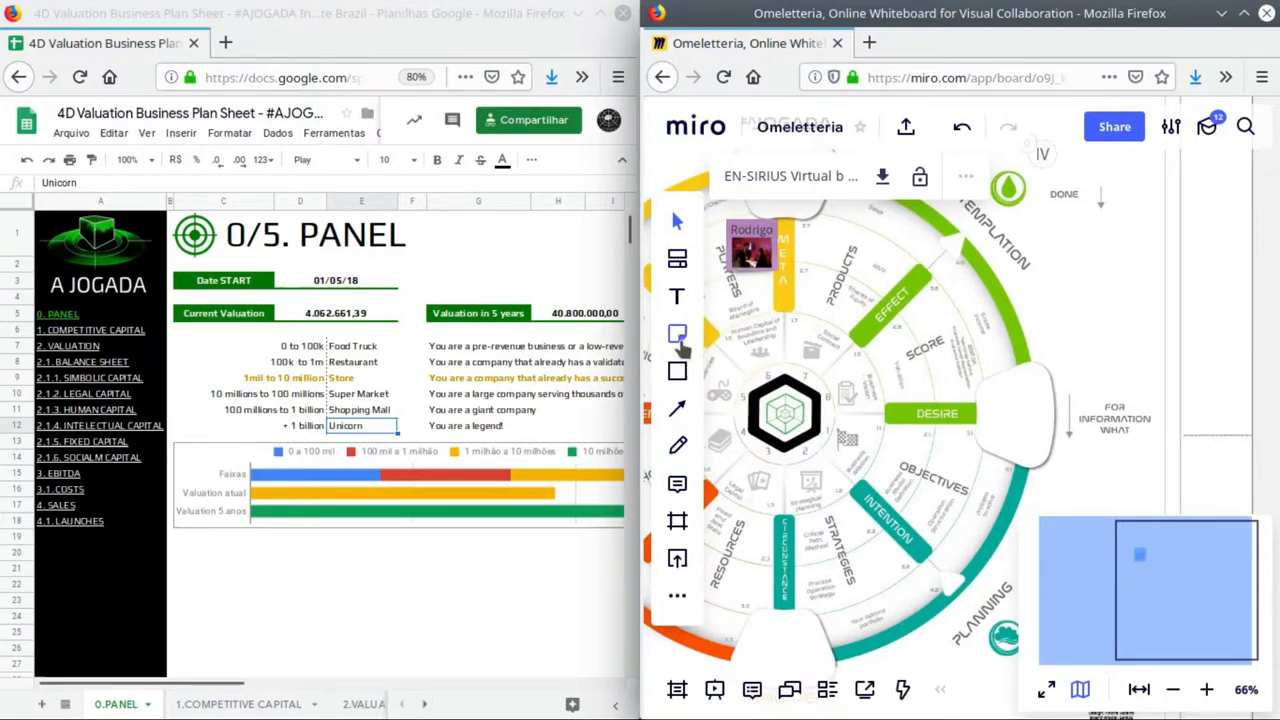
pyautogui.moveTo(676, 332)
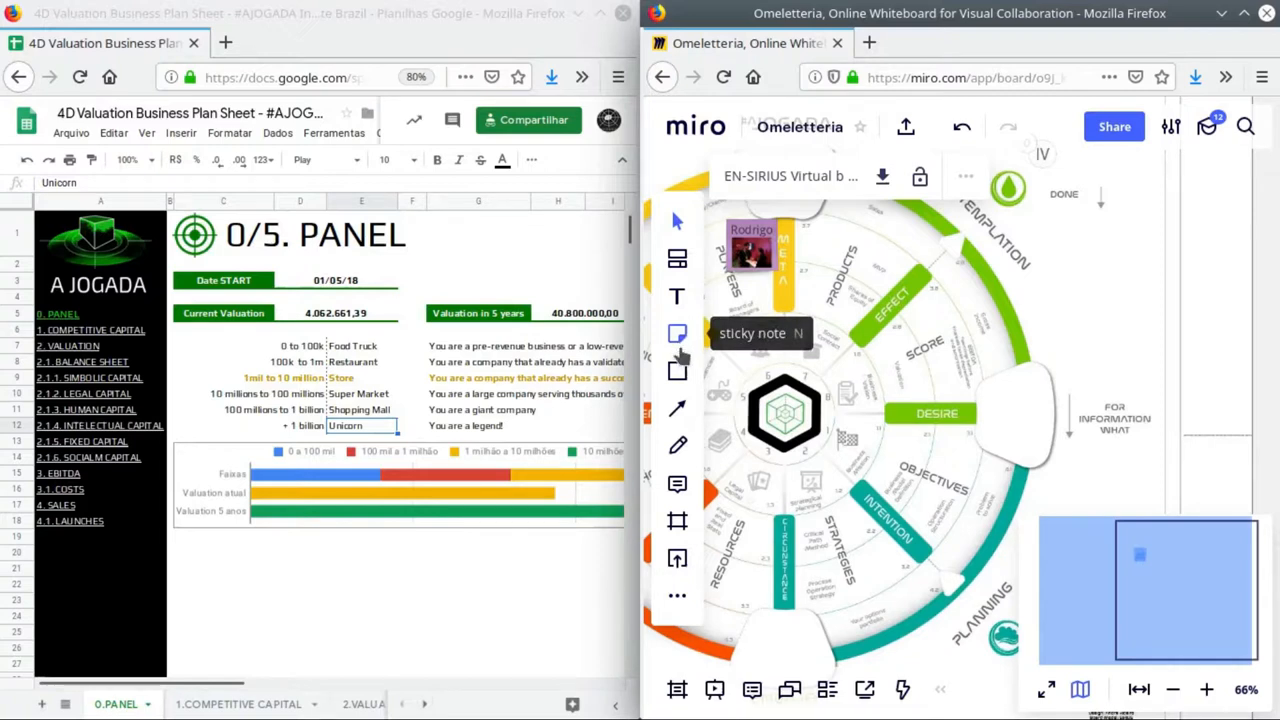
pyautogui.moveTo(708, 284)
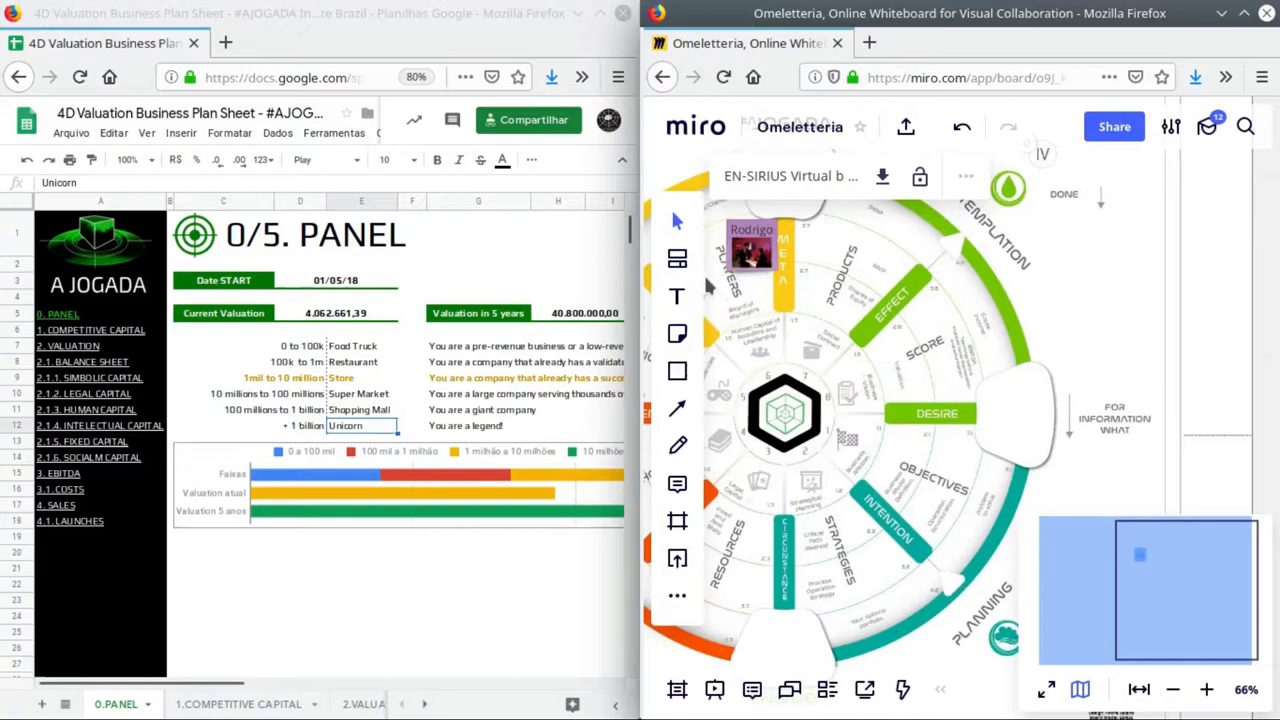
pyautogui.moveTo(820, 364)
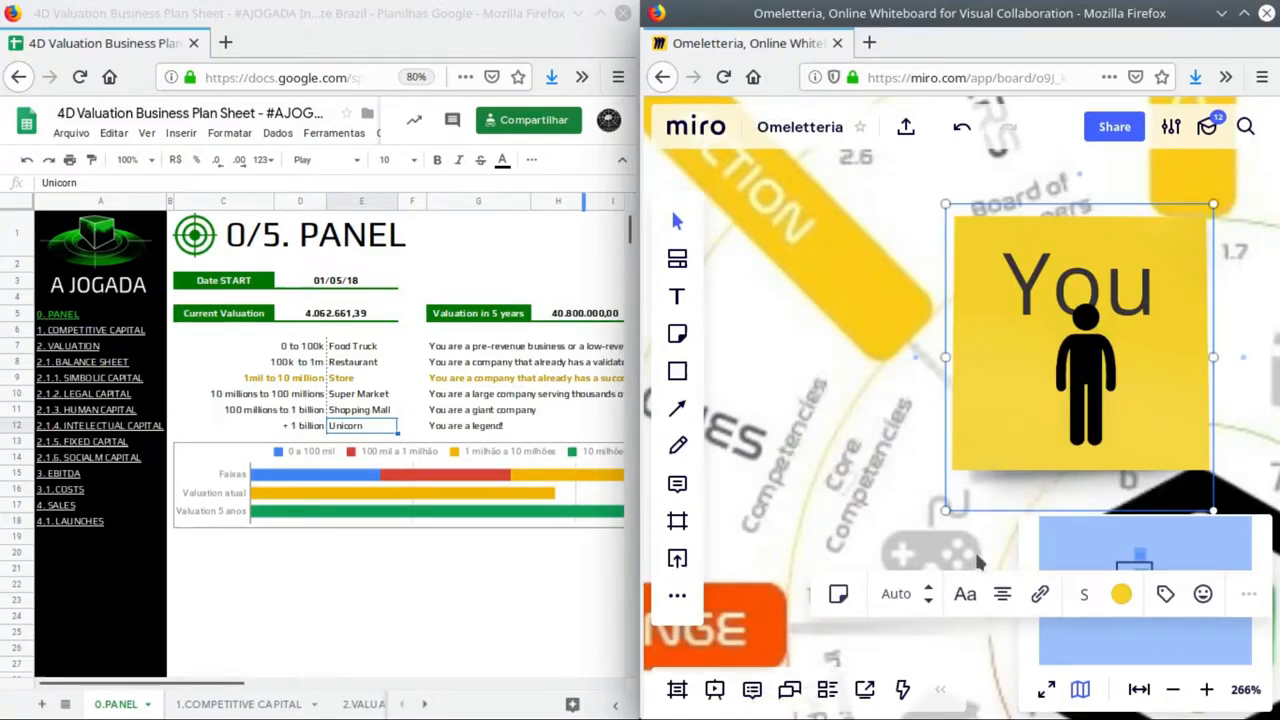
pyautogui.click(896, 594)
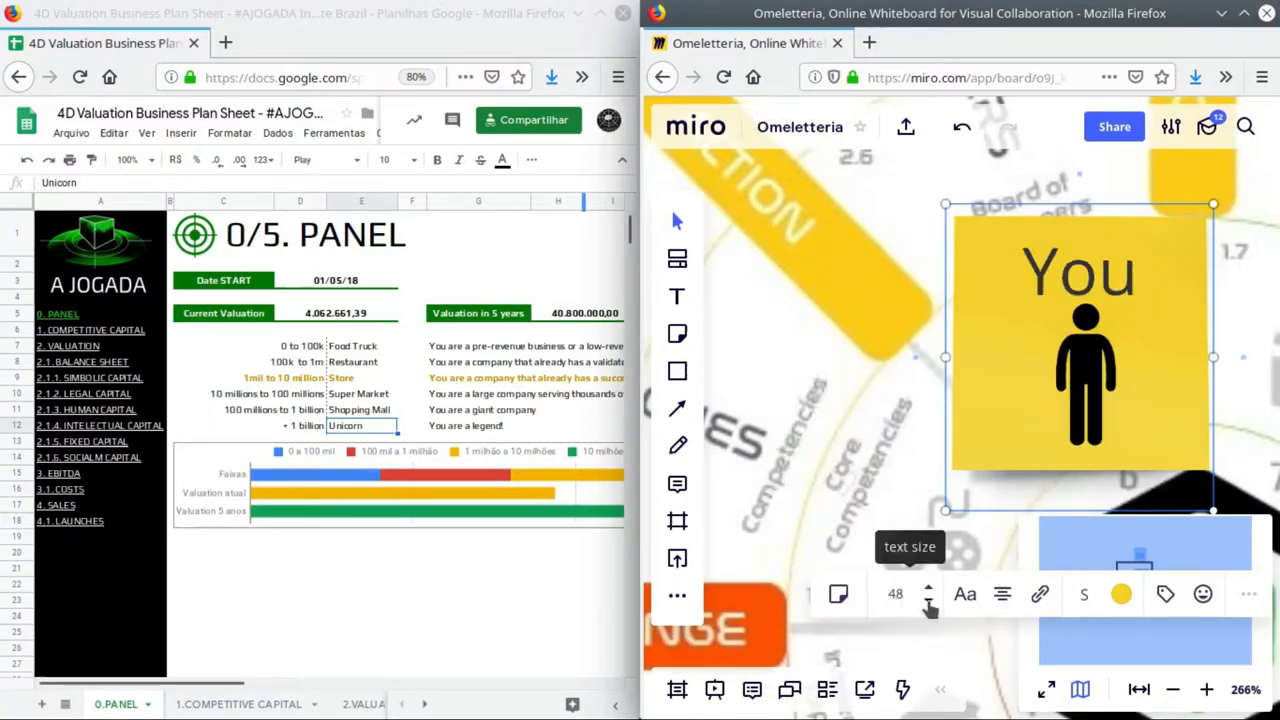
pyautogui.click(928, 600)
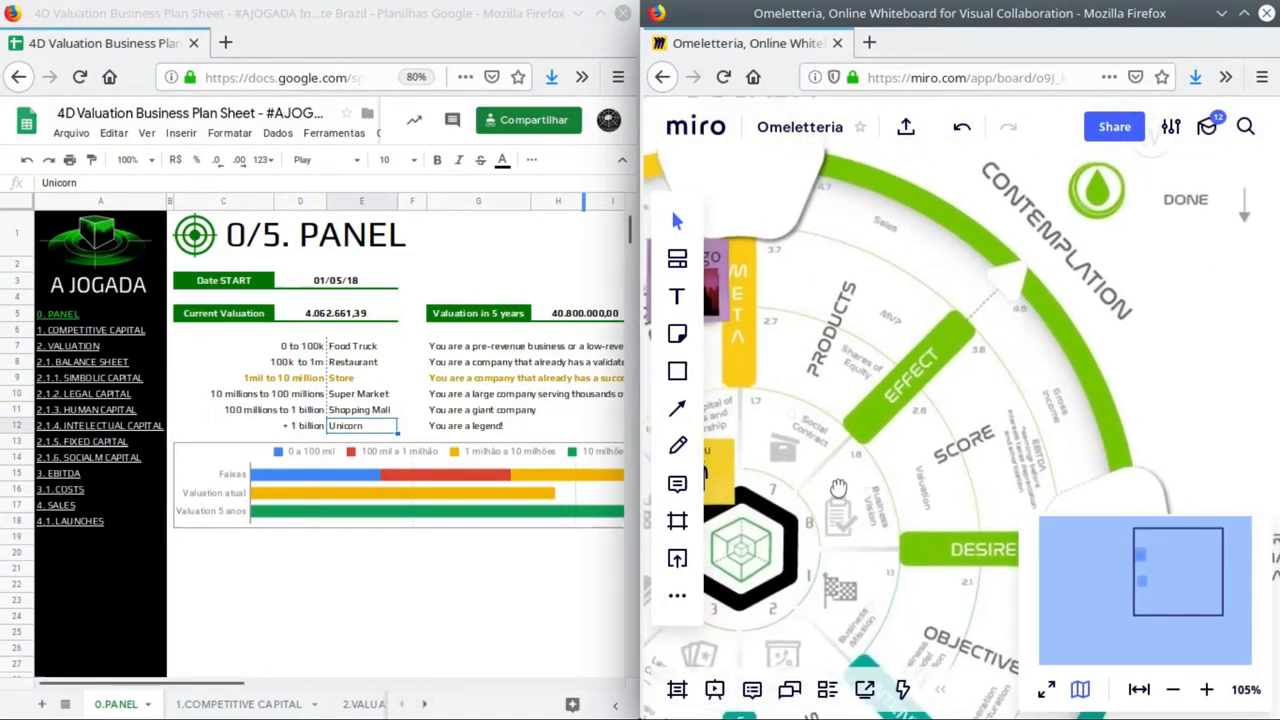
pyautogui.click(1206, 688)
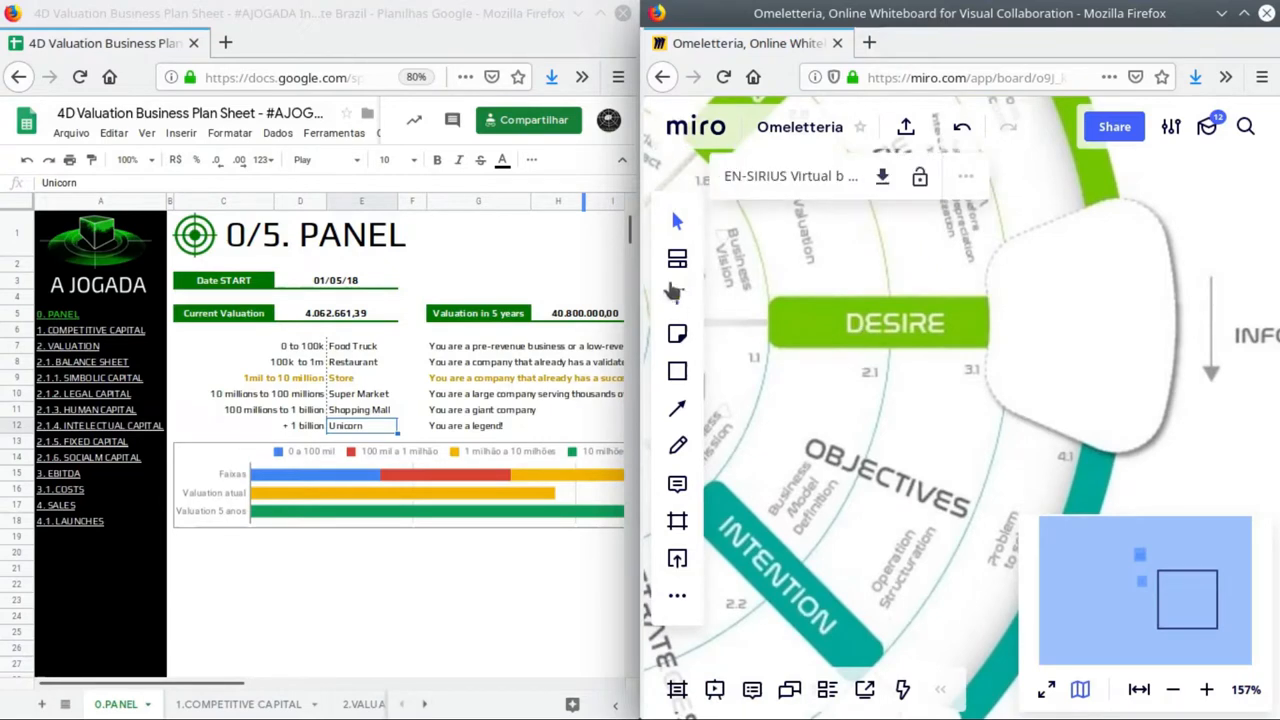
pyautogui.moveTo(676, 370)
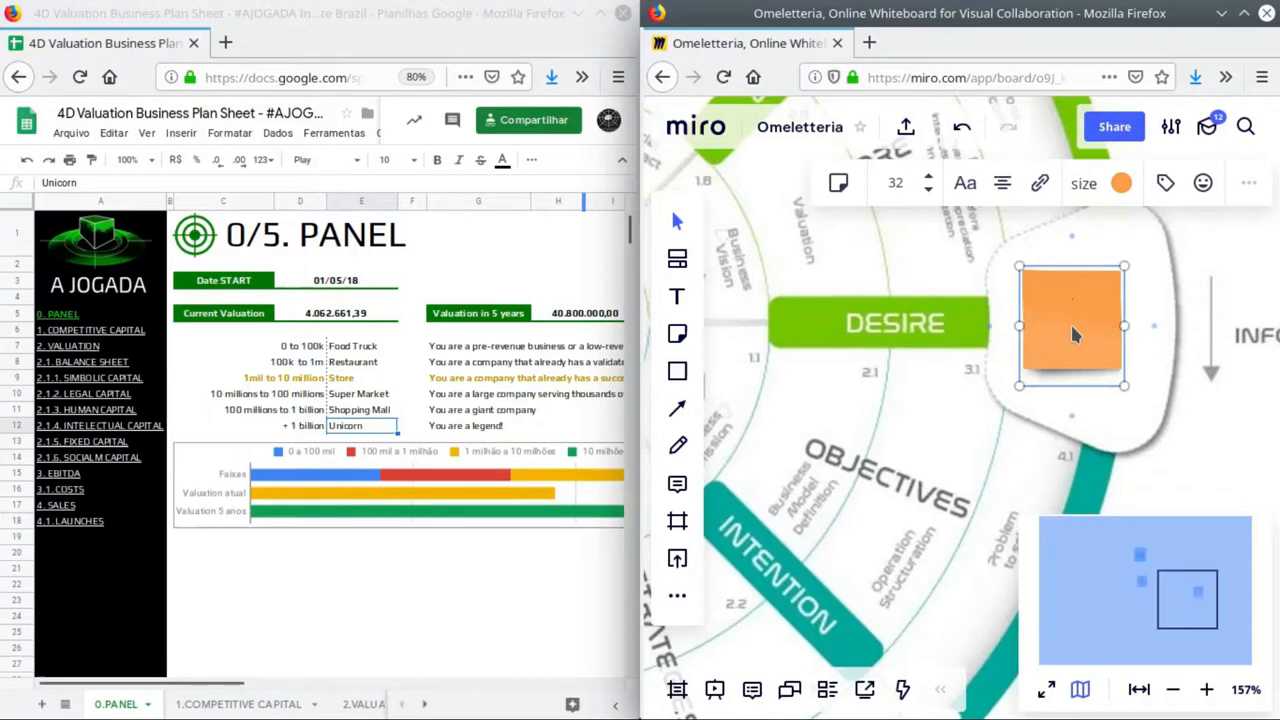
# - Write '1 first landmark' on the orange sticky note in the Desire box
pyautogui.doubleClick(1072, 322)
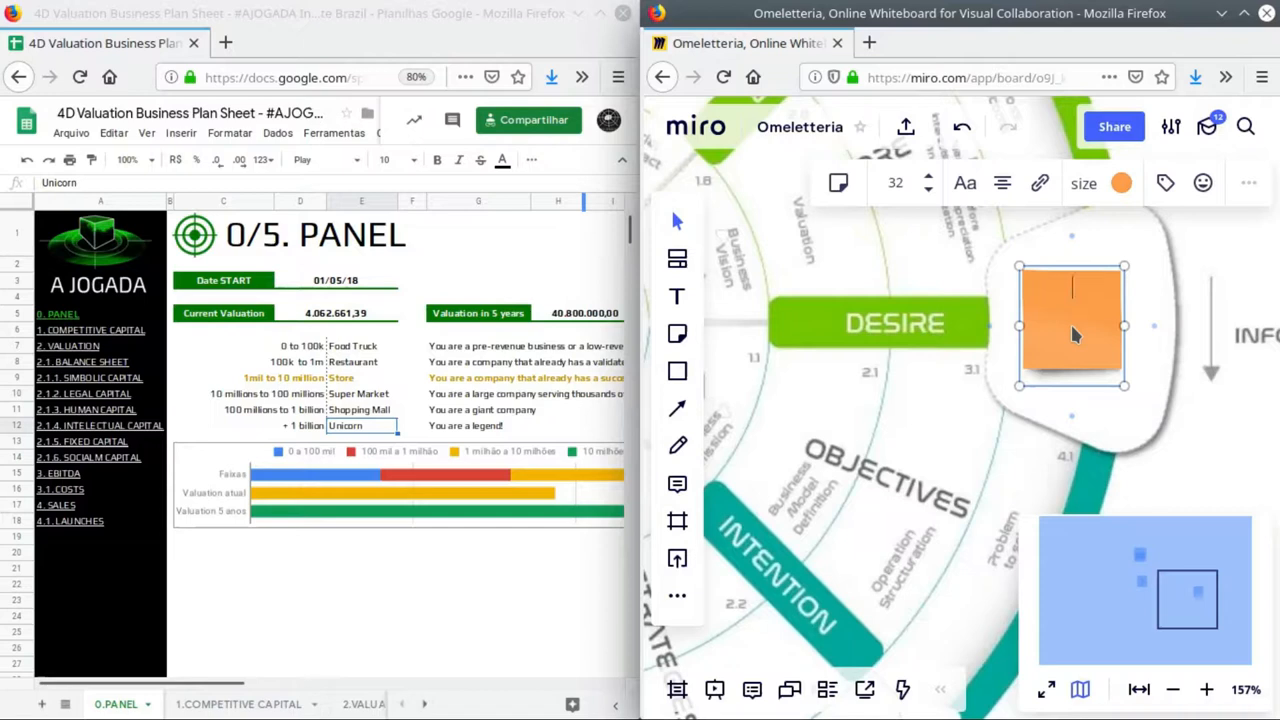
pyautogui.write('1 first land')
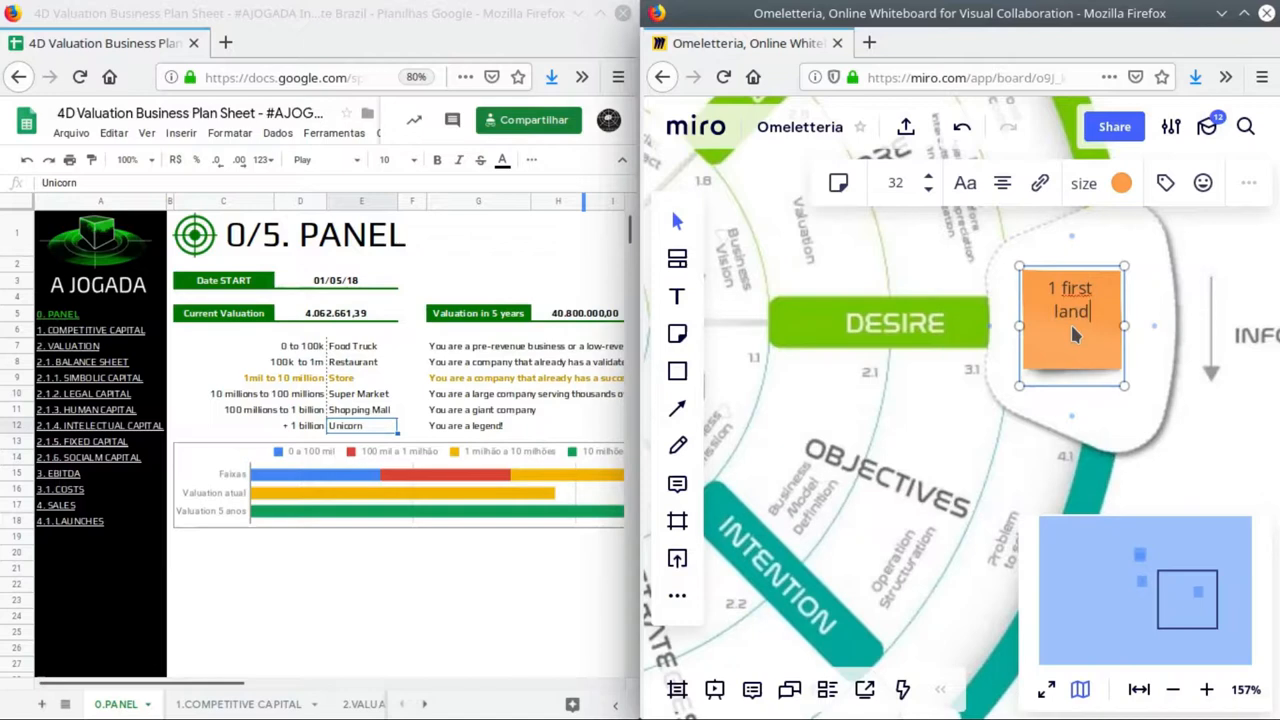
pyautogui.write('mark')
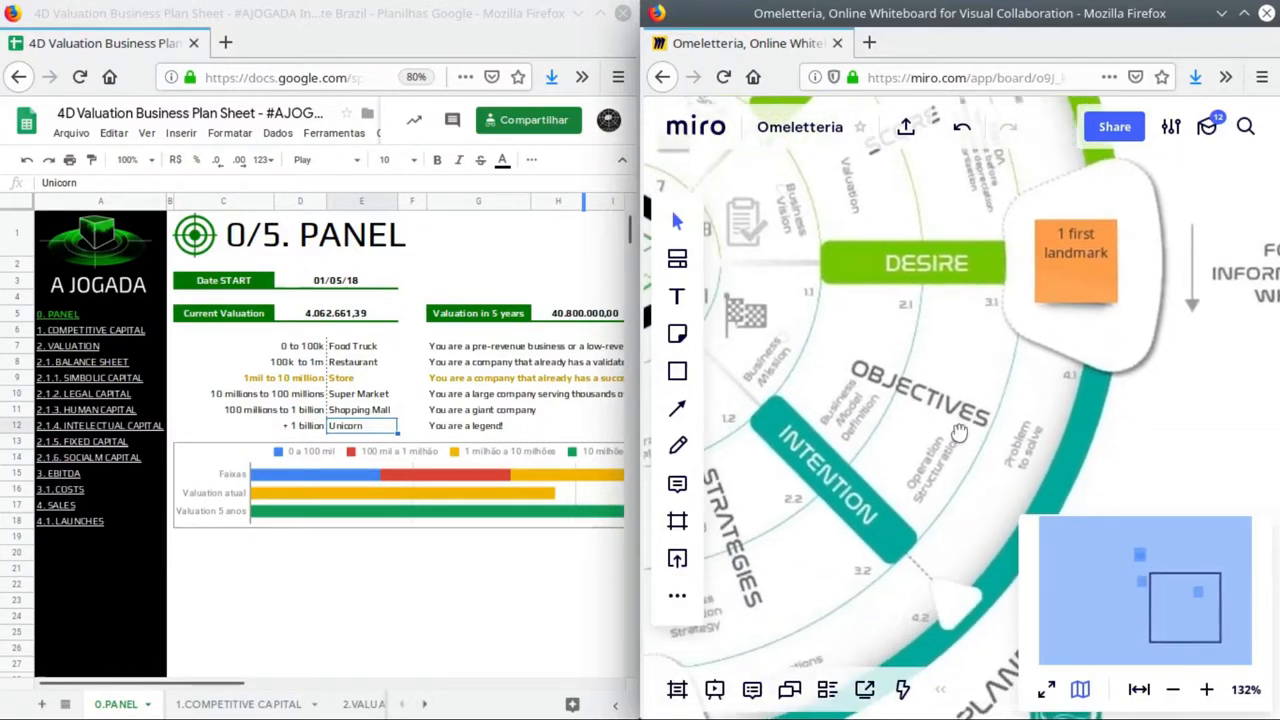
pyautogui.click(1076, 260)
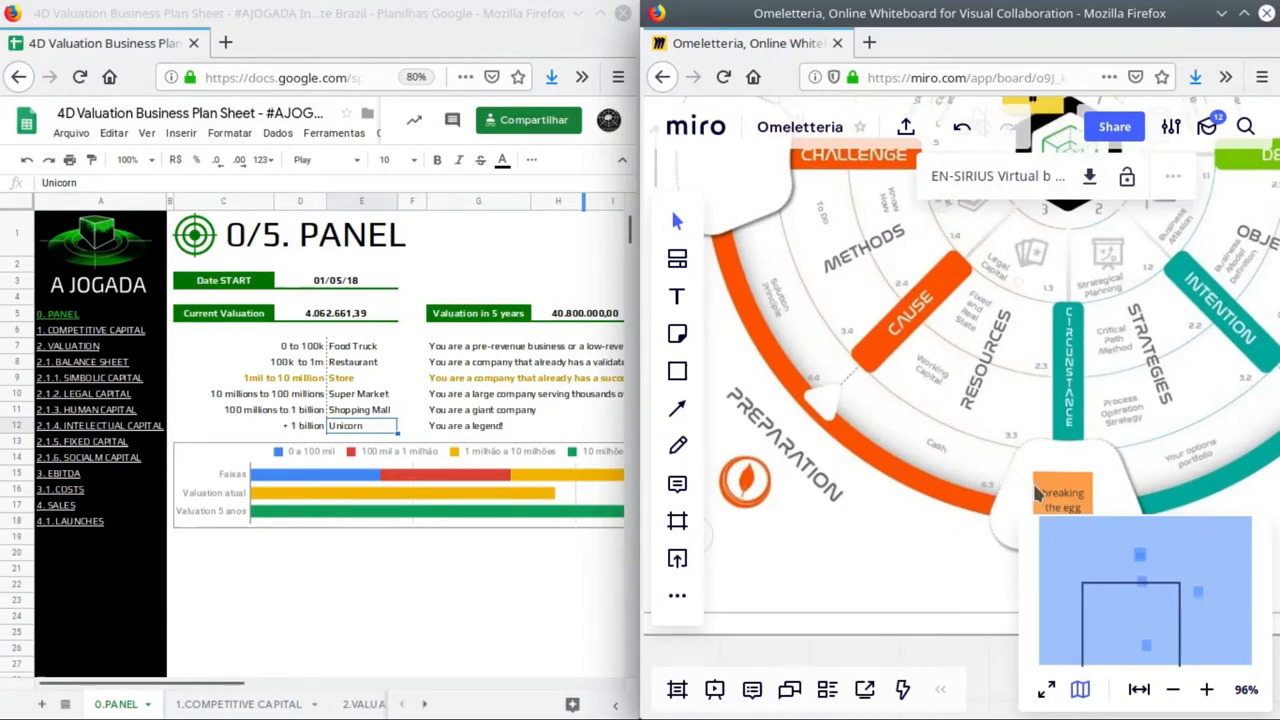
pyautogui.moveTo(1068, 504)
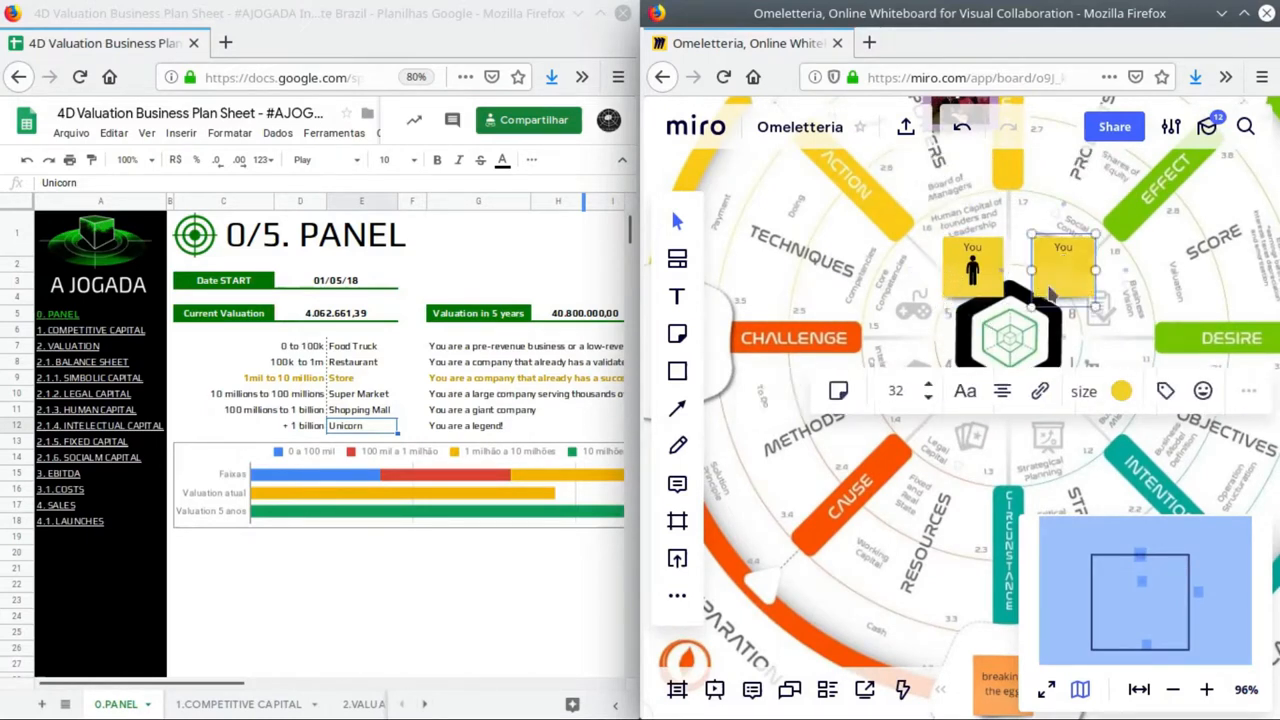
# - Drag the You sticky note across the mandala to sit beside Resources
pyautogui.moveTo(1060, 264); pyautogui.dragTo(864, 520)
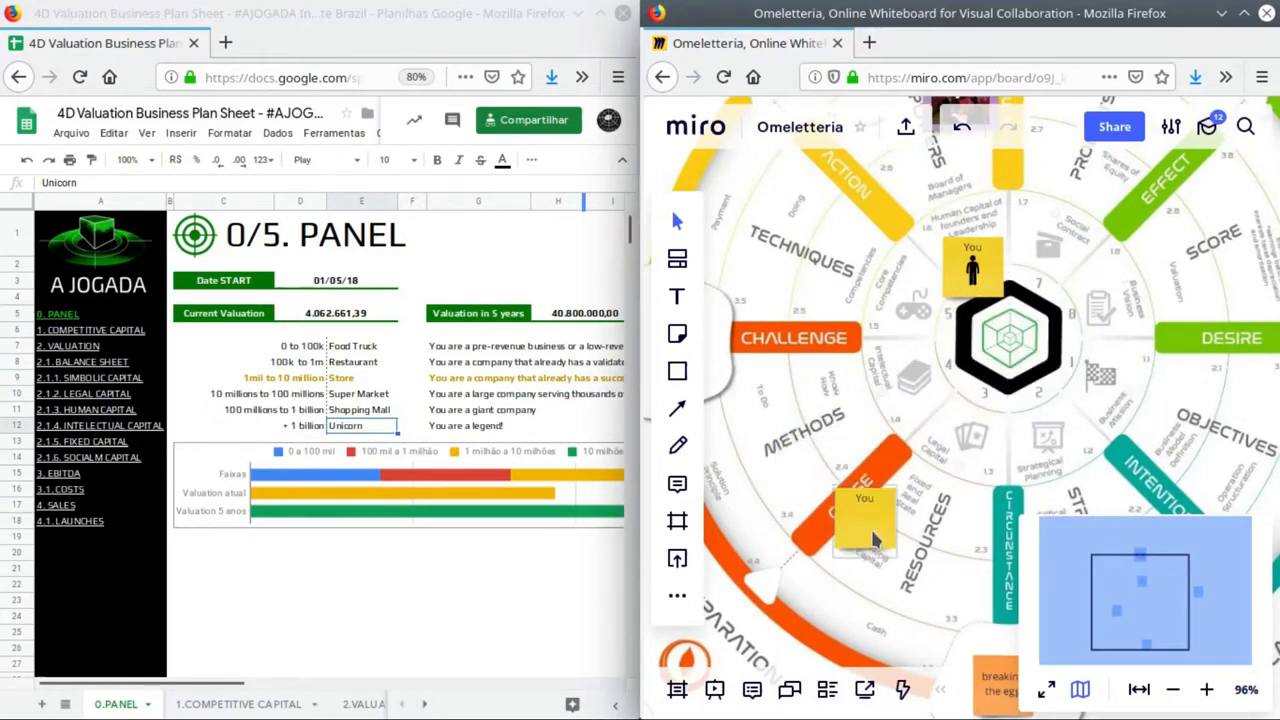
pyautogui.moveTo(864, 520); pyautogui.dragTo(980, 580)
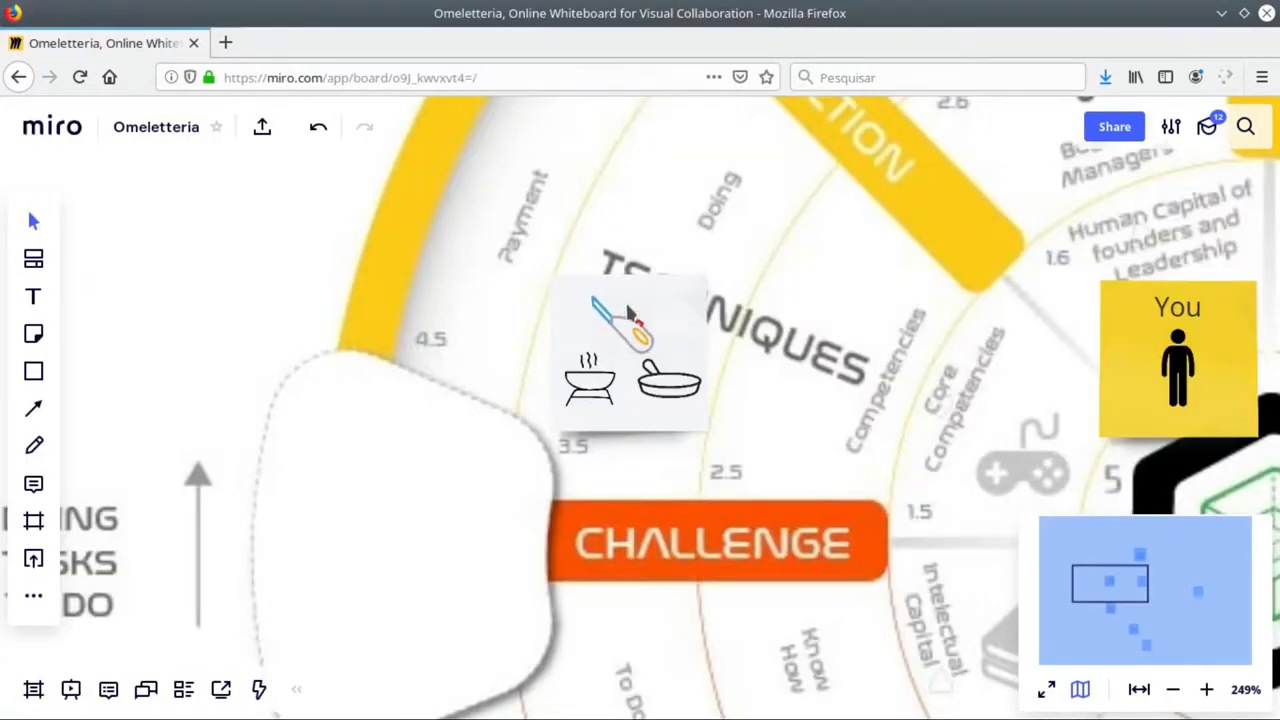
pyautogui.moveTo(756, 236)
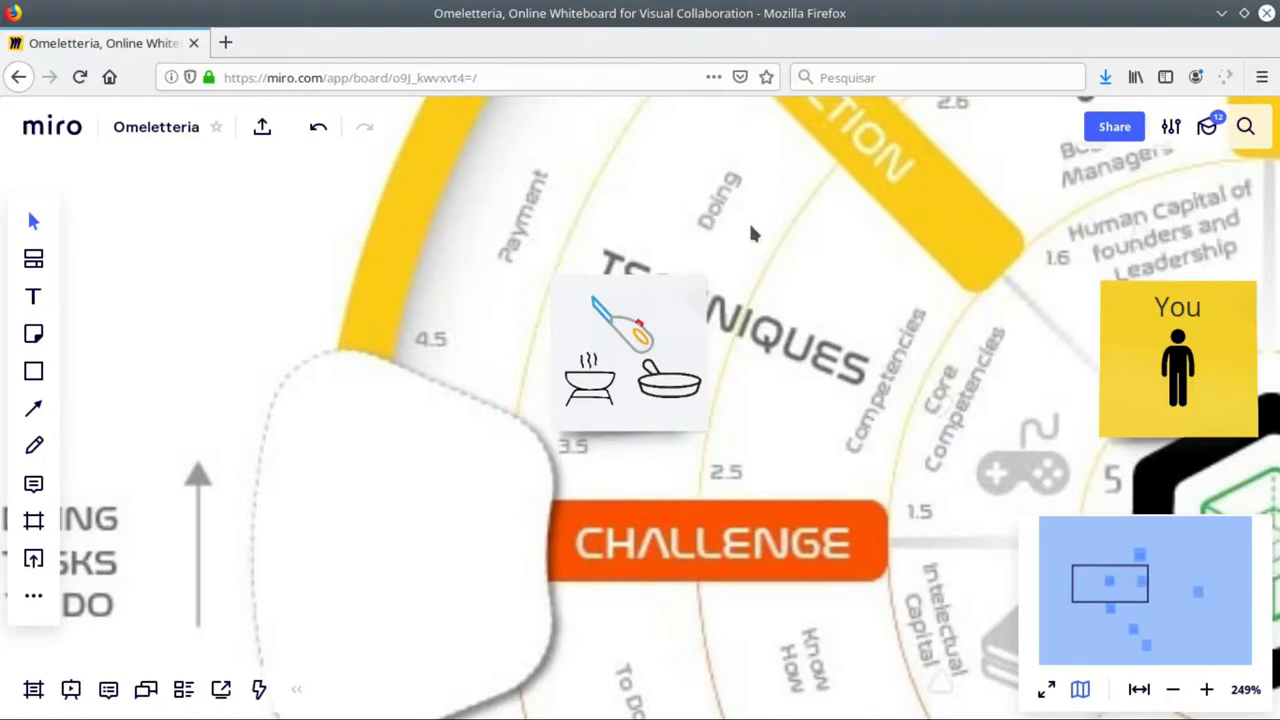
# - Move the copied You note to Products at 3.7 and reword it 'Your Product'
pyautogui.scroll(-3)
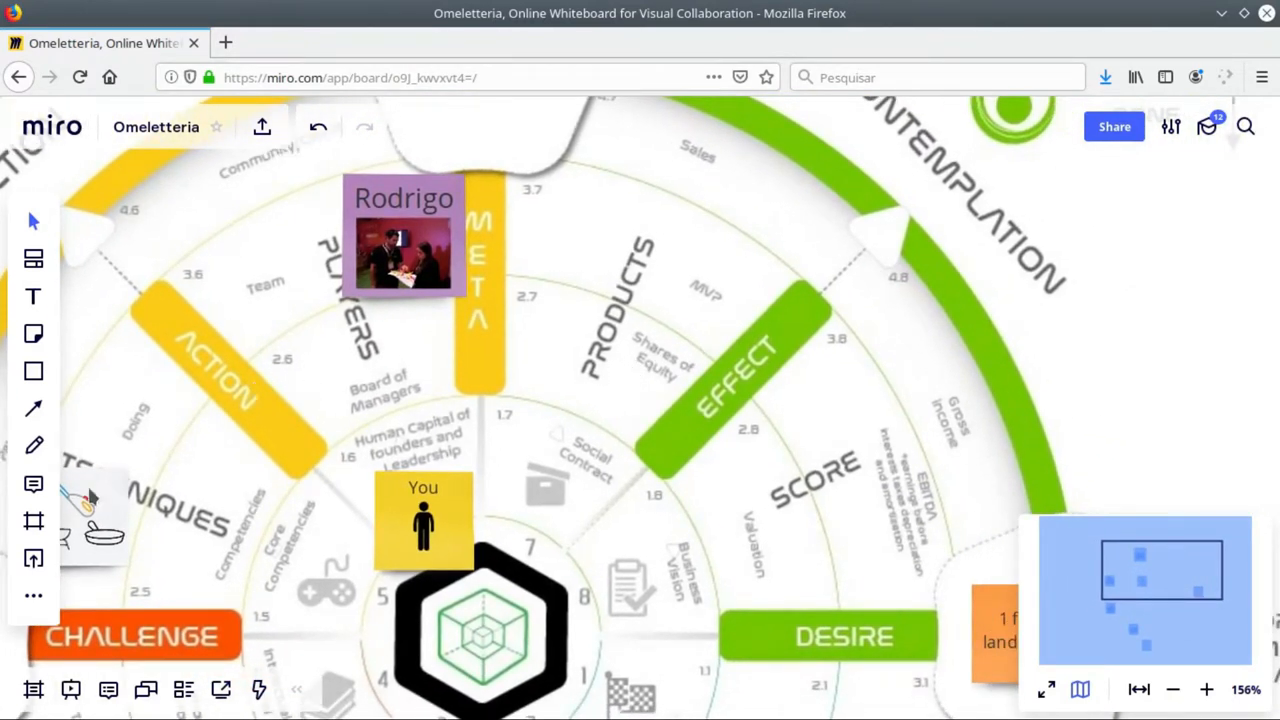
pyautogui.moveTo(456, 530)
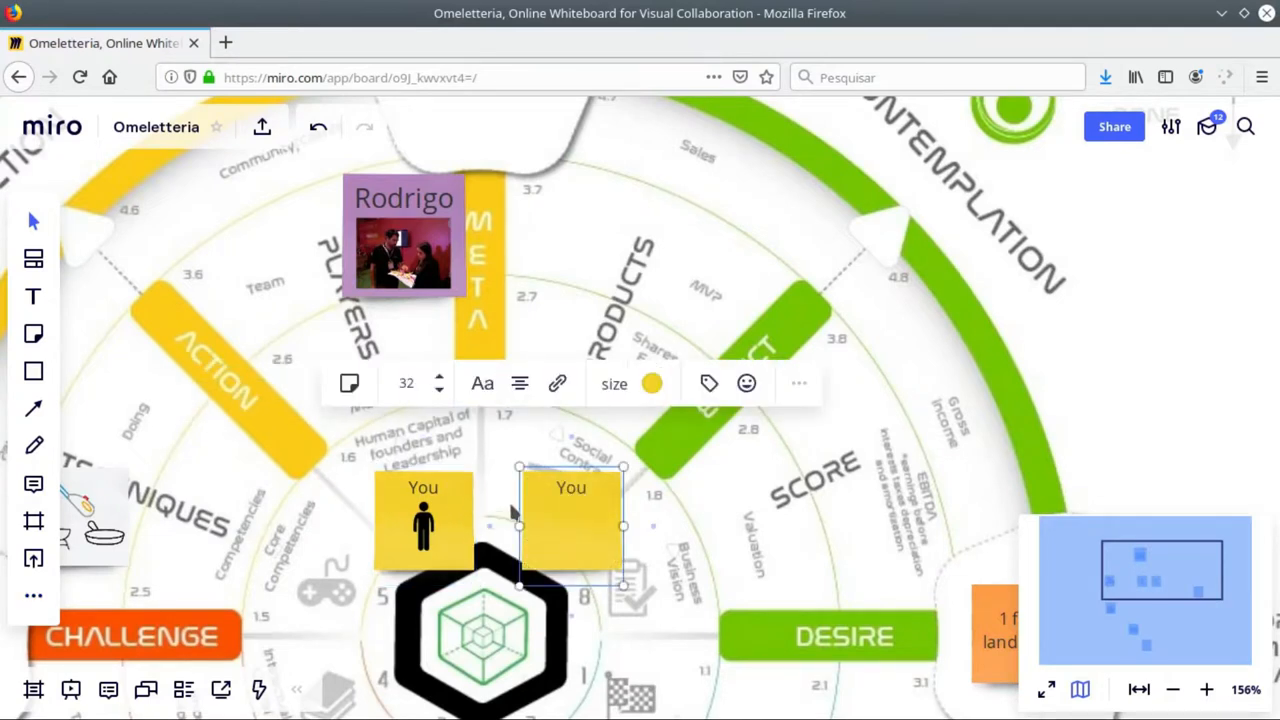
pyautogui.moveTo(570, 520); pyautogui.dragTo(716, 296)
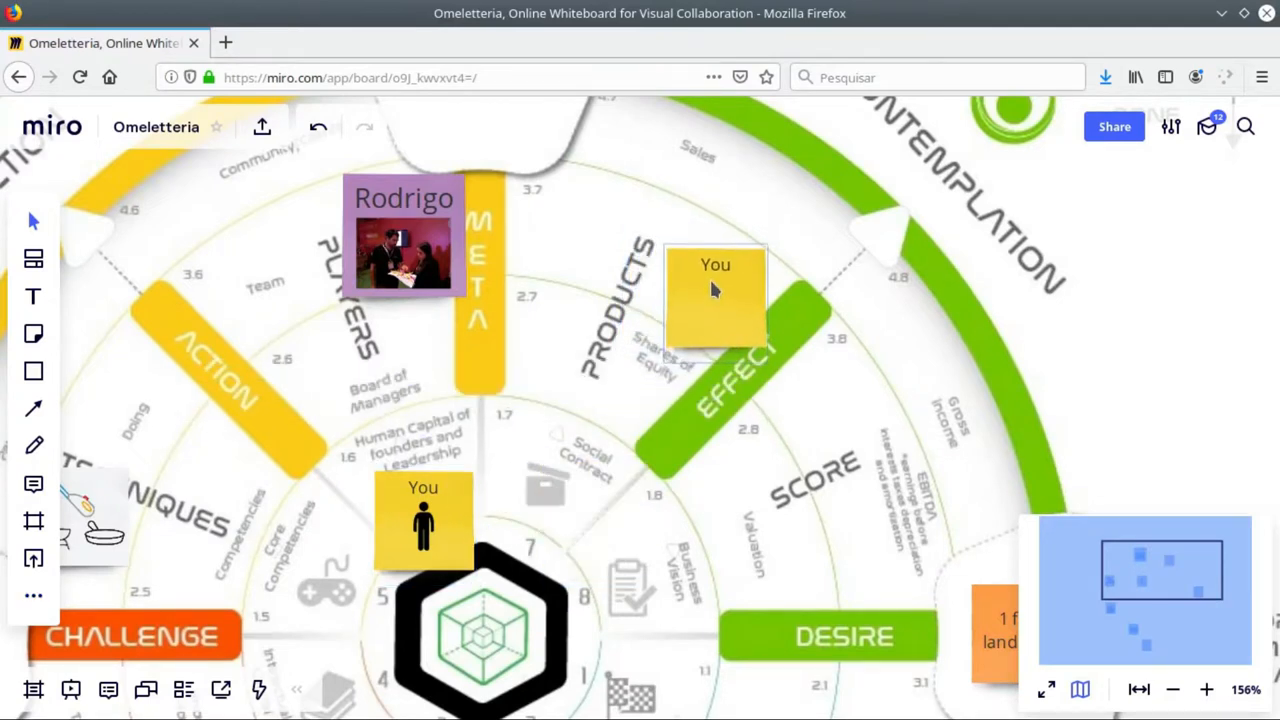
pyautogui.moveTo(716, 296); pyautogui.dragTo(564, 224)
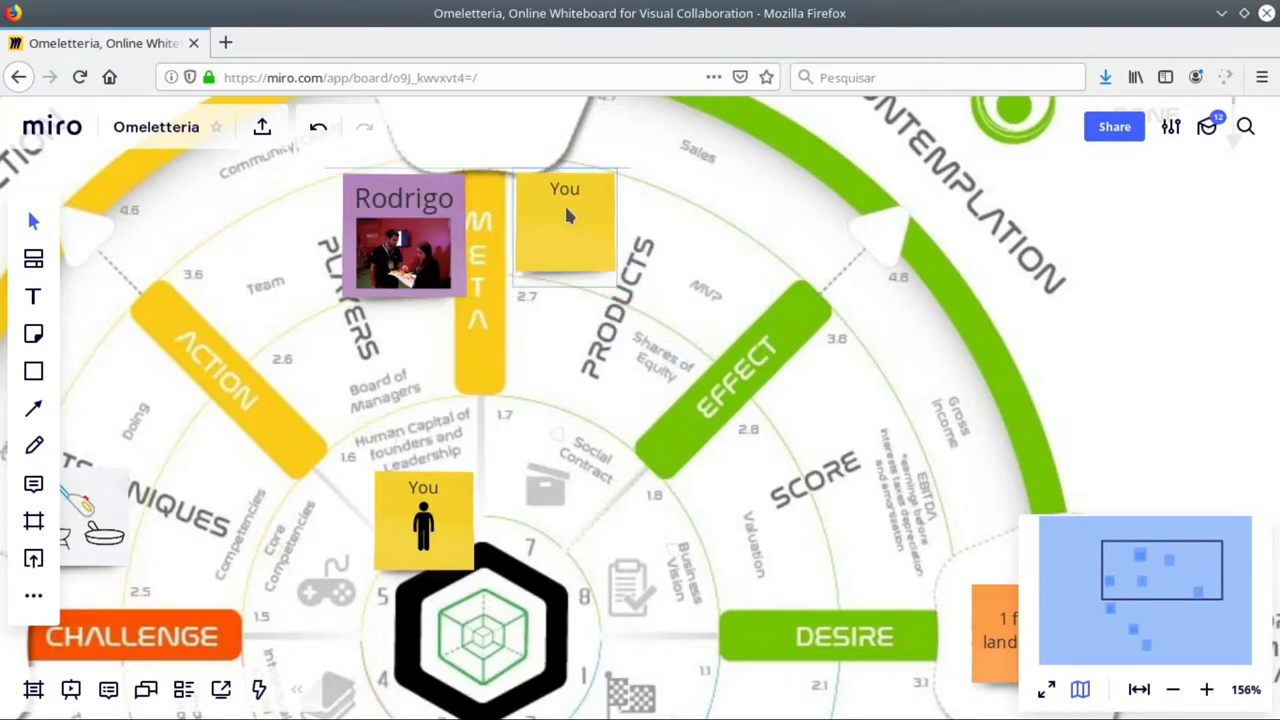
pyautogui.moveTo(564, 216); pyautogui.dragTo(596, 230)
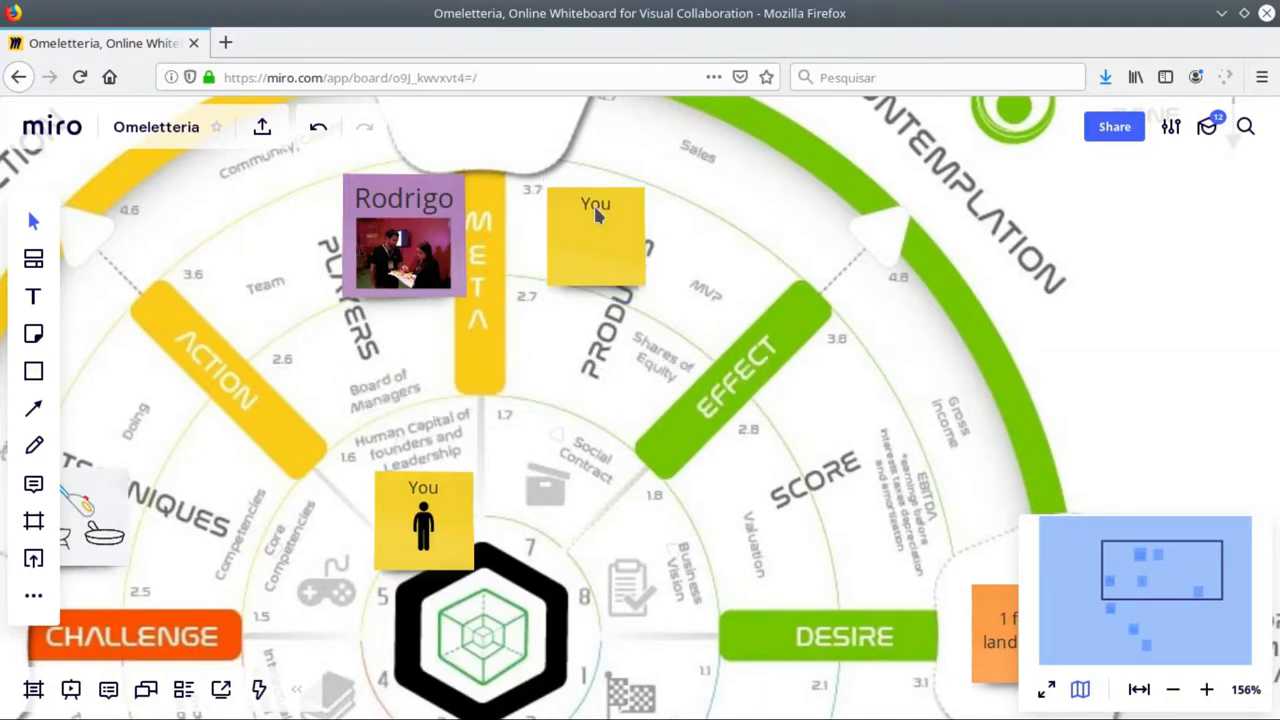
pyautogui.click(596, 240)
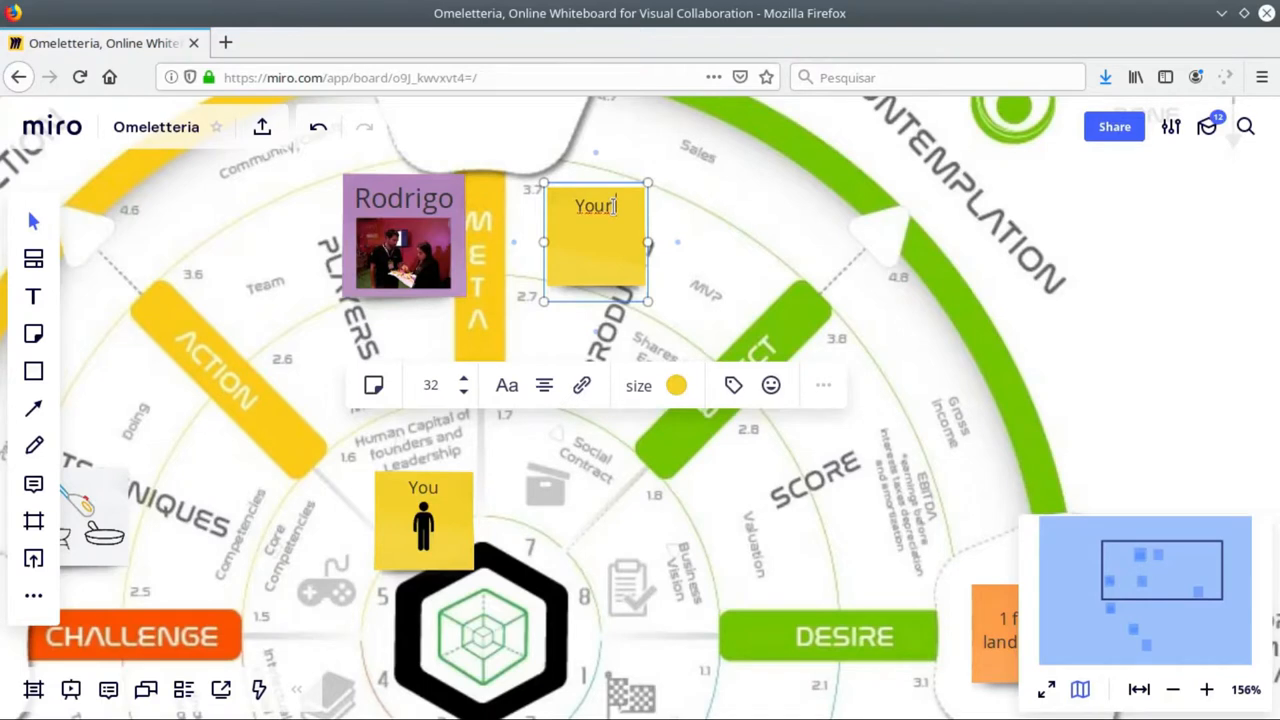
pyautogui.write('Product')
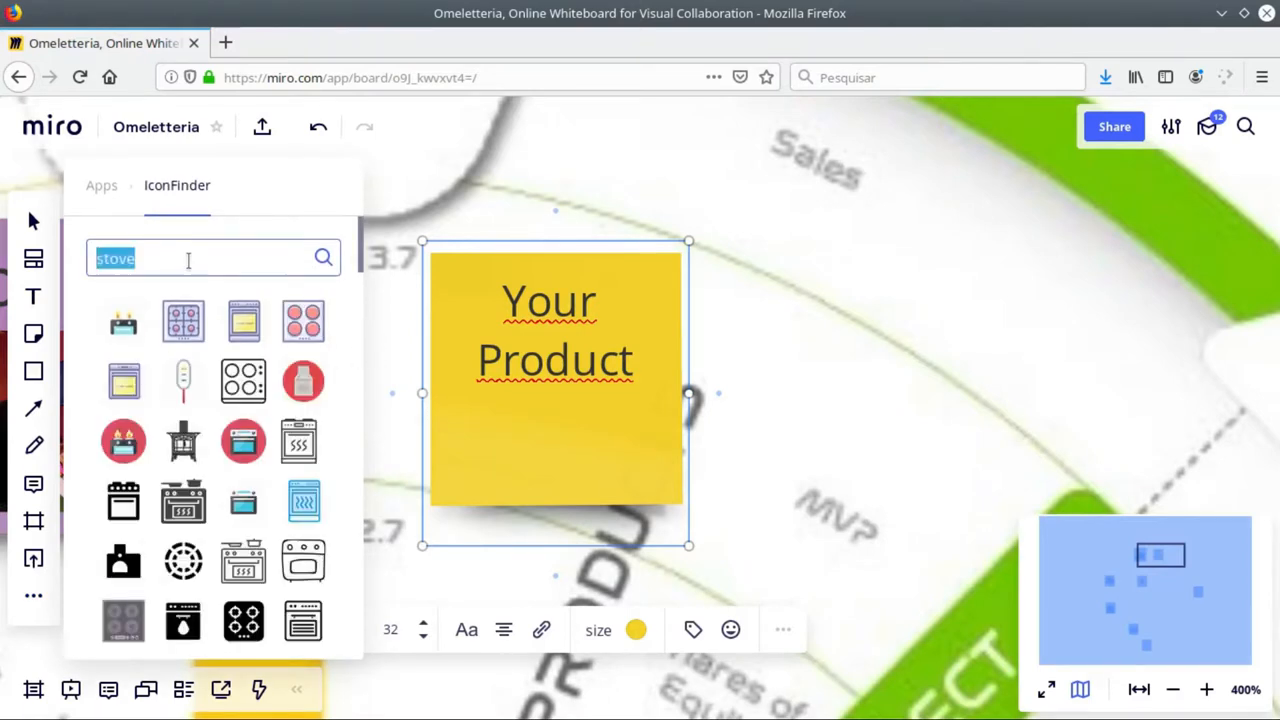
# - Search IconFinder for 'omelette' to list egg icons
pyautogui.write('omel')
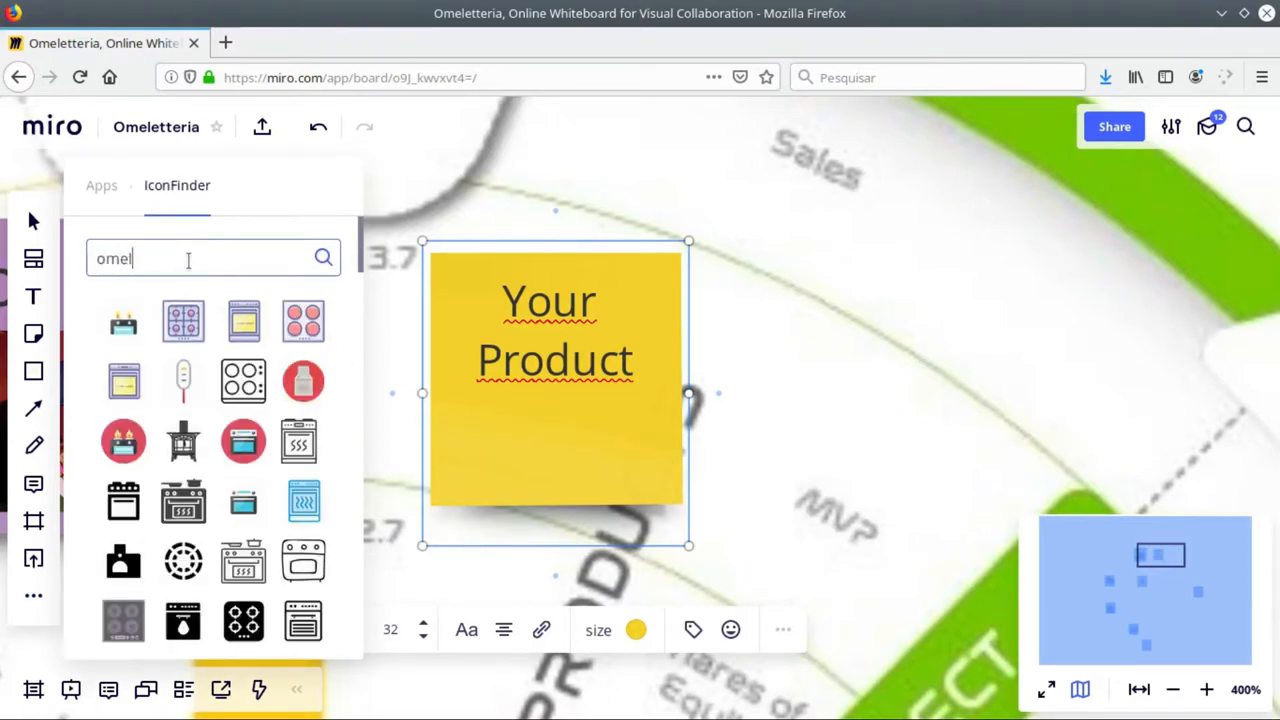
pyautogui.write('ette')
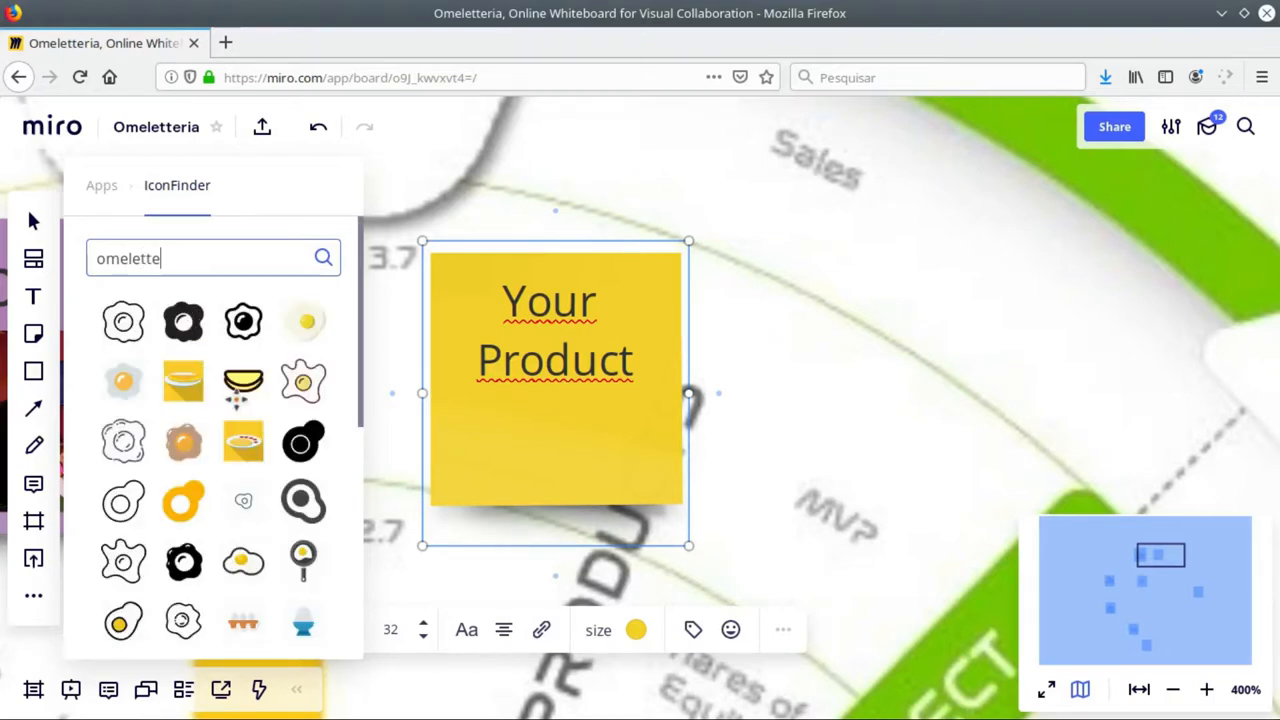
pyautogui.moveTo(250, 412)
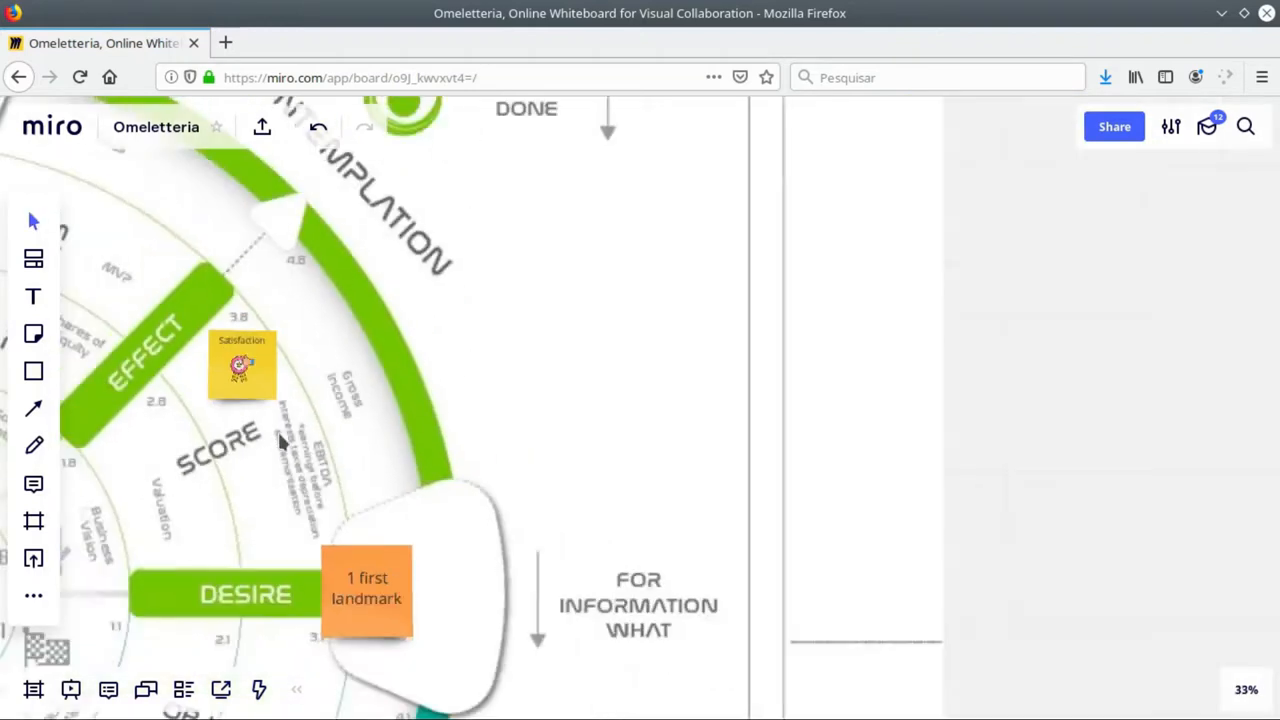
# - Insert the cheering person icon into the 'I will start a business!' note and fit it inside
pyautogui.scroll(-3)
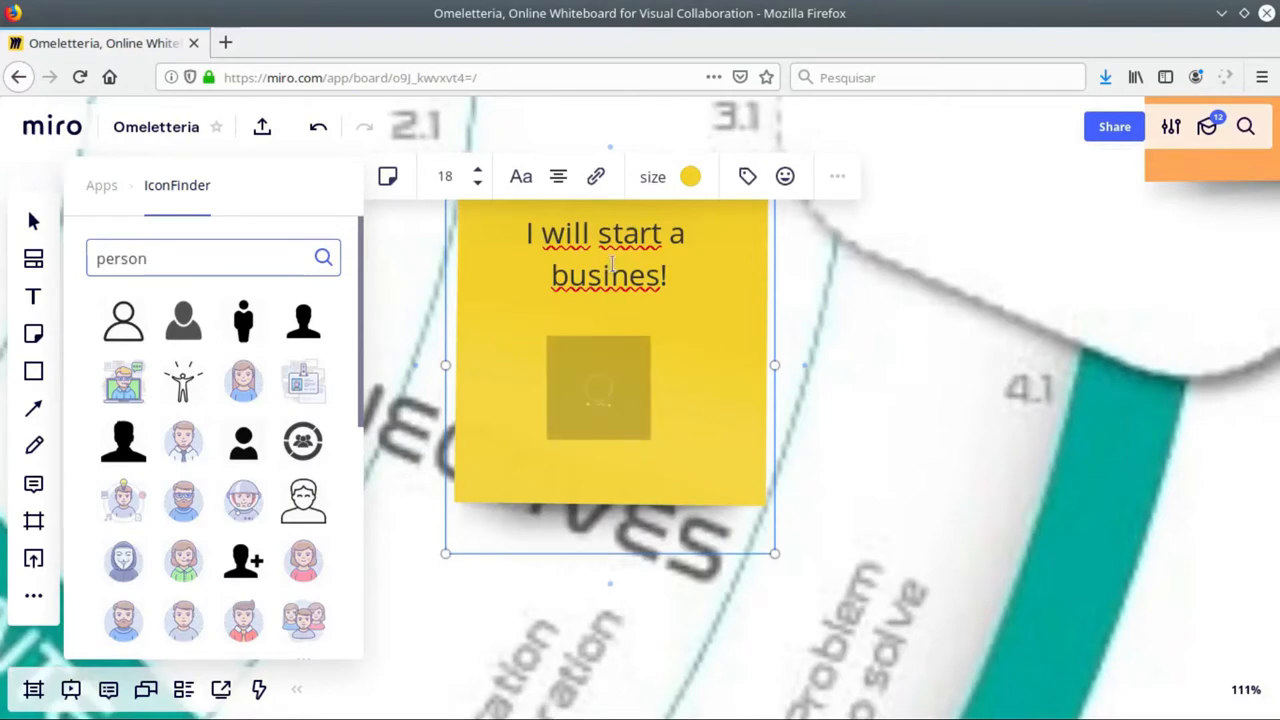
pyautogui.click(184, 380)
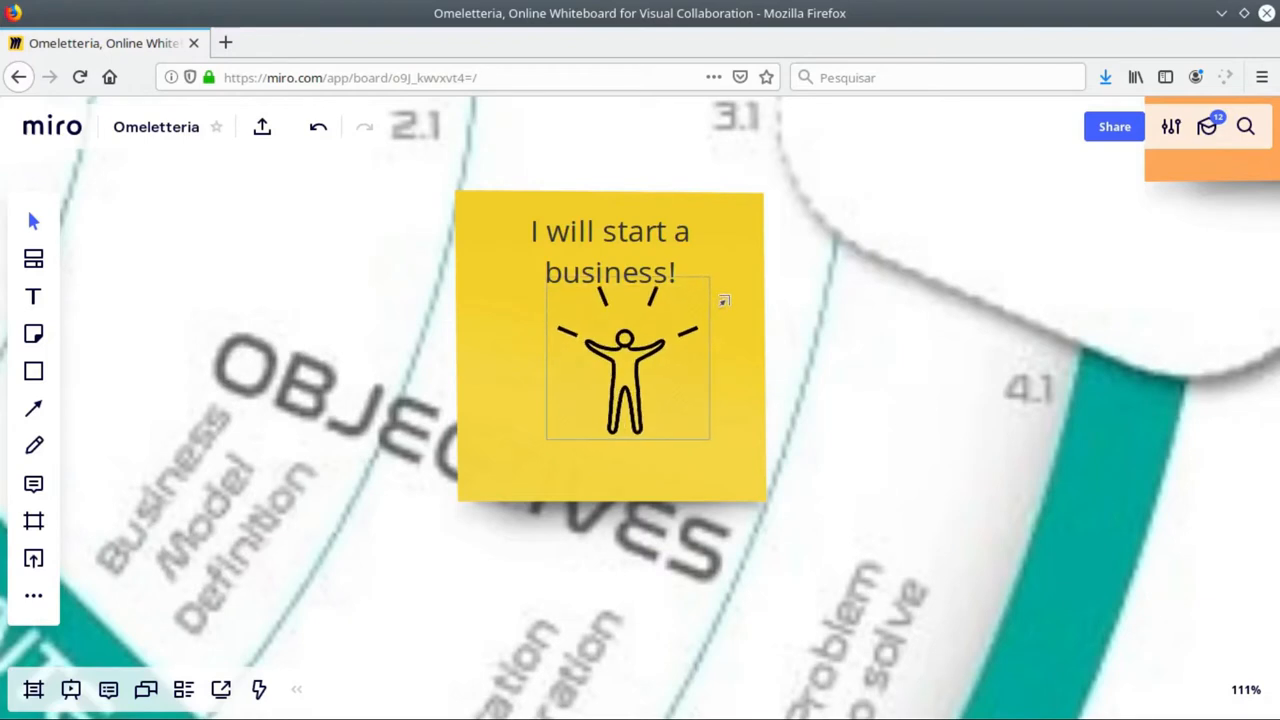
pyautogui.moveTo(624, 370); pyautogui.dragTo(610, 404)
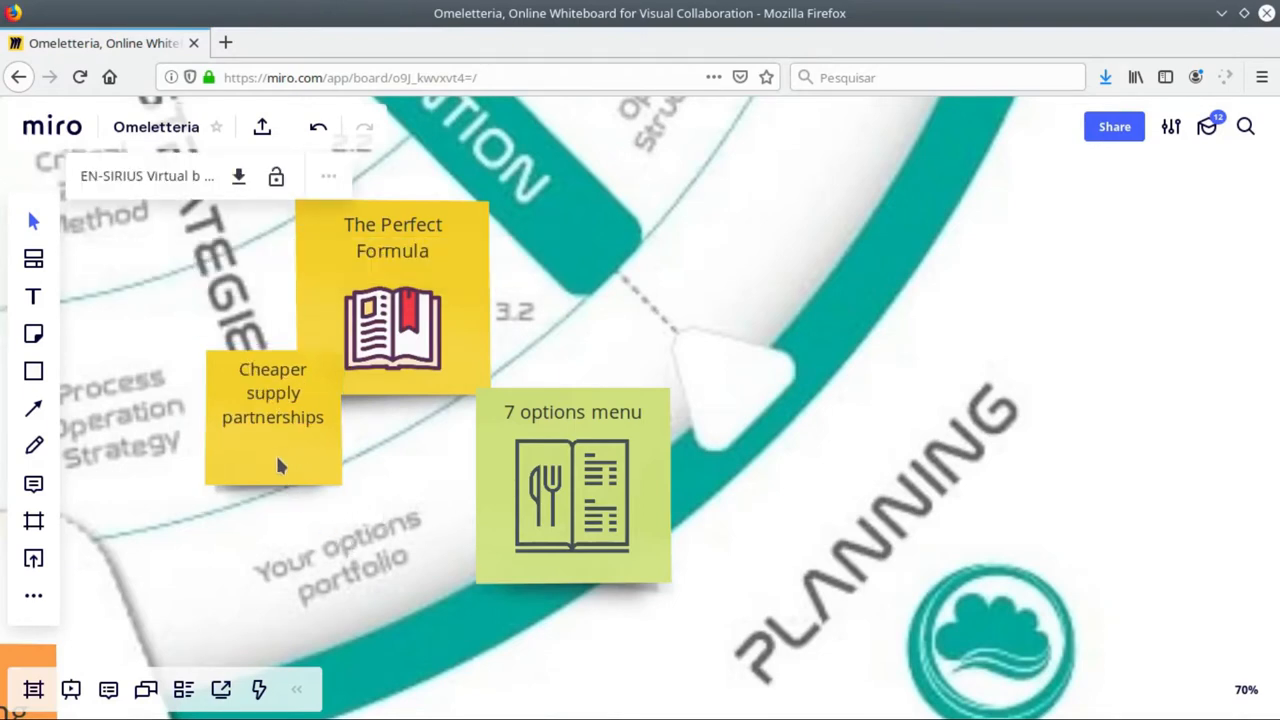
# - Replace the icon search term and label the blue note 'Food Truck'
pyautogui.click(272, 464)
pyautogui.write('menu')
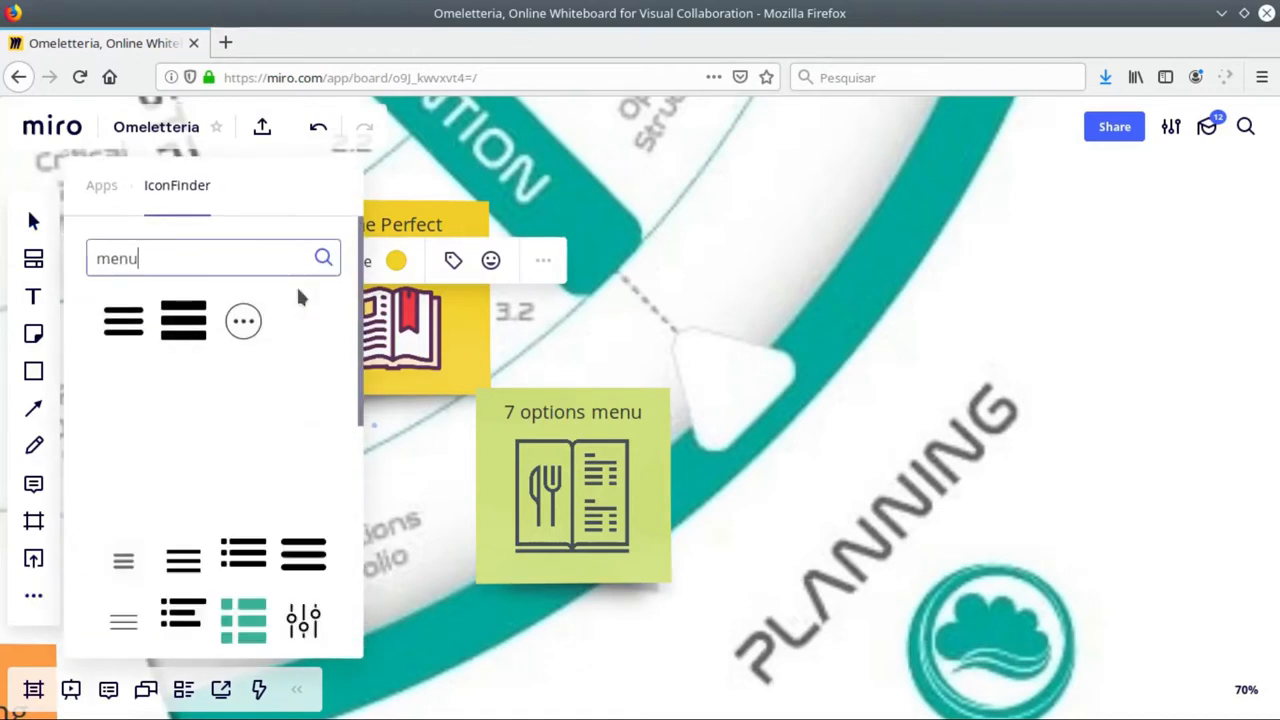
pyautogui.tripleClick(210, 258)
pyautogui.write('truck')
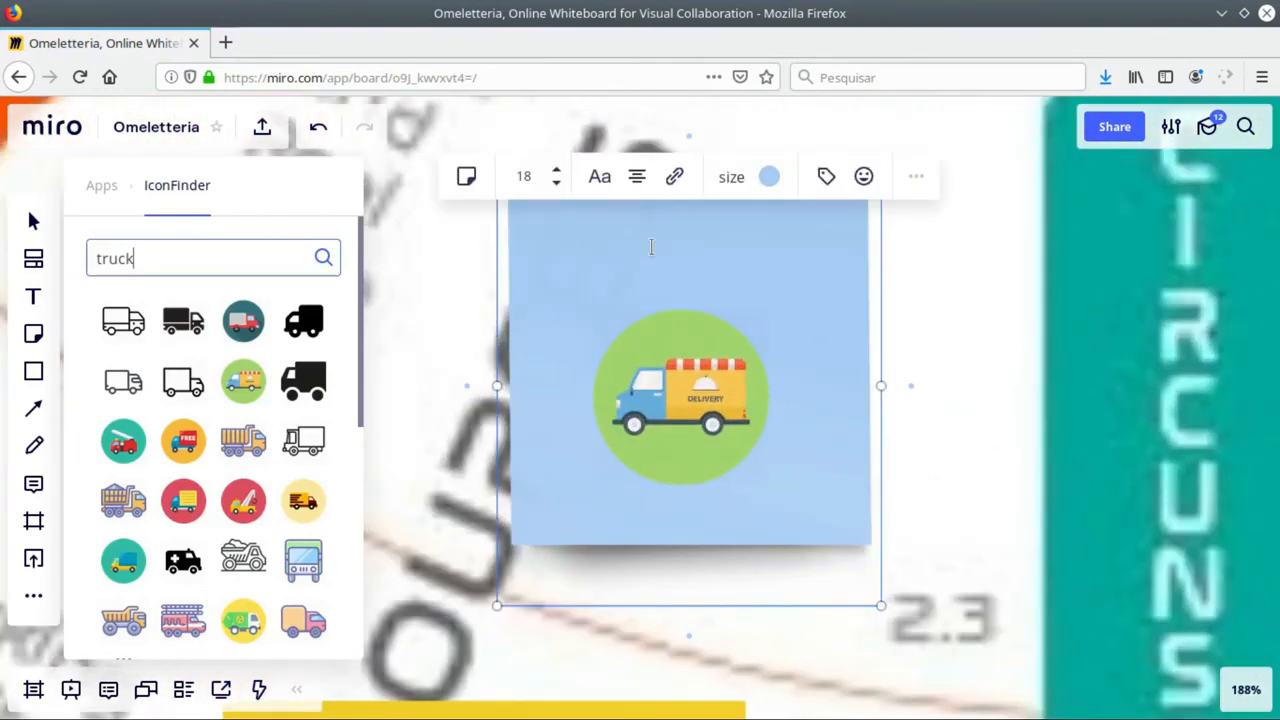
pyautogui.write('Fo')
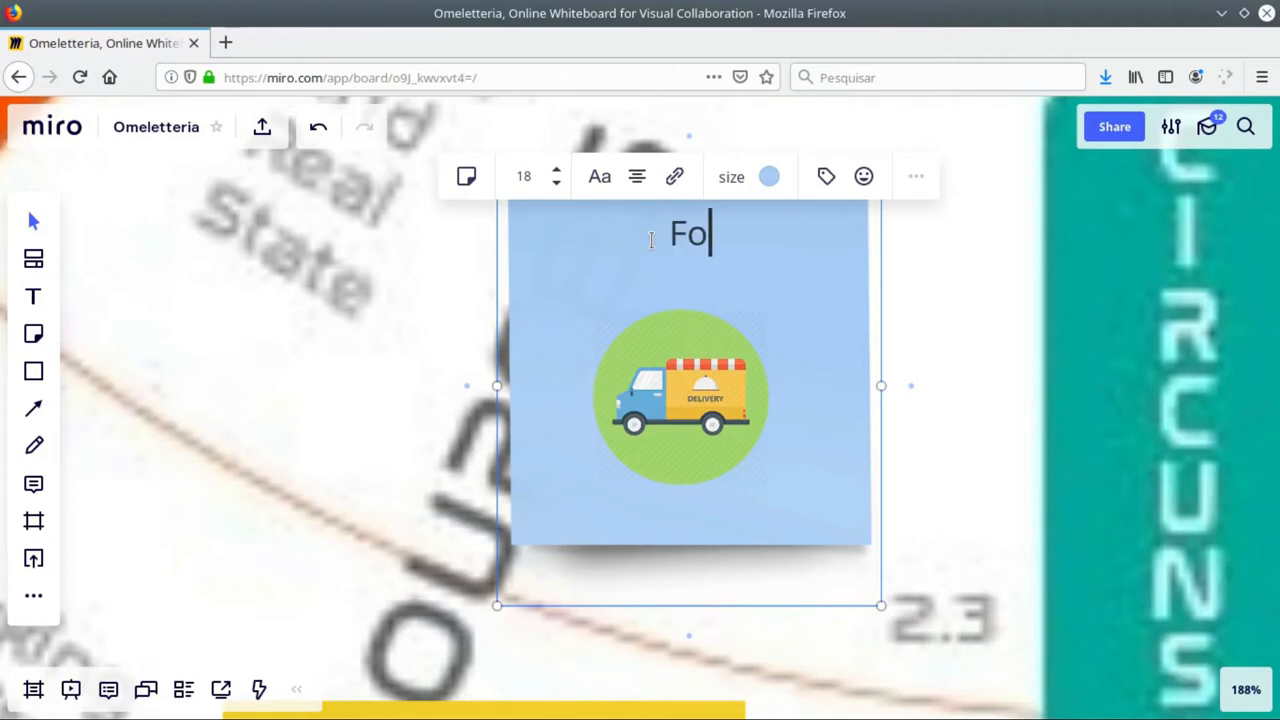
pyautogui.write('od Tru')
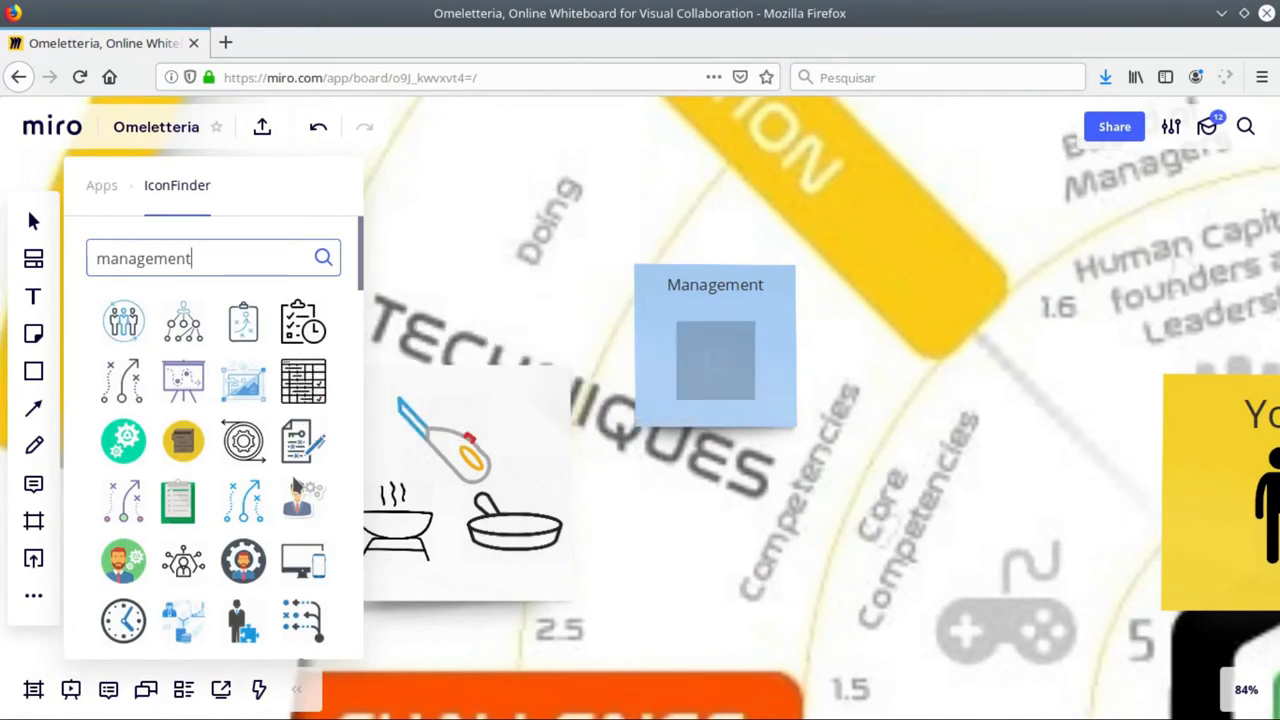
# - Adjust the book icon on the Franchise manual note and the people icon on Investors Franchizers
pyautogui.scroll(-3)
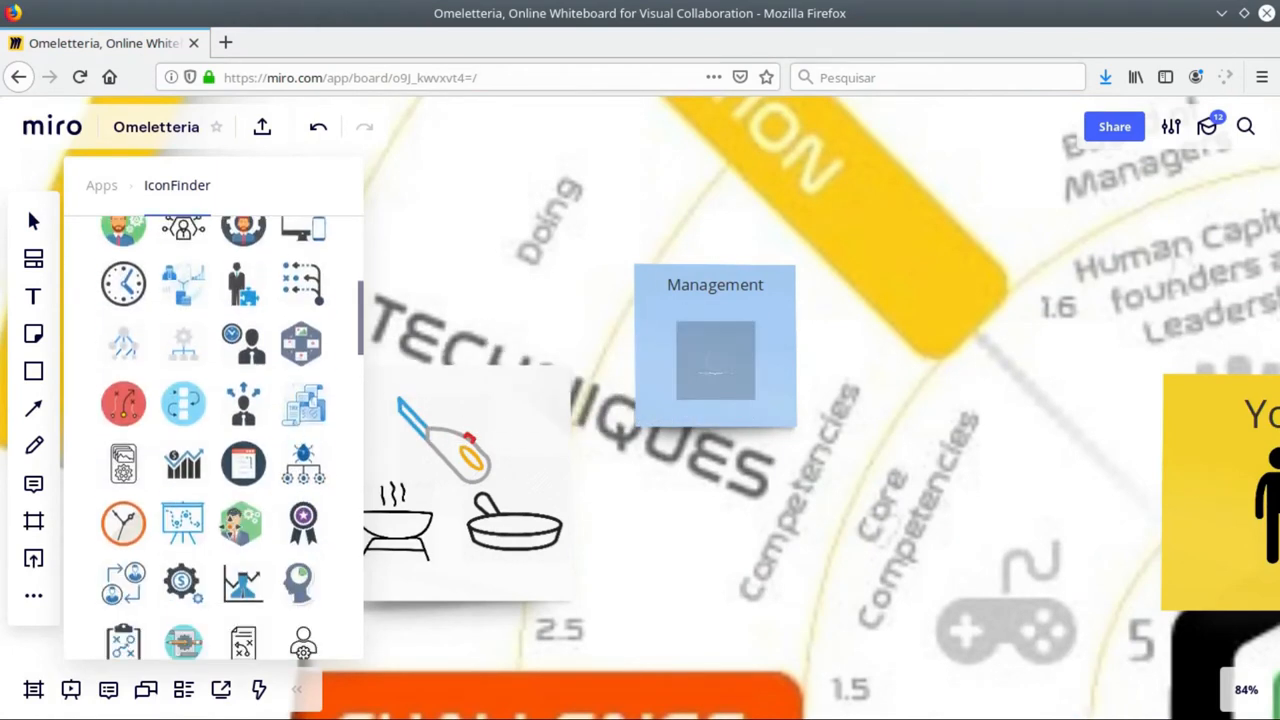
pyautogui.scroll(-3)
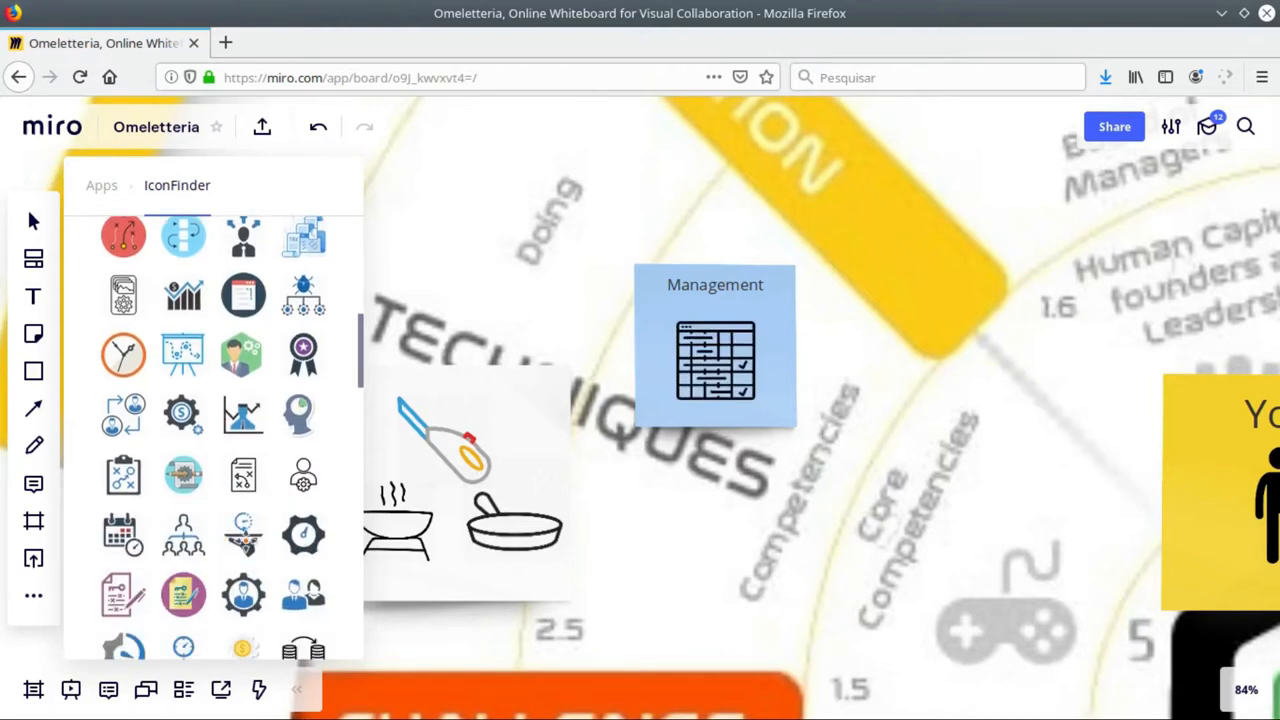
pyautogui.scroll(-3)
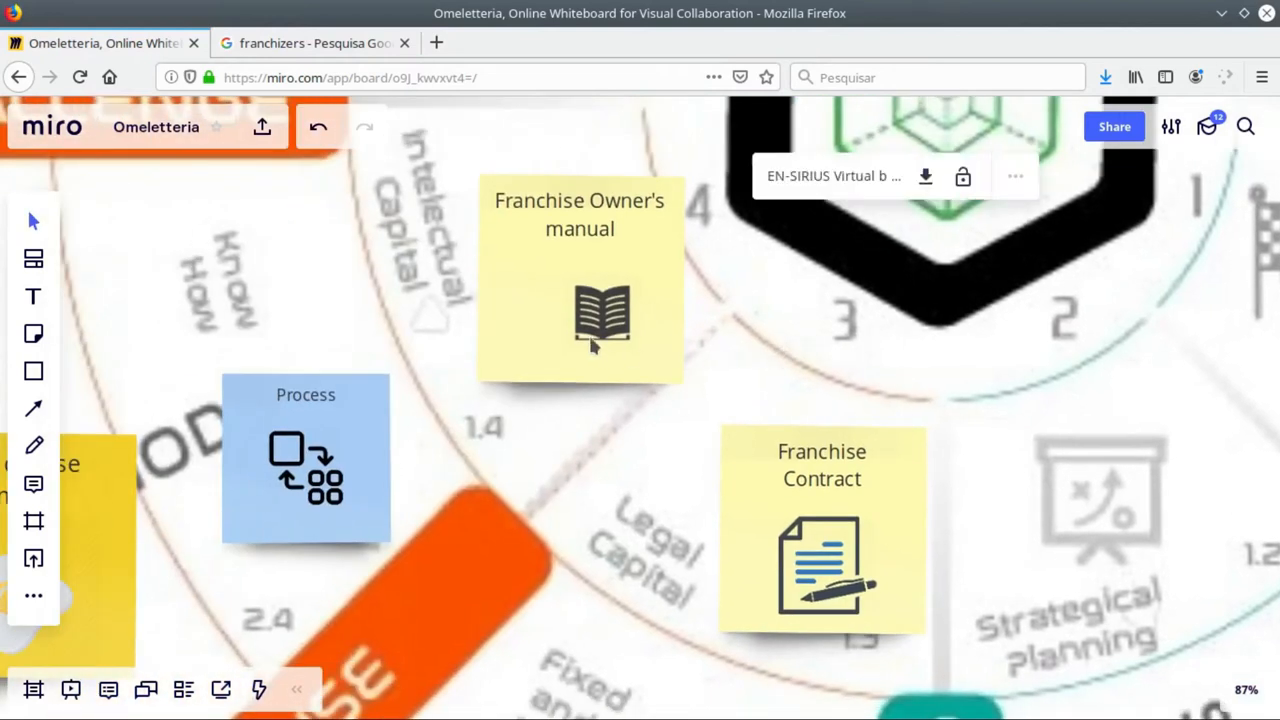
pyautogui.click(580, 320)
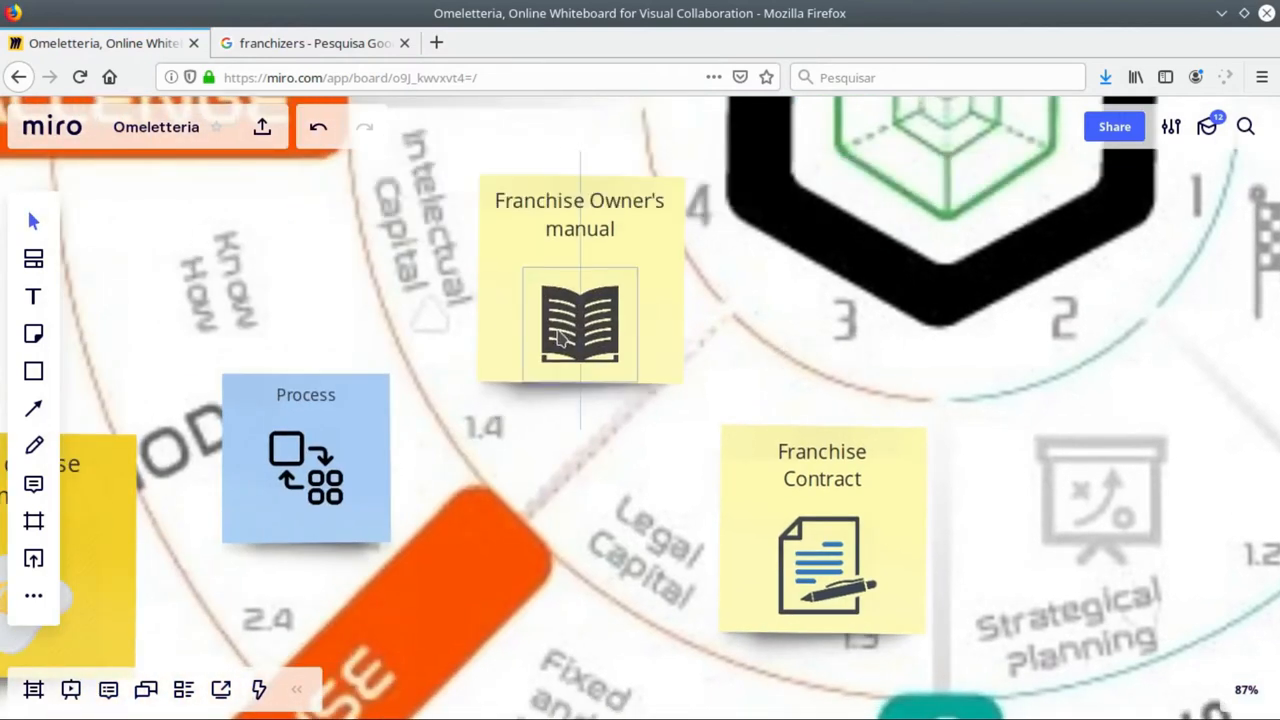
pyautogui.click(580, 320)
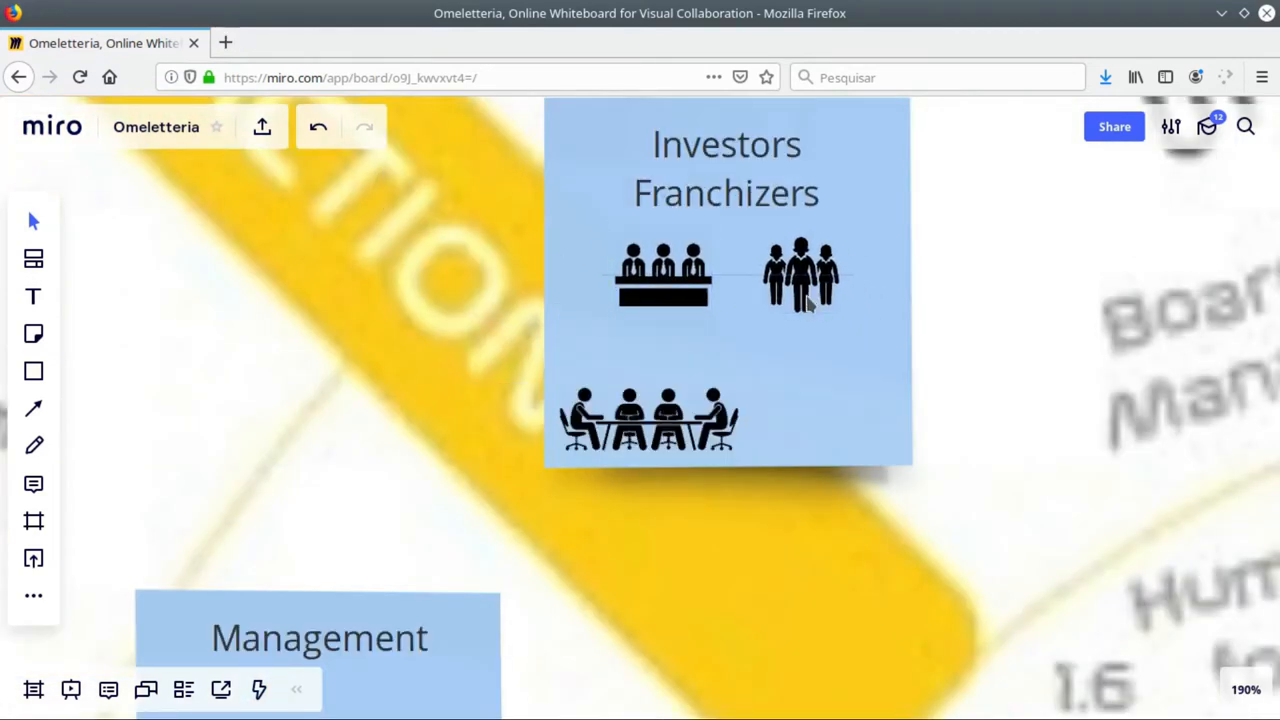
pyautogui.click(648, 418)
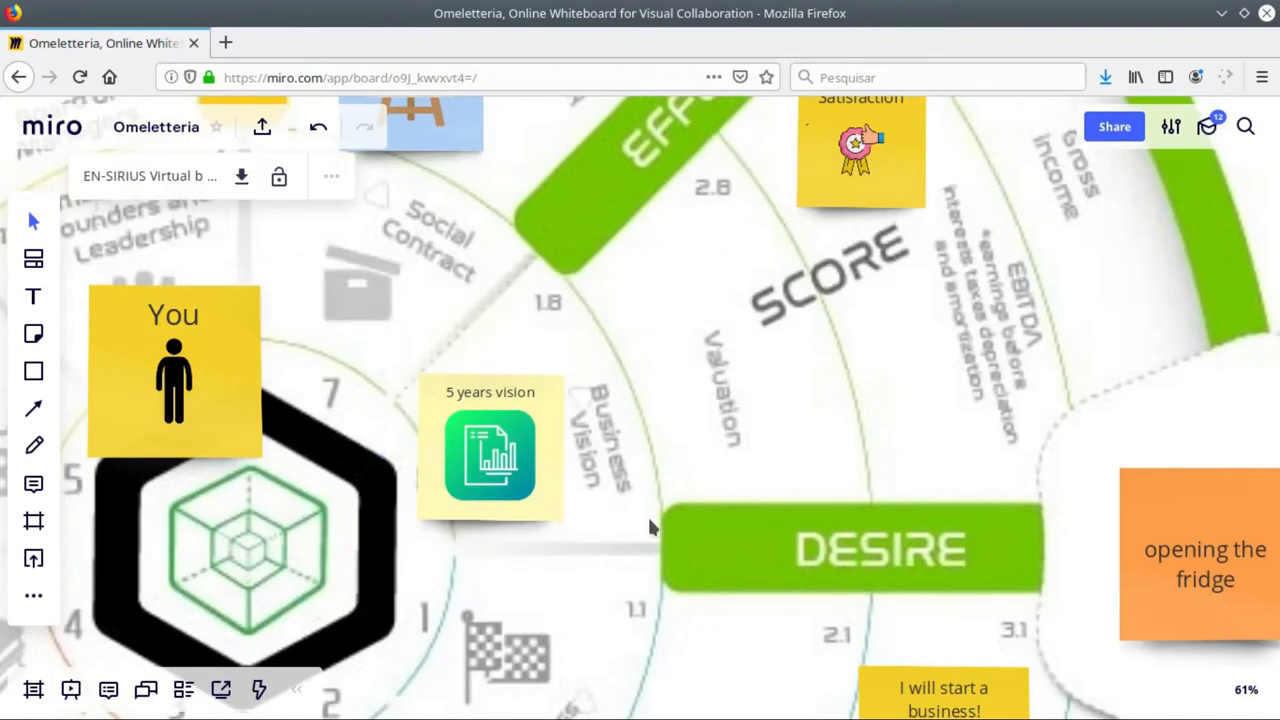
pyautogui.moveTo(612, 576)
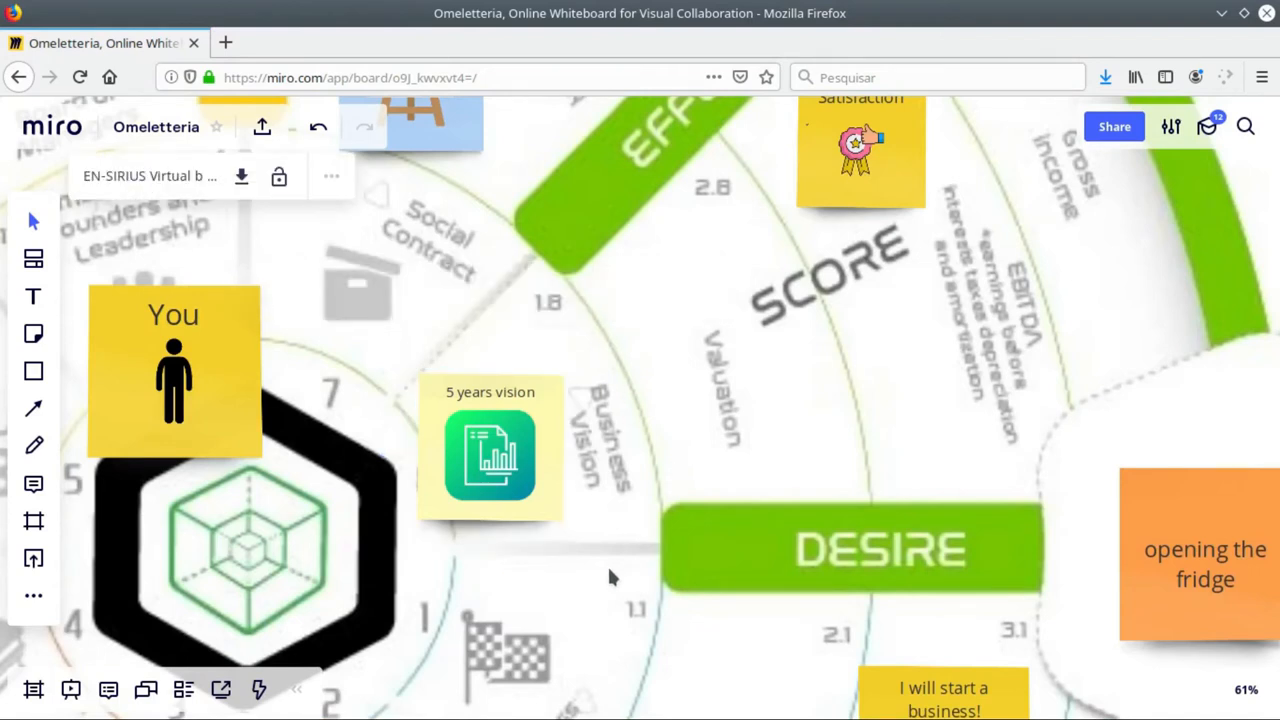
pyautogui.moveTo(616, 560)
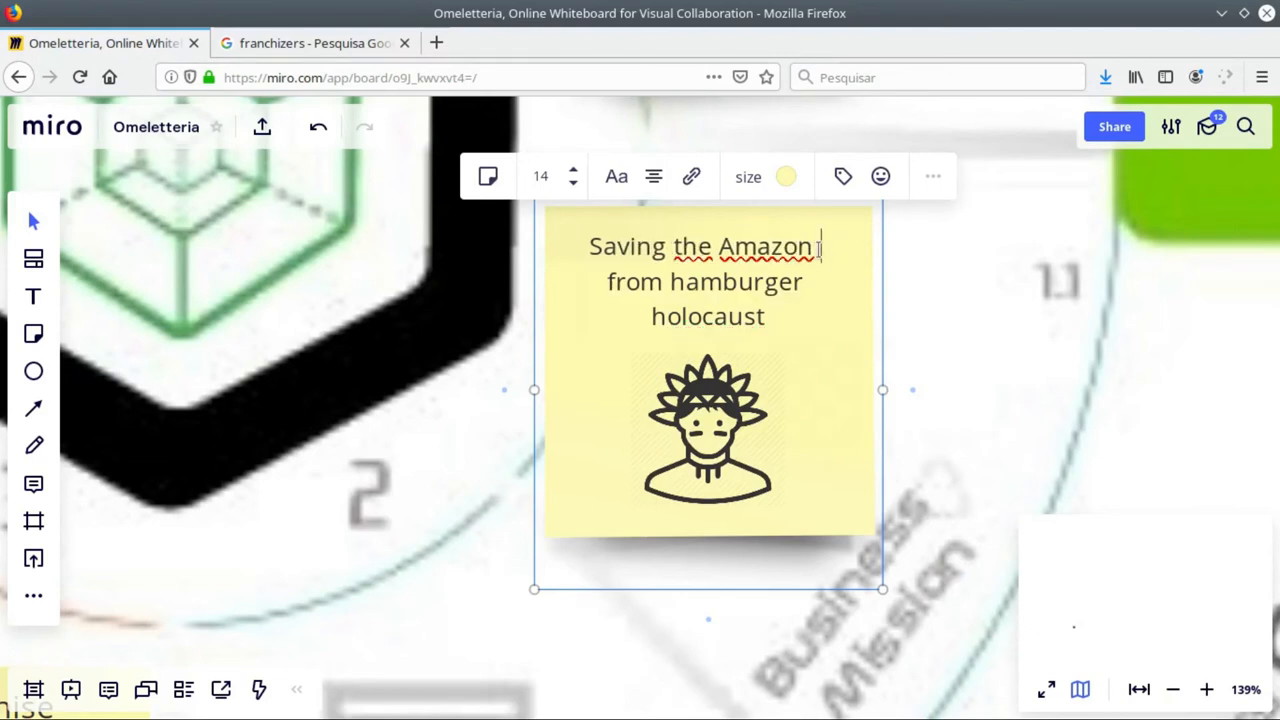
# - Insert 'forrest' after 'Amazon' in the hamburger holocaust mission note
pyautogui.write('forrest')
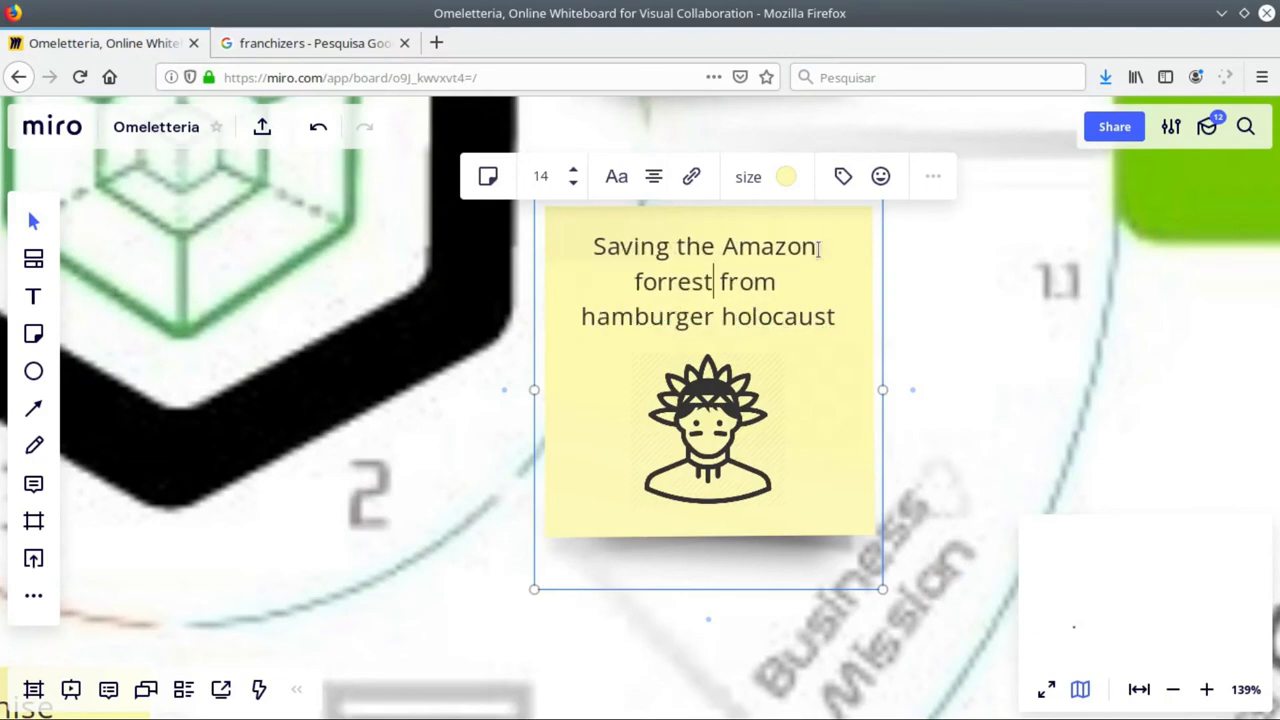